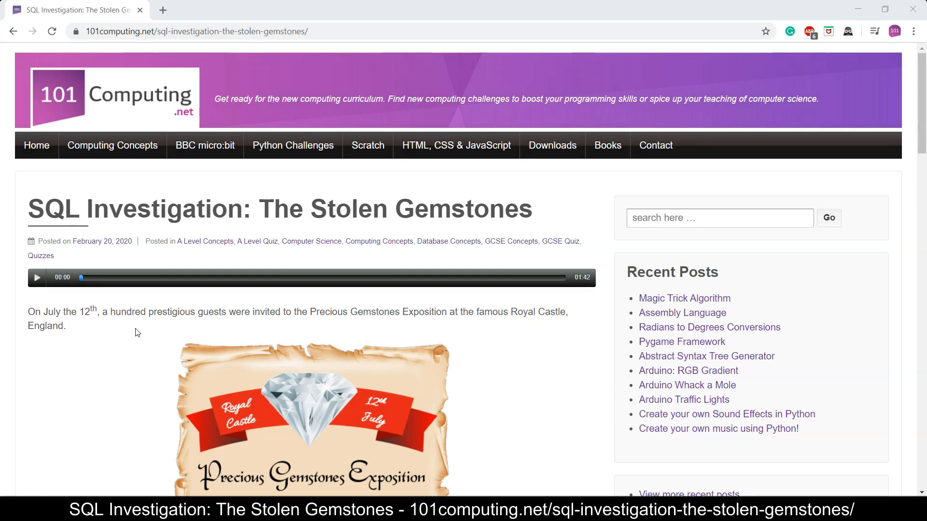
Scroll down the Stolen Gemstones post to the suspects database and SQL editor section
{"action": "scroll", "scroll_direction": "down", "scroll_amount": 3}
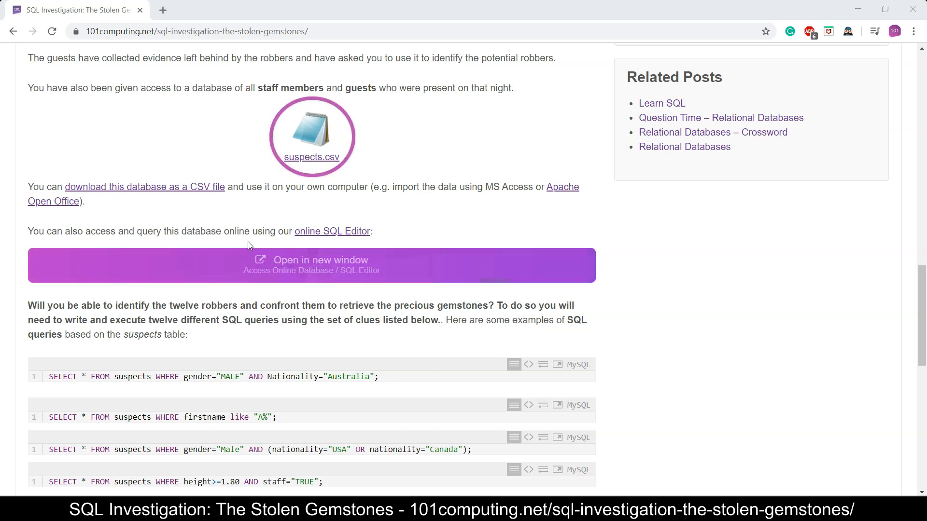
{"action": "mouse_move", "coordinate": [321, 172]}
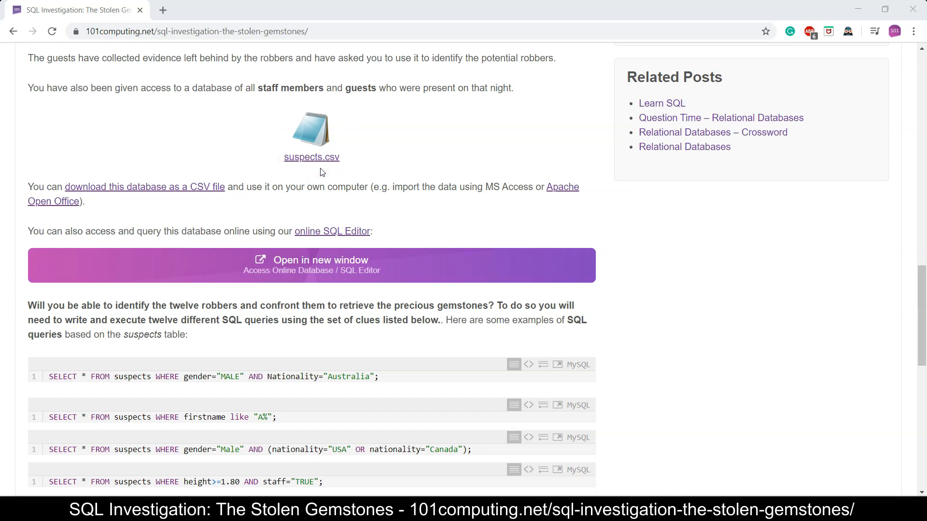
{"action": "mouse_move", "coordinate": [210, 229]}
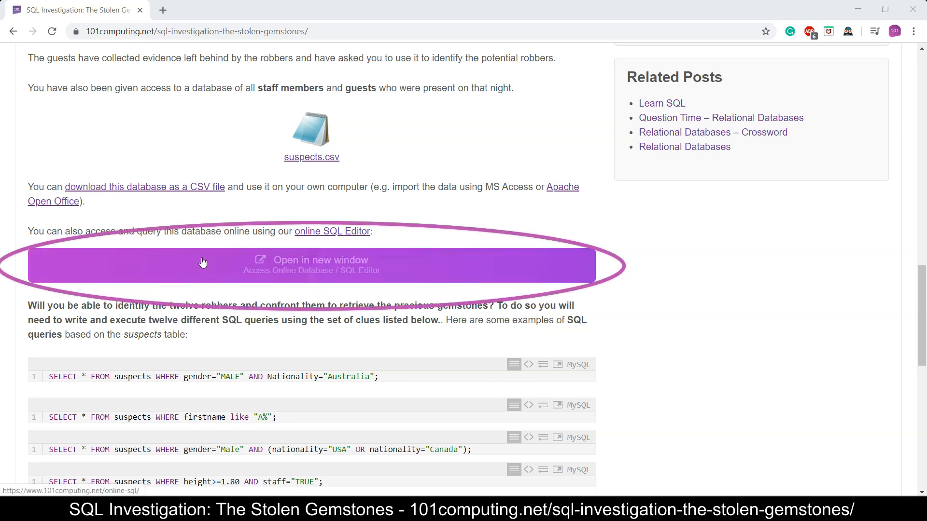
{"action": "mouse_move", "coordinate": [270, 260]}
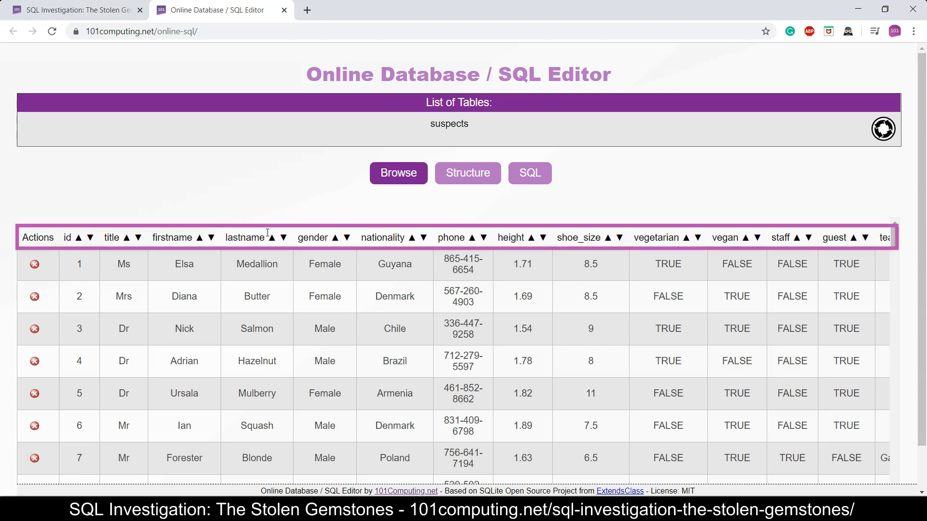
{"action": "mouse_move", "coordinate": [230, 234]}
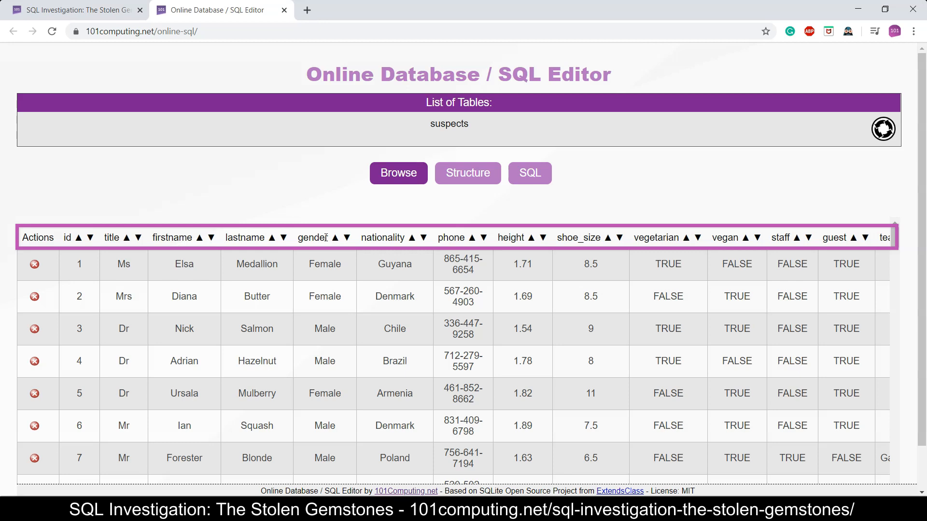
{"action": "mouse_move", "coordinate": [683, 242]}
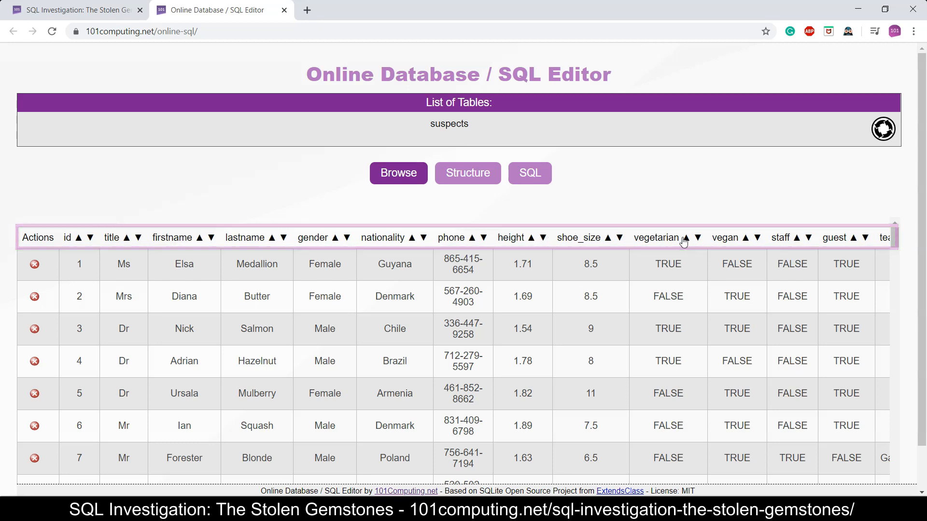
{"action": "mouse_move", "coordinate": [694, 240]}
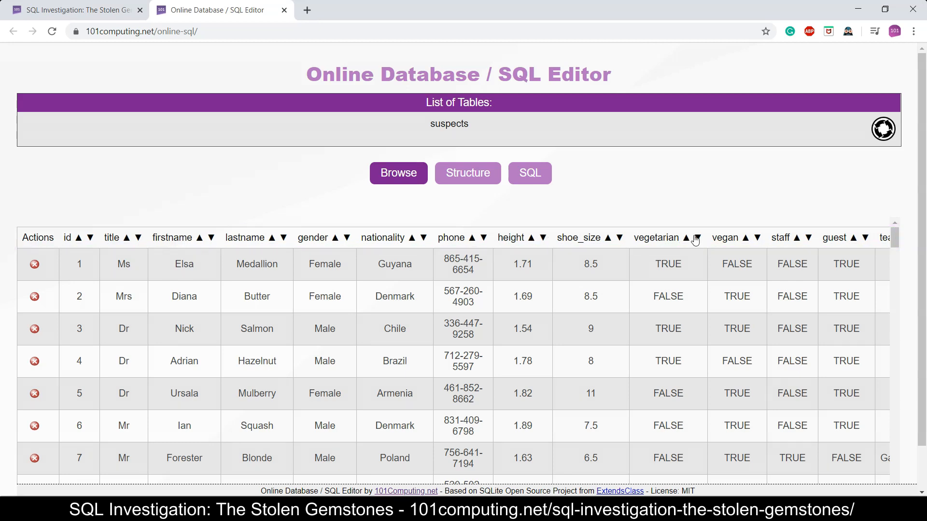
{"action": "mouse_move", "coordinate": [792, 227]}
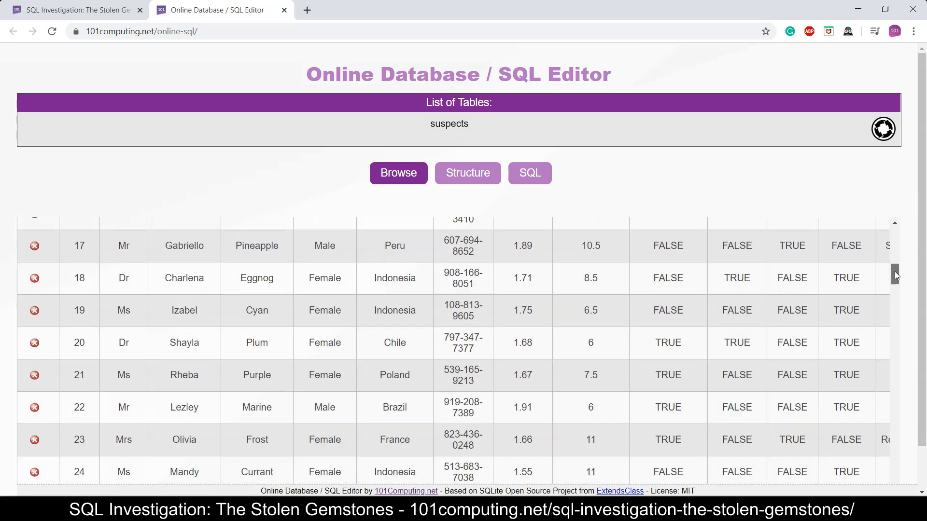
{"action": "scroll", "scroll_direction": "down", "scroll_amount": 3}
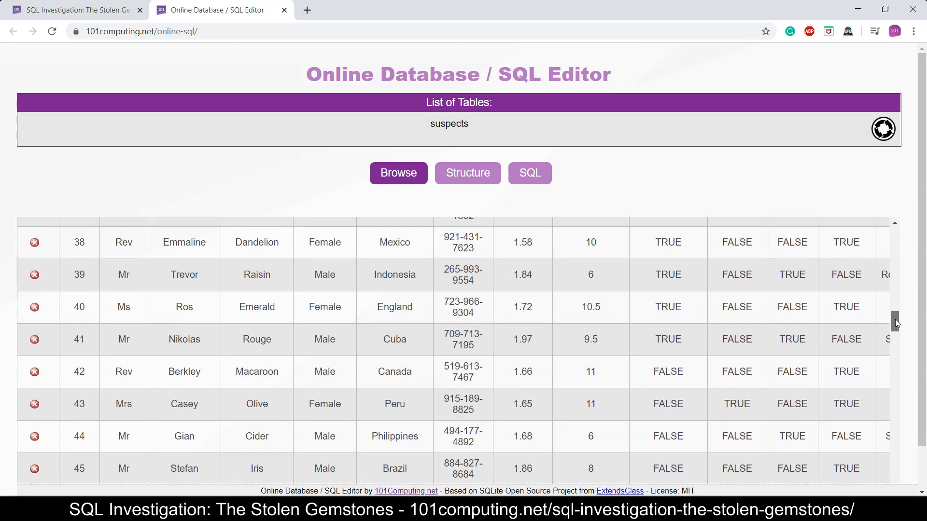
{"action": "scroll", "scroll_direction": "down", "scroll_amount": 3}
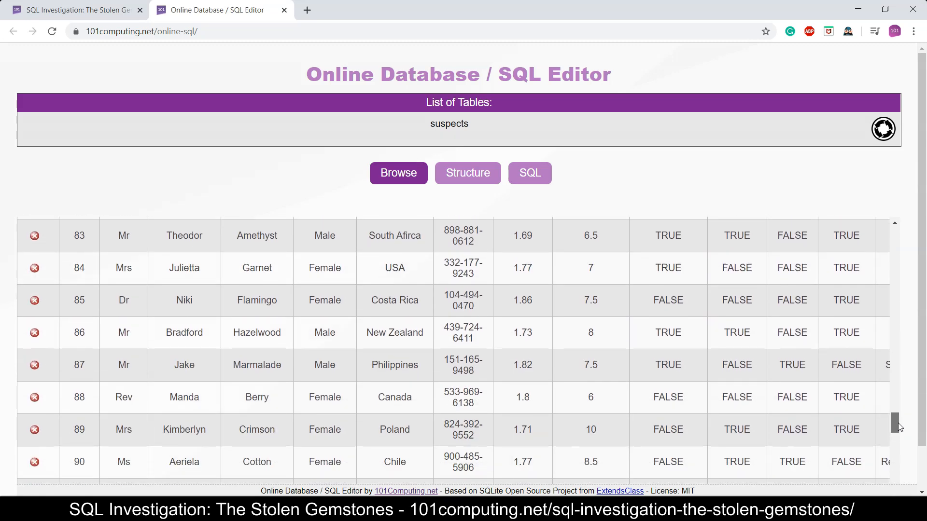
{"action": "scroll", "scroll_direction": "down", "scroll_amount": 3}
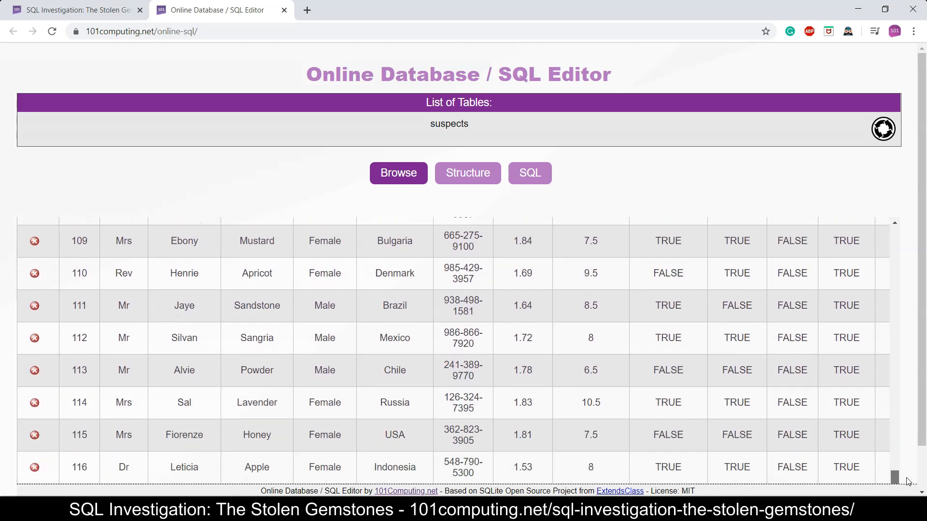
{"action": "scroll", "scroll_direction": "up", "scroll_amount": 3}
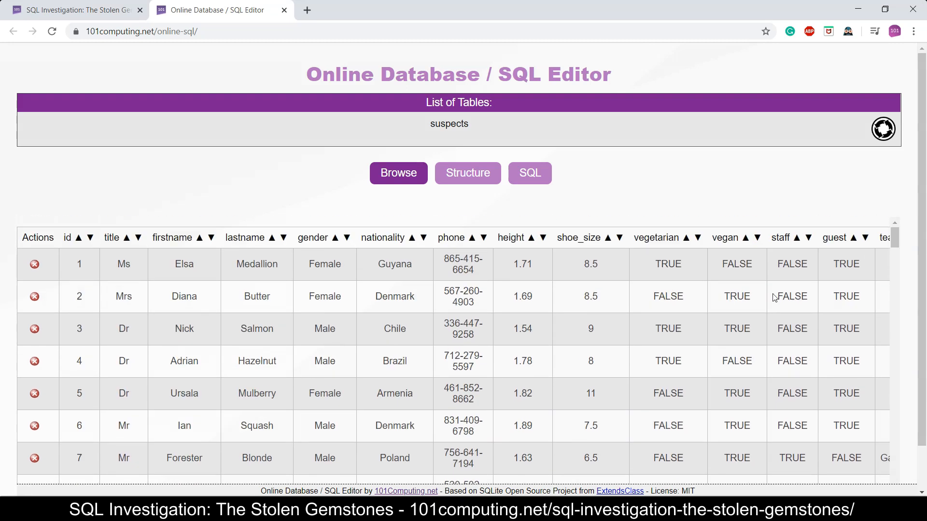
{"action": "mouse_move", "coordinate": [444, 273]}
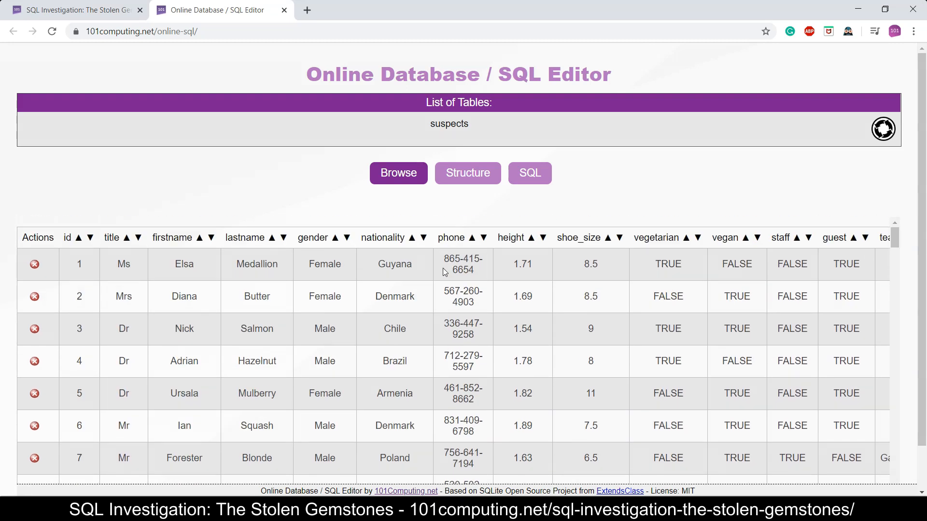
{"action": "mouse_move", "coordinate": [159, 287]}
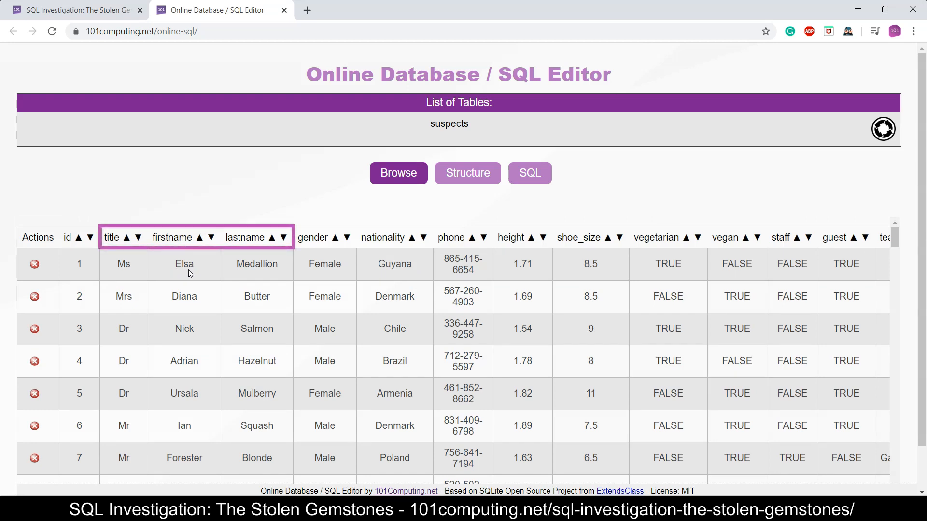
{"action": "mouse_move", "coordinate": [325, 281]}
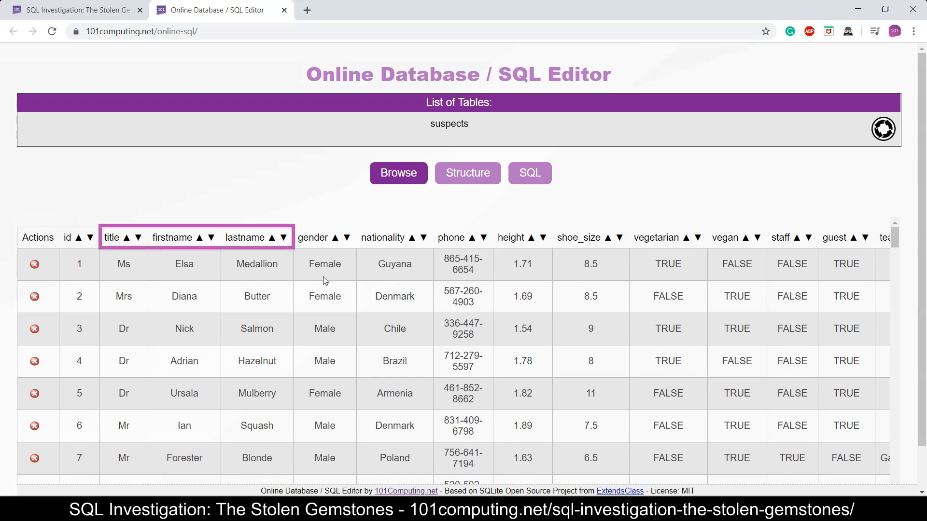
{"action": "left_click", "coordinate": [325, 237]}
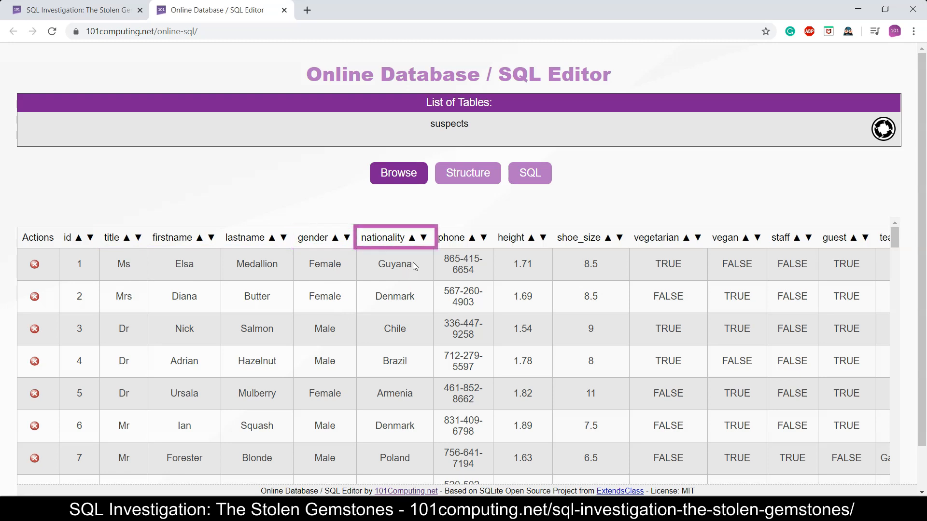
{"action": "mouse_move", "coordinate": [498, 275]}
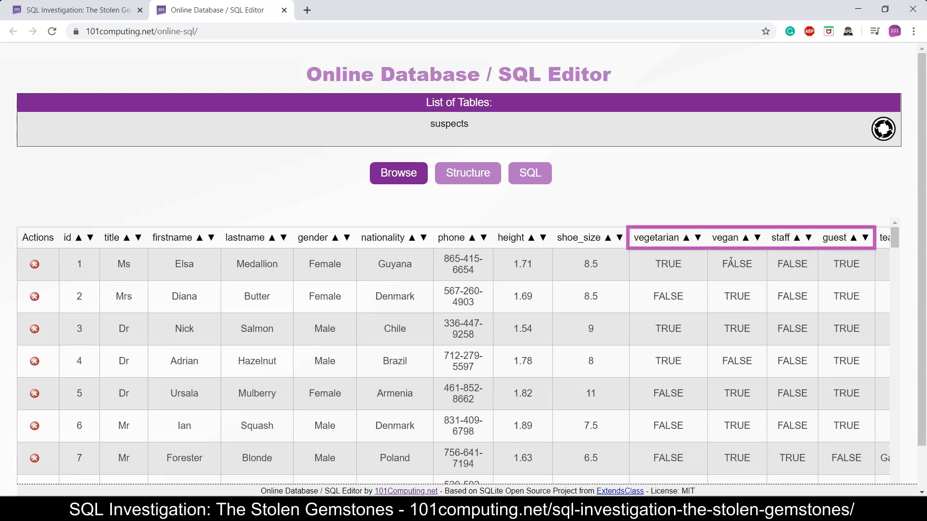
{"action": "mouse_move", "coordinate": [846, 276]}
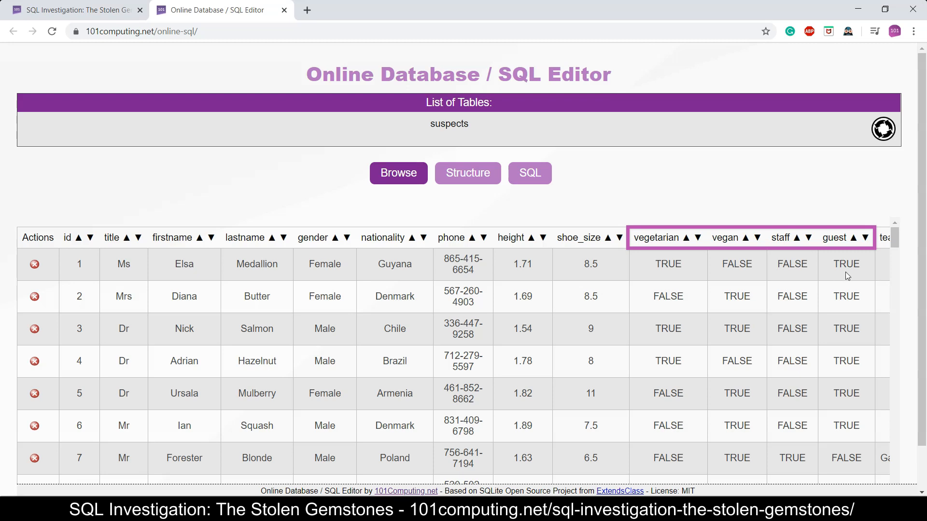
{"action": "mouse_move", "coordinate": [844, 299]}
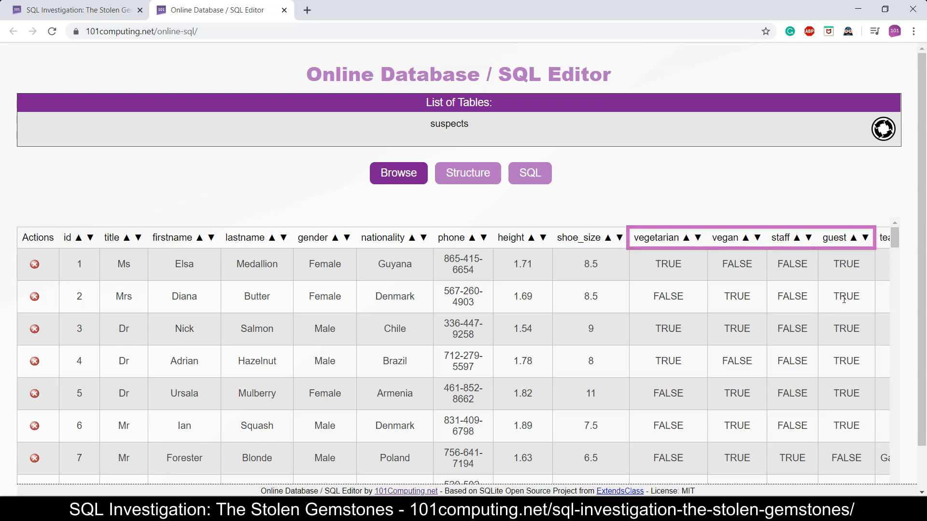
{"action": "scroll", "scroll_direction": "down", "scroll_amount": 3}
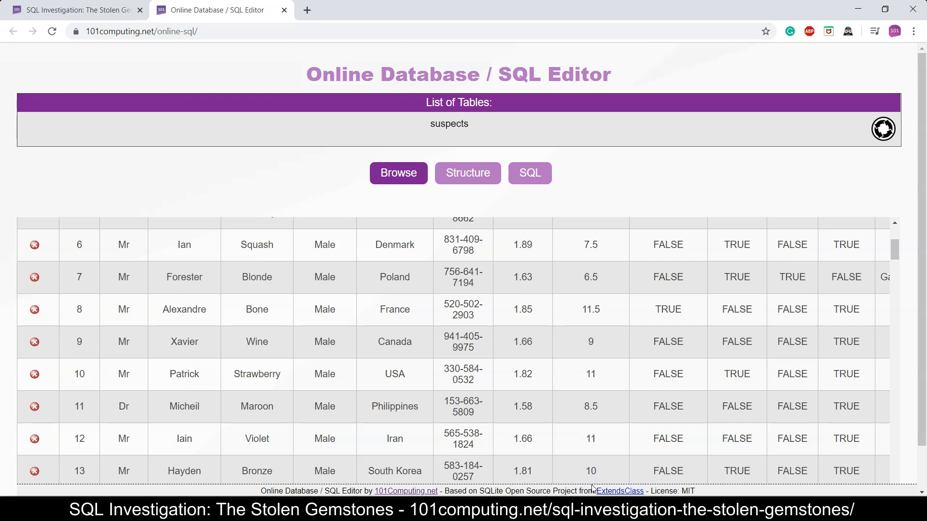
{"action": "mouse_move", "coordinate": [919, 279]}
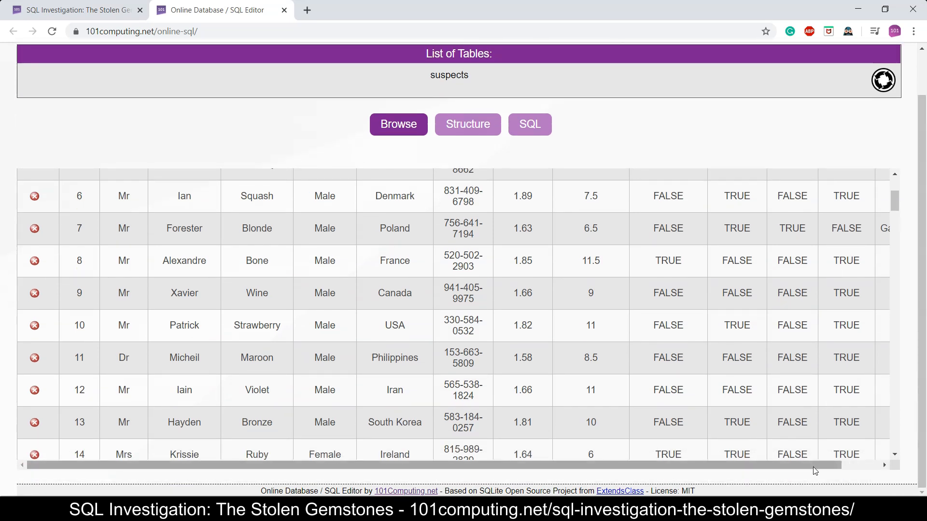
{"action": "scroll", "scroll_direction": "up", "scroll_amount": 3}
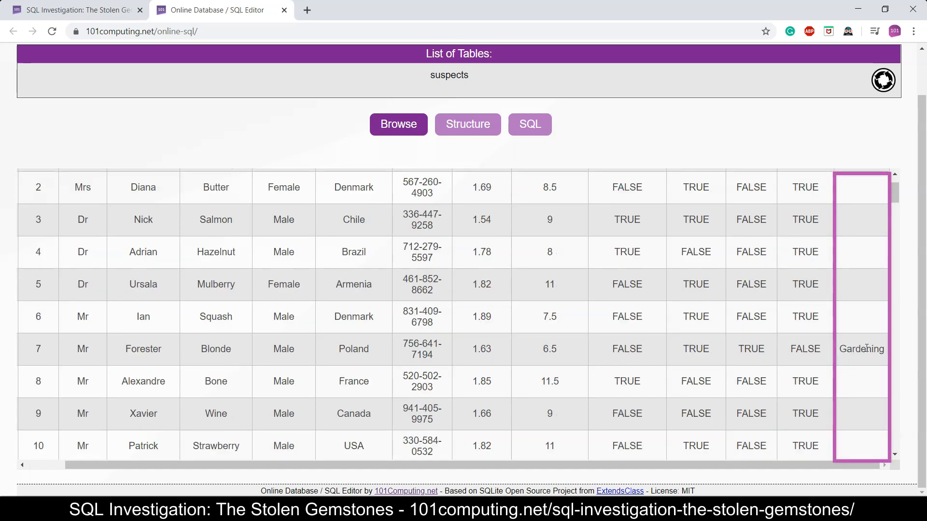
{"action": "scroll", "scroll_direction": "up", "scroll_amount": 3}
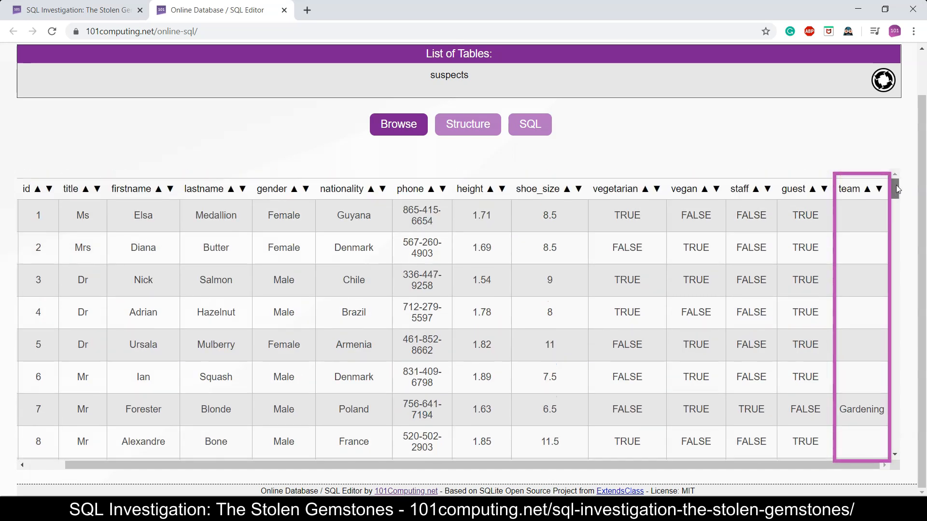
{"action": "scroll", "scroll_direction": "down", "scroll_amount": 3}
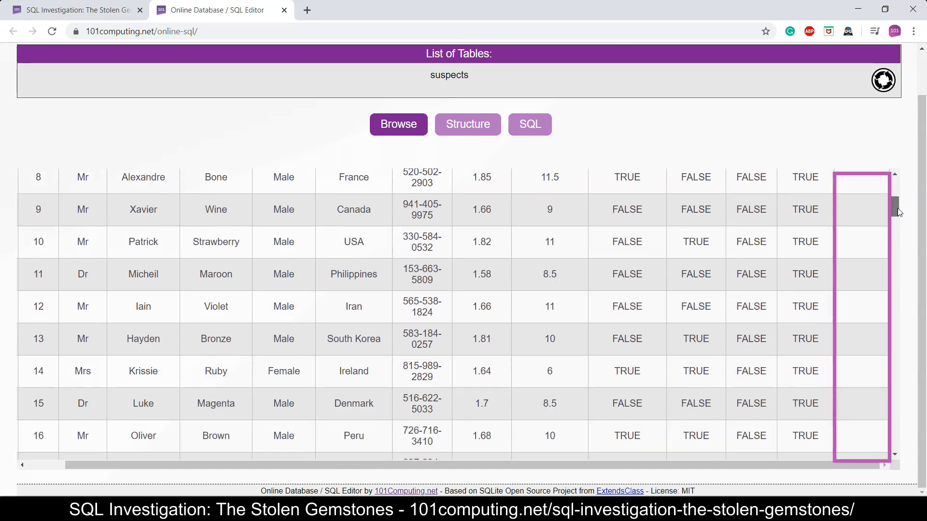
{"action": "scroll", "scroll_direction": "down", "scroll_amount": 3}
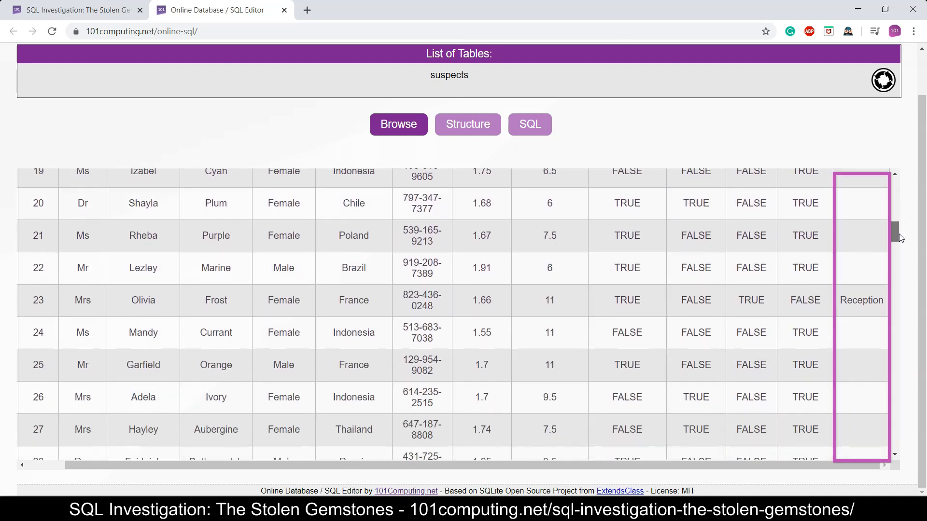
{"action": "scroll", "scroll_direction": "down", "scroll_amount": 3}
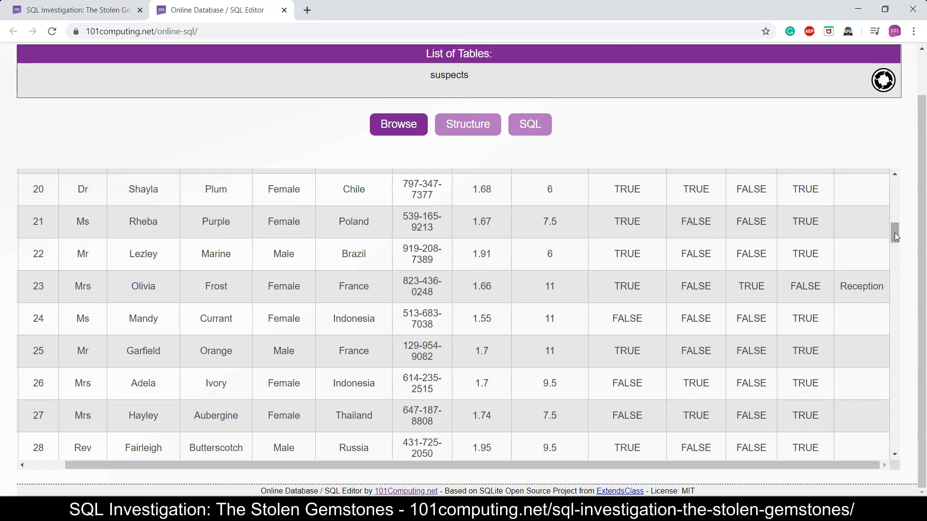
{"action": "left_click", "coordinate": [397, 124]}
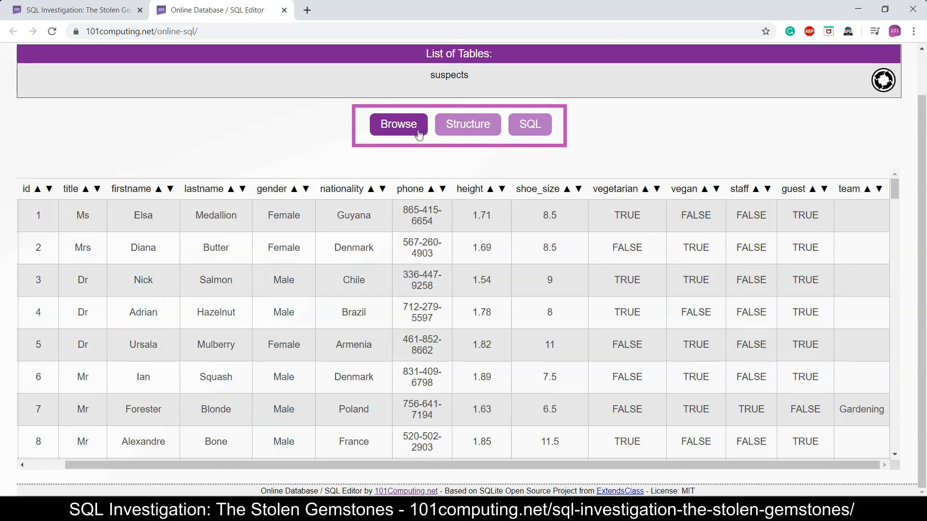
{"action": "mouse_move", "coordinate": [405, 132]}
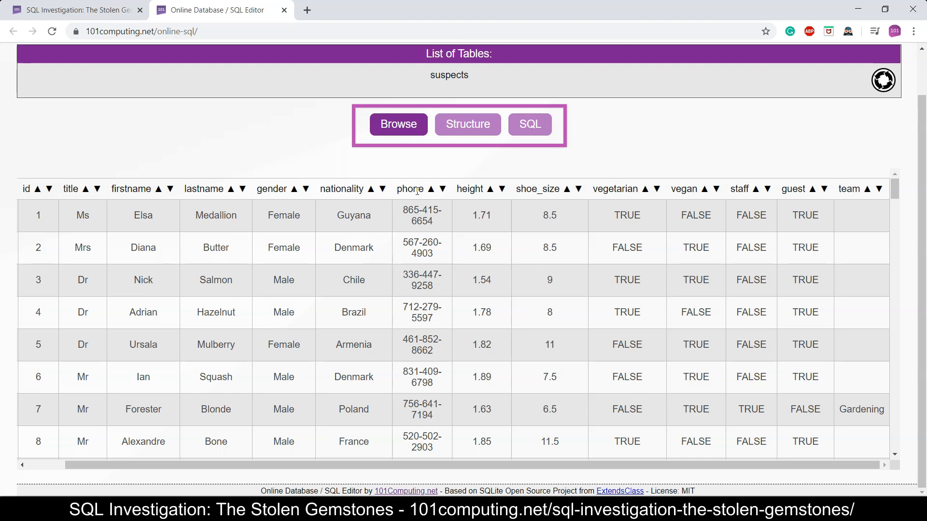
{"action": "mouse_move", "coordinate": [530, 125]}
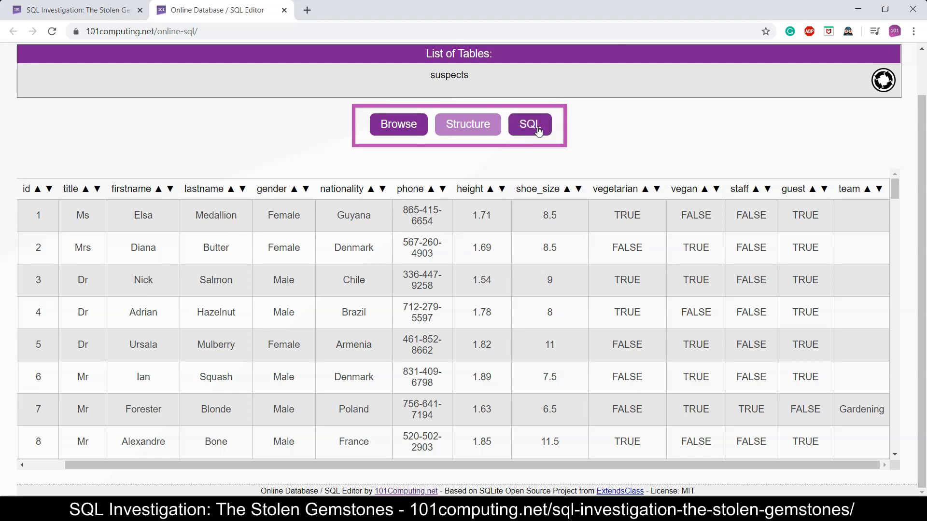
{"action": "left_click", "coordinate": [528, 125]}
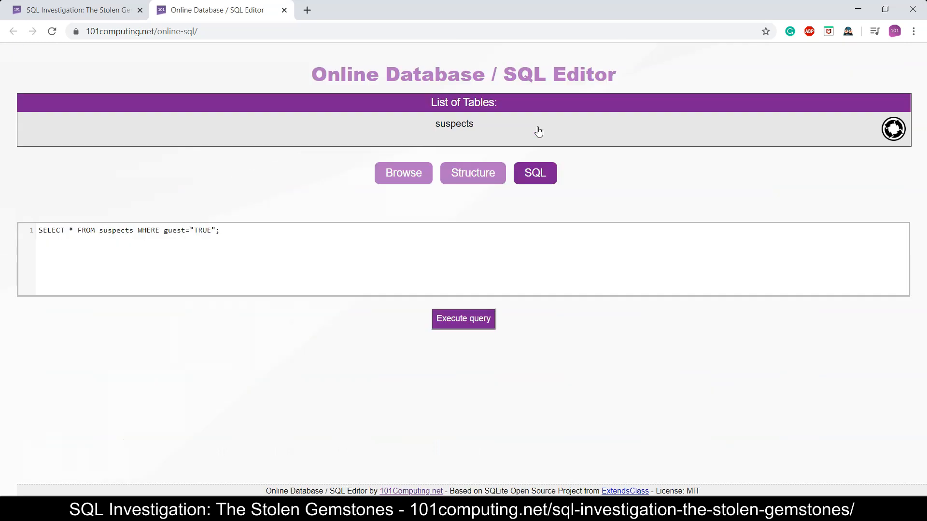
{"action": "mouse_move", "coordinate": [296, 244]}
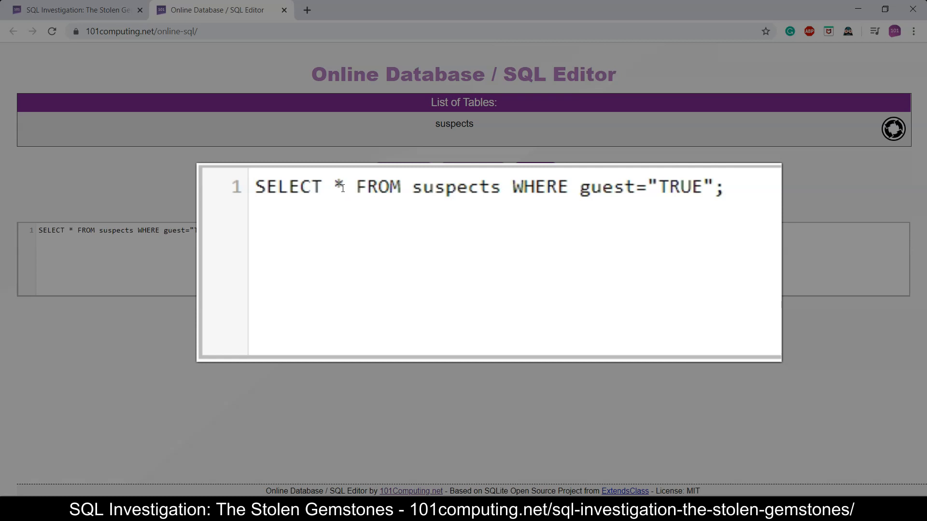
{"action": "mouse_move", "coordinate": [497, 184]}
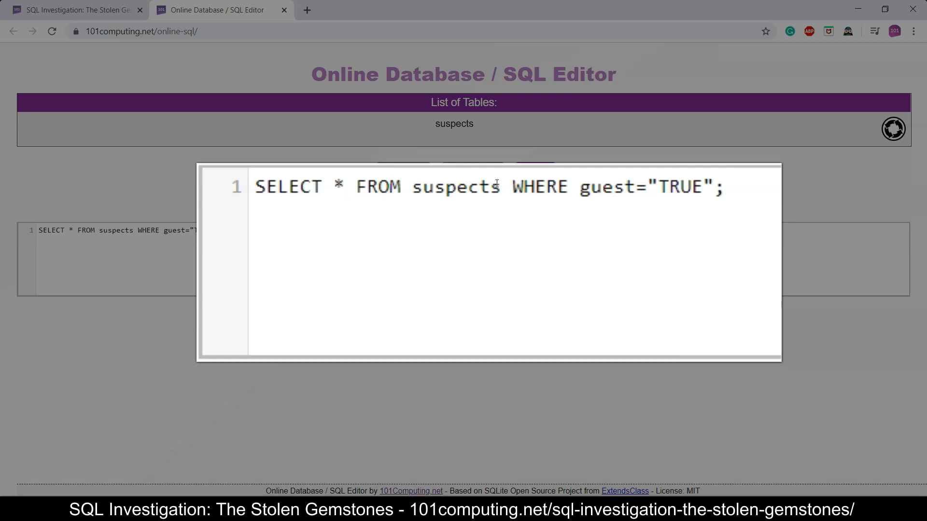
{"action": "mouse_move", "coordinate": [733, 179]}
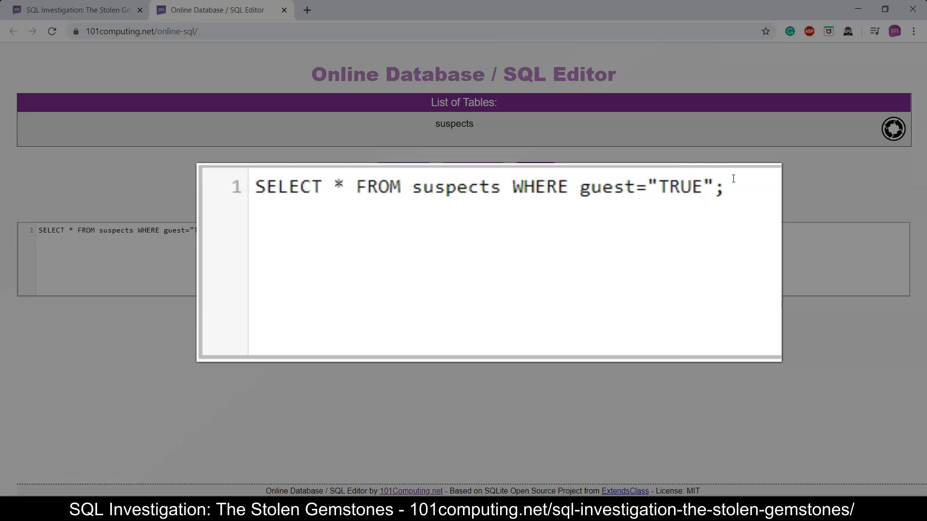
{"action": "mouse_move", "coordinate": [708, 200]}
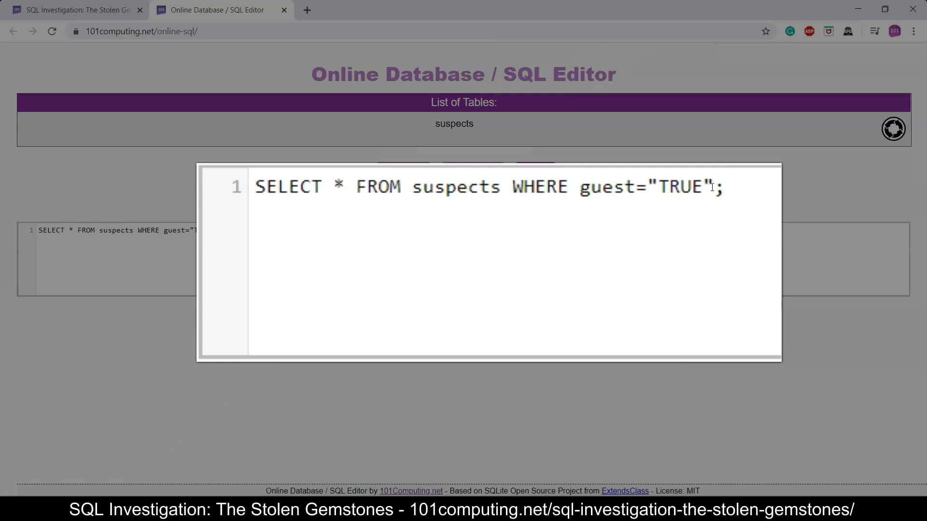
{"action": "mouse_move", "coordinate": [728, 193]}
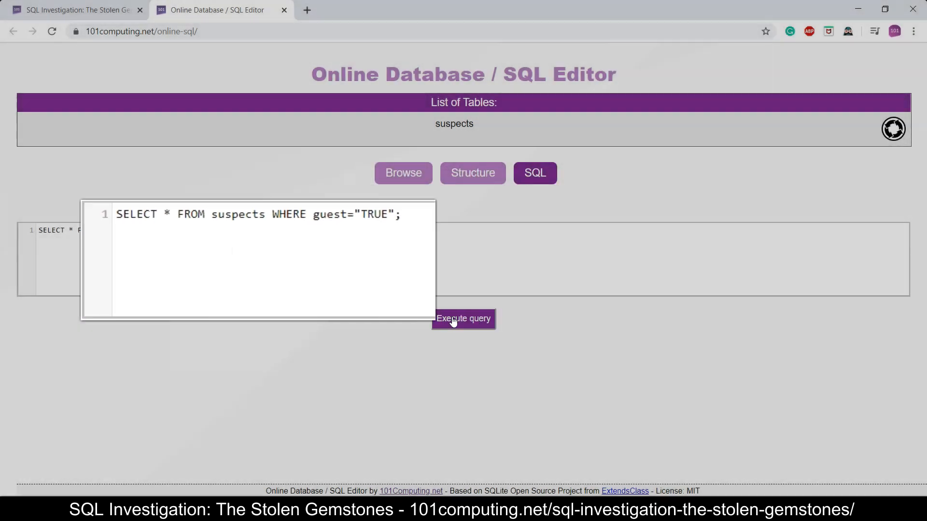
Execute the guest query and view the 100 returned suspect rows
{"action": "left_click", "coordinate": [463, 318]}
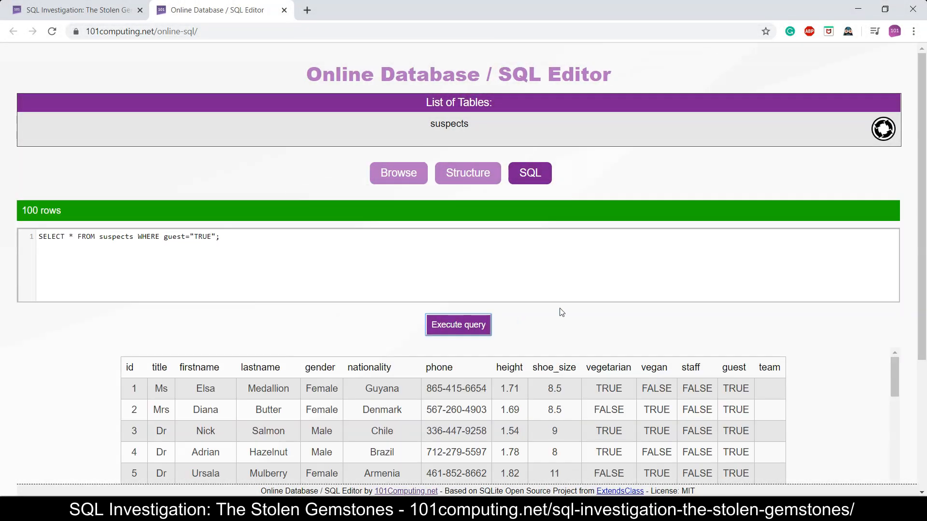
{"action": "scroll", "scroll_direction": "down", "scroll_amount": 3}
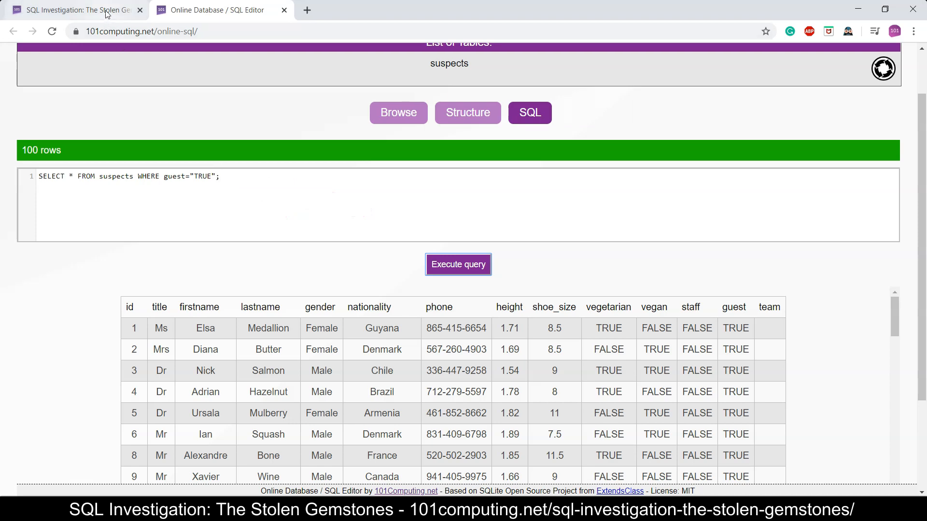
{"action": "left_click", "coordinate": [77, 10]}
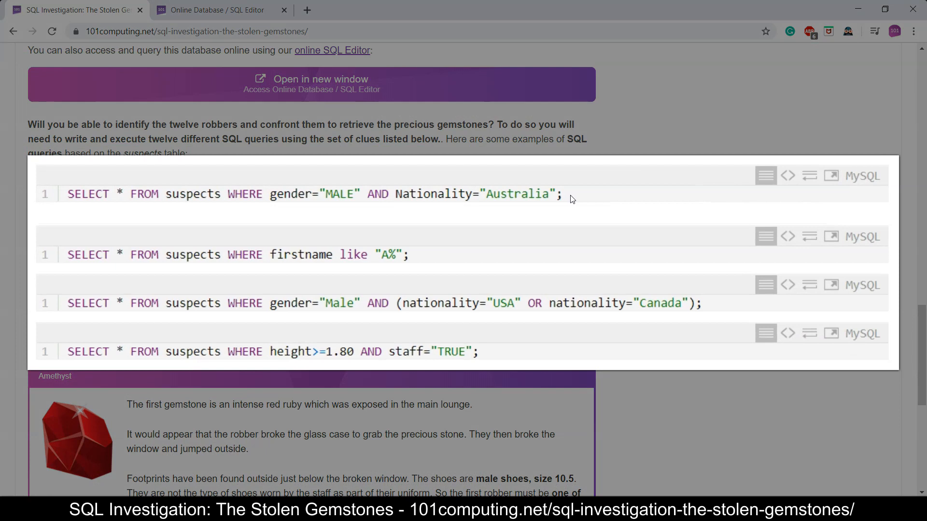
{"action": "mouse_move", "coordinate": [479, 225]}
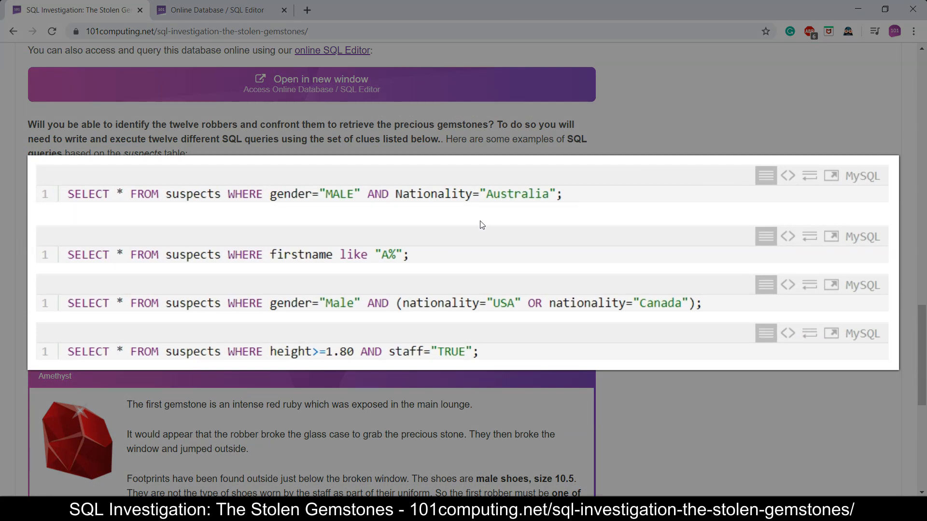
{"action": "mouse_move", "coordinate": [109, 208]}
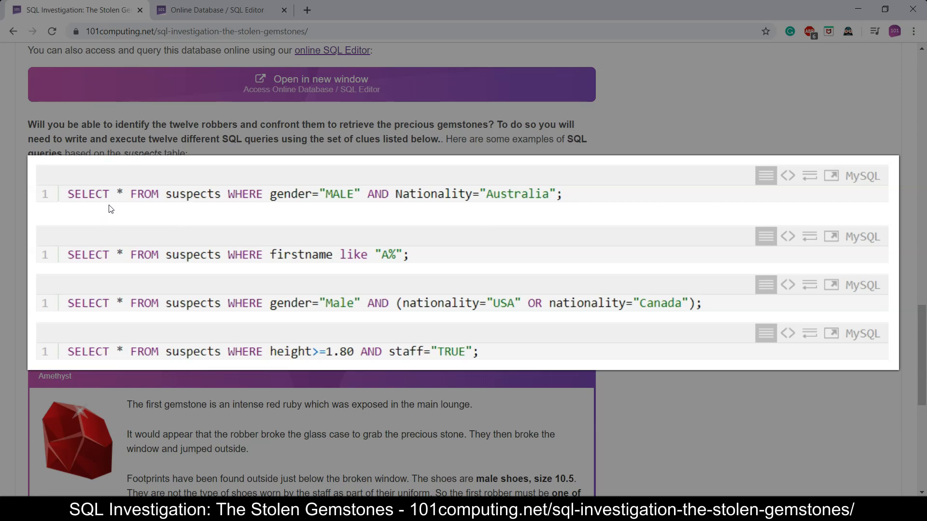
{"action": "mouse_move", "coordinate": [207, 208]}
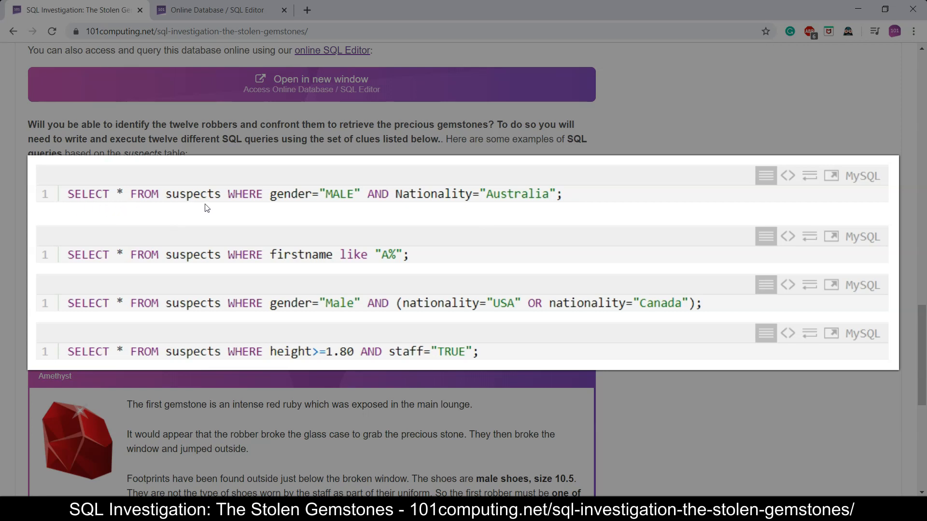
{"action": "mouse_move", "coordinate": [186, 200]}
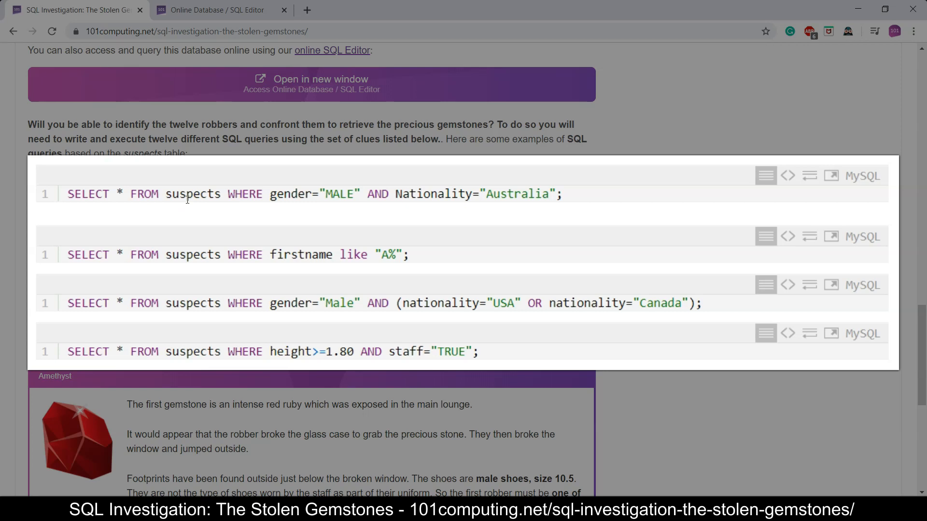
{"action": "mouse_move", "coordinate": [494, 199]}
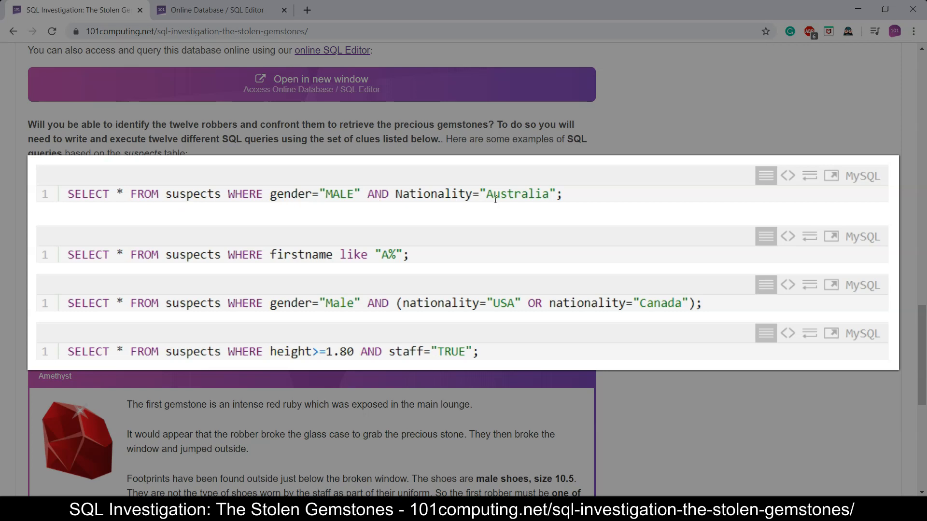
{"action": "mouse_move", "coordinate": [351, 208]}
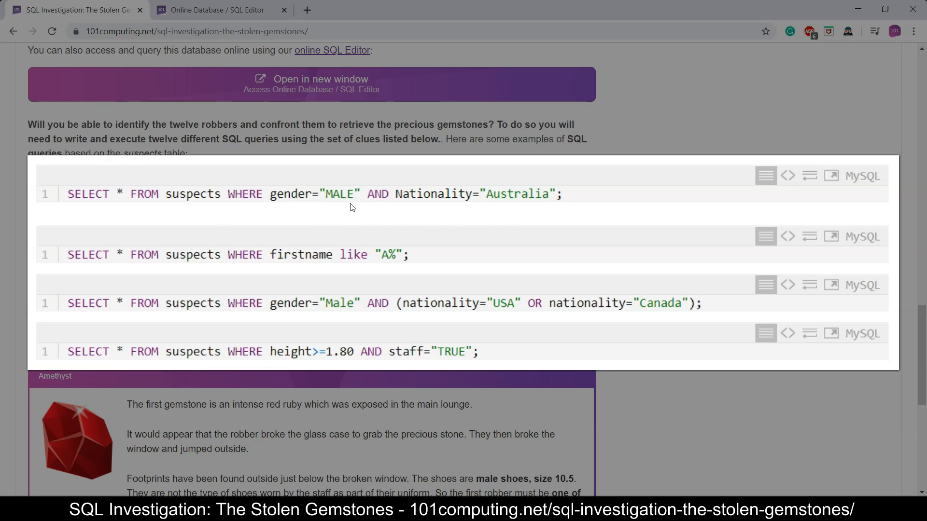
{"action": "mouse_move", "coordinate": [303, 204]}
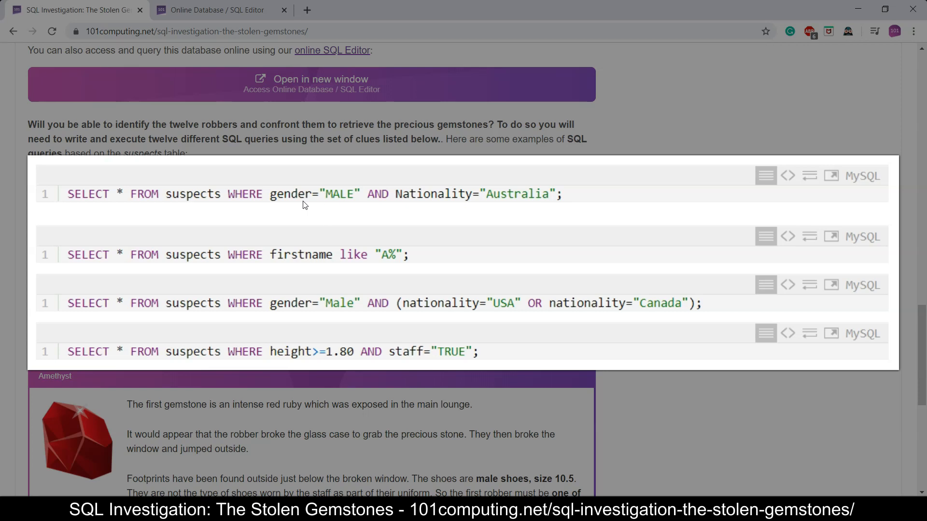
{"action": "mouse_move", "coordinate": [529, 205]}
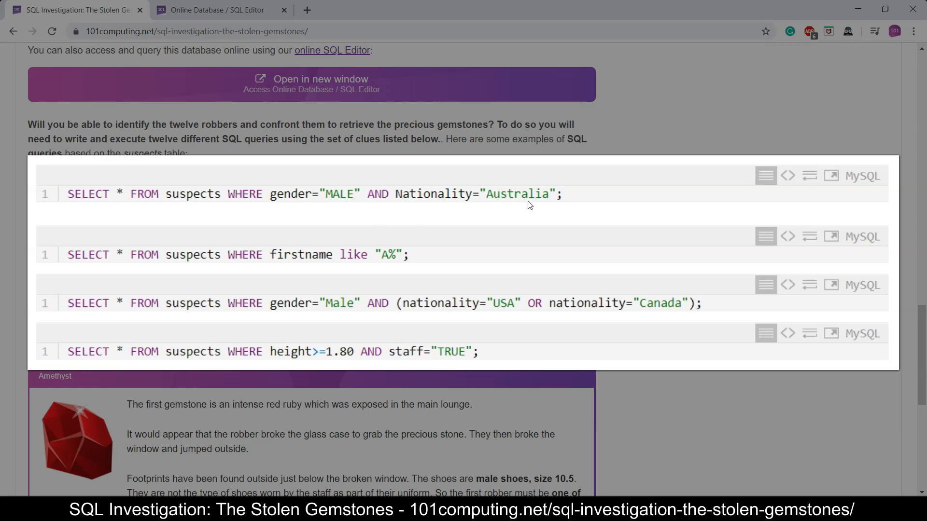
{"action": "mouse_move", "coordinate": [531, 205]}
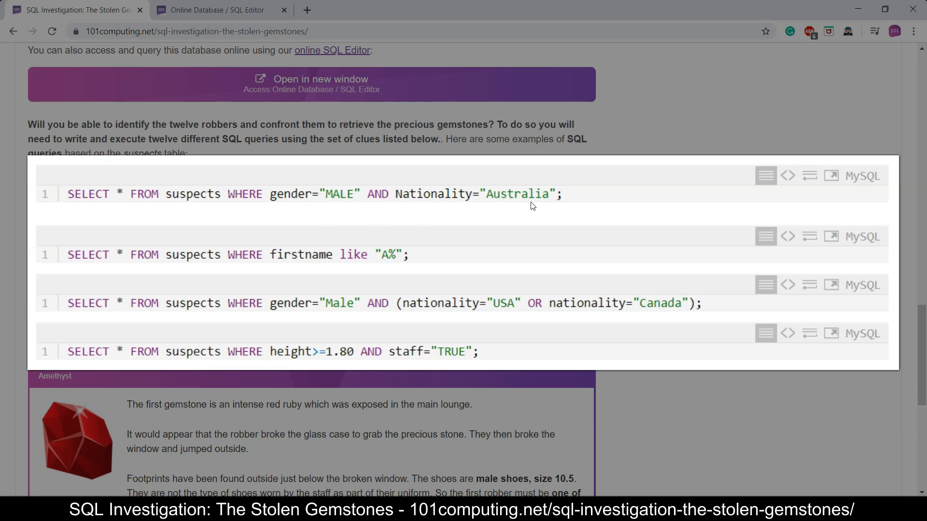
{"action": "mouse_move", "coordinate": [418, 259]}
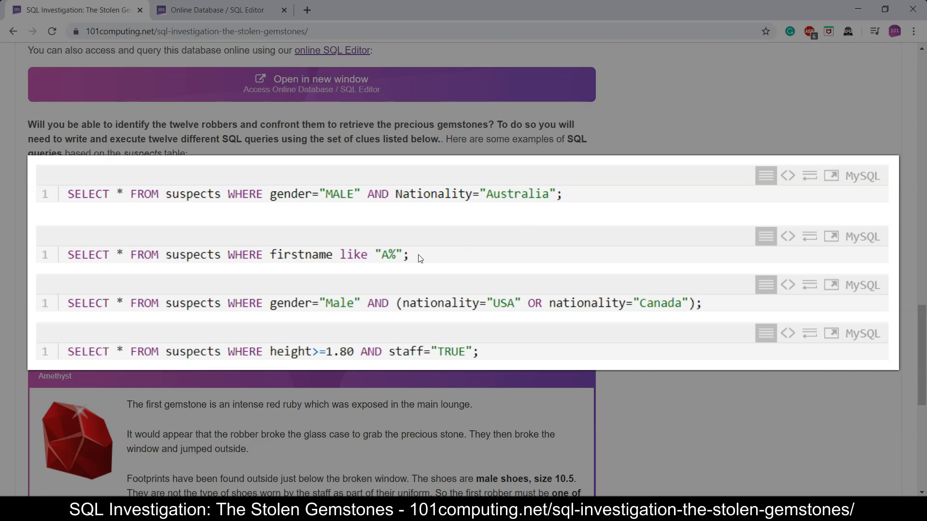
{"action": "mouse_move", "coordinate": [306, 275]}
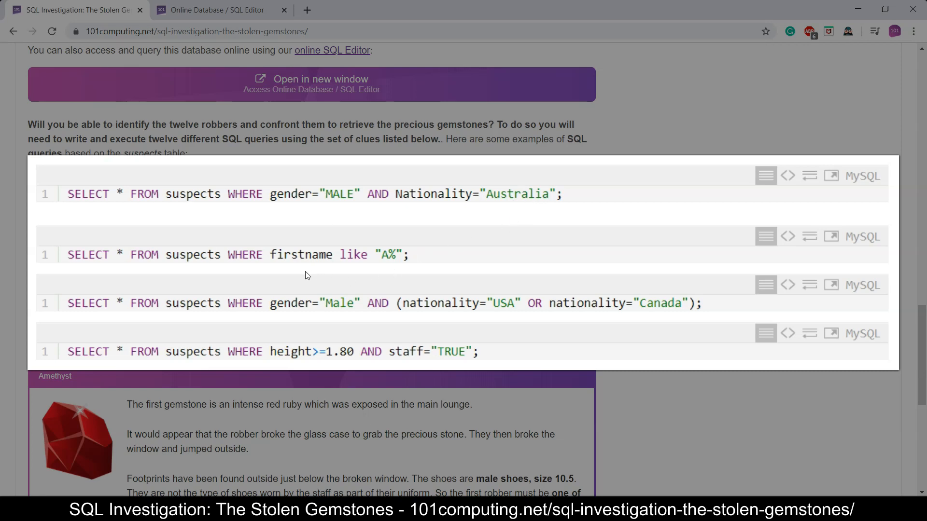
{"action": "mouse_move", "coordinate": [322, 270]}
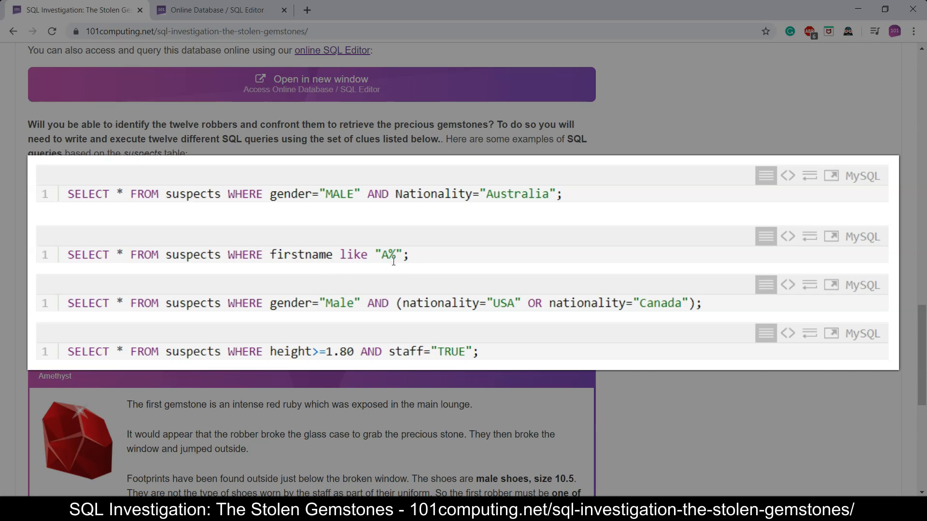
{"action": "mouse_move", "coordinate": [387, 269]}
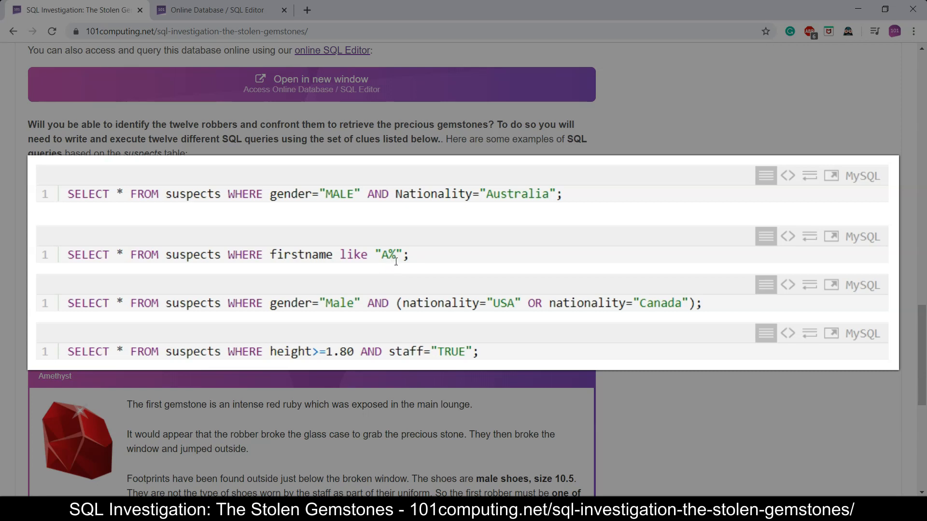
{"action": "mouse_move", "coordinate": [404, 274]}
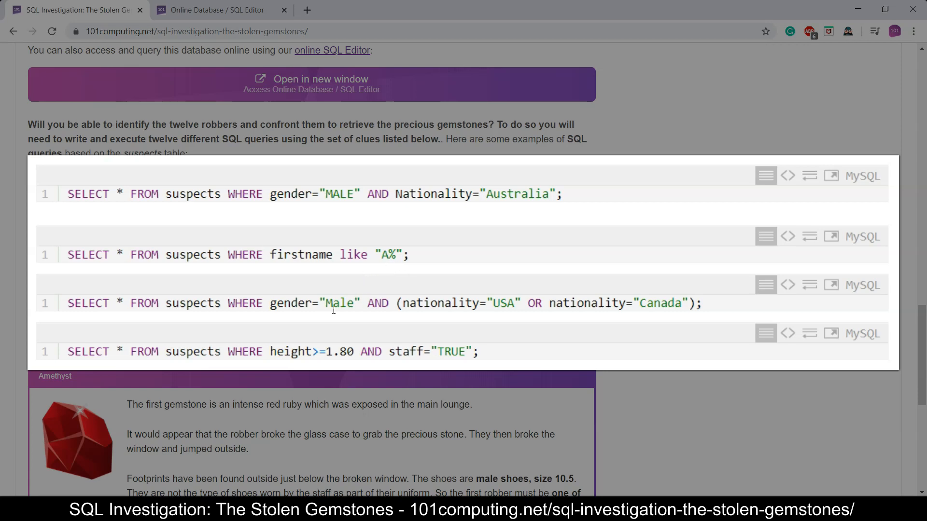
{"action": "mouse_move", "coordinate": [345, 318]}
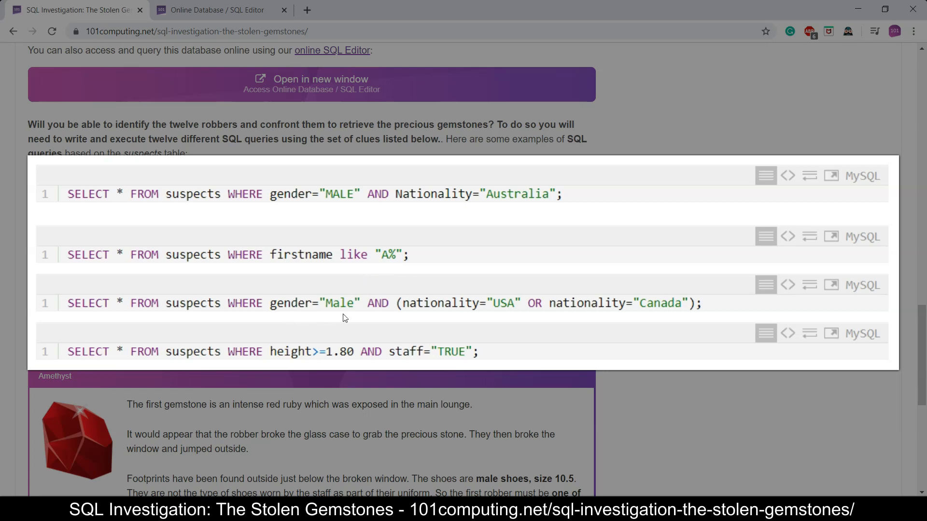
{"action": "mouse_move", "coordinate": [380, 318]}
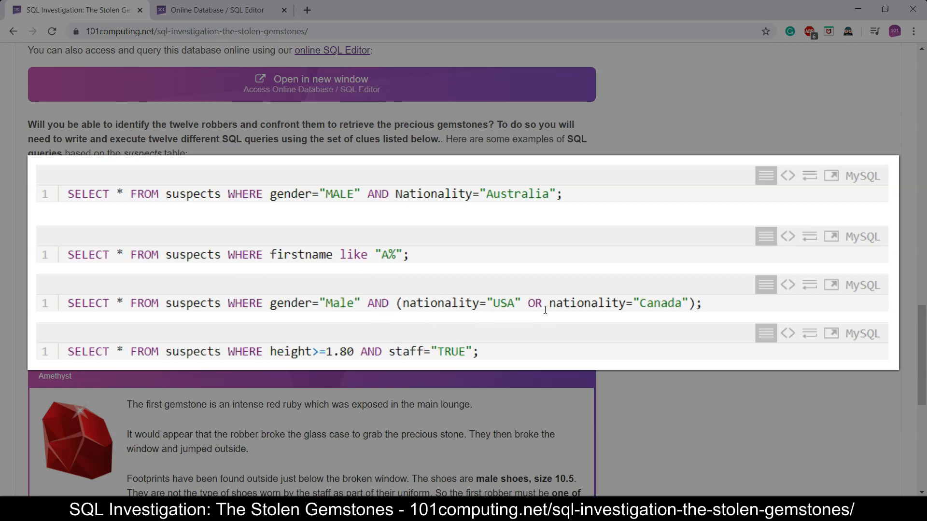
{"action": "mouse_move", "coordinate": [427, 319]}
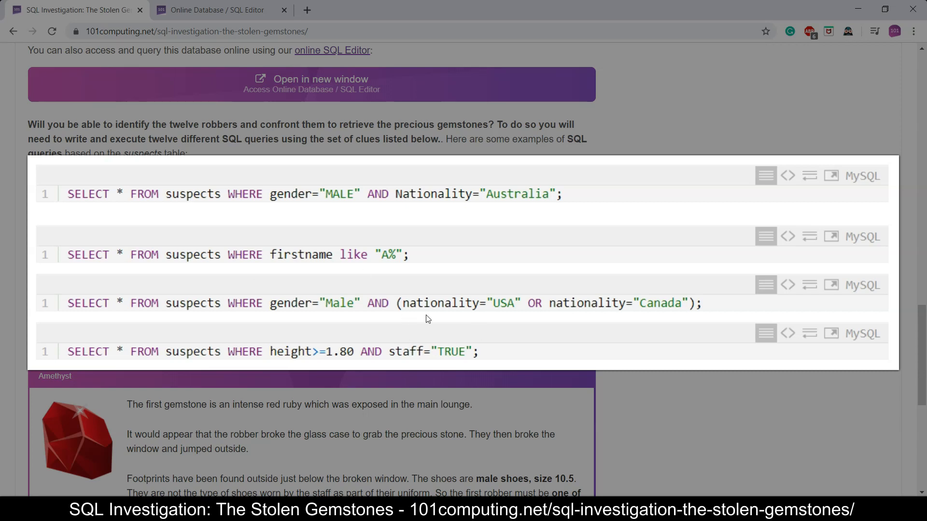
{"action": "mouse_move", "coordinate": [697, 315]}
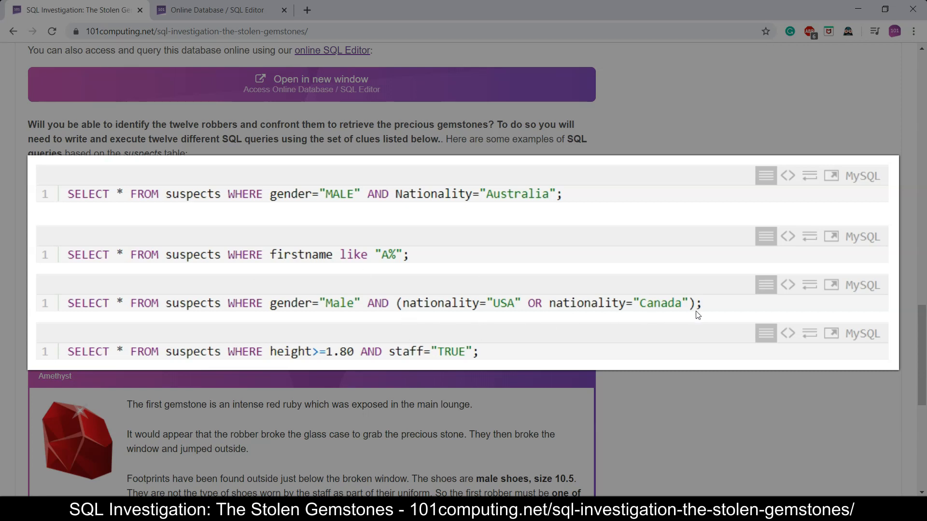
{"action": "mouse_move", "coordinate": [593, 332]}
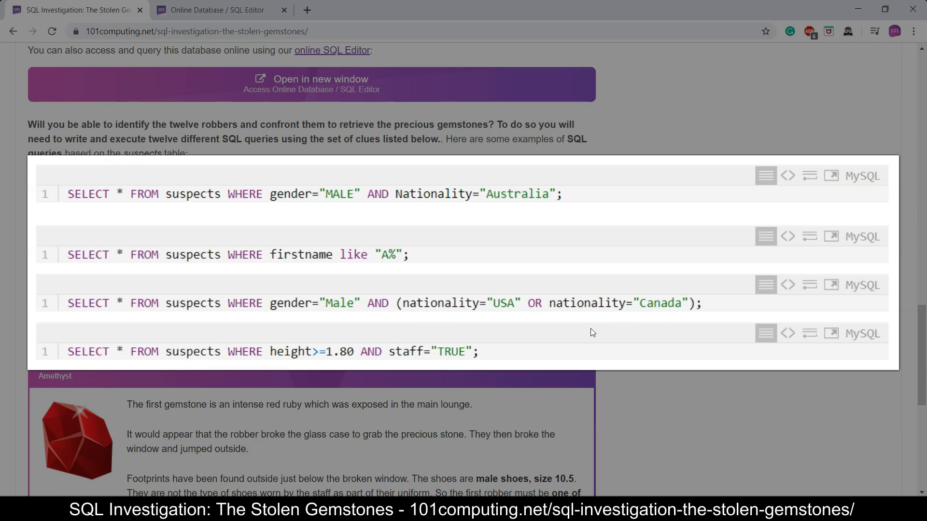
{"action": "mouse_move", "coordinate": [502, 319]}
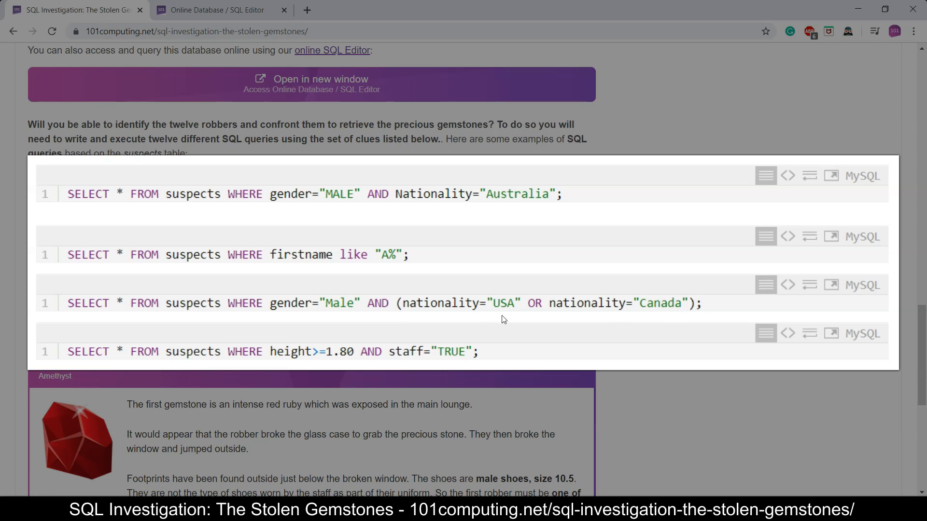
{"action": "mouse_move", "coordinate": [473, 325]}
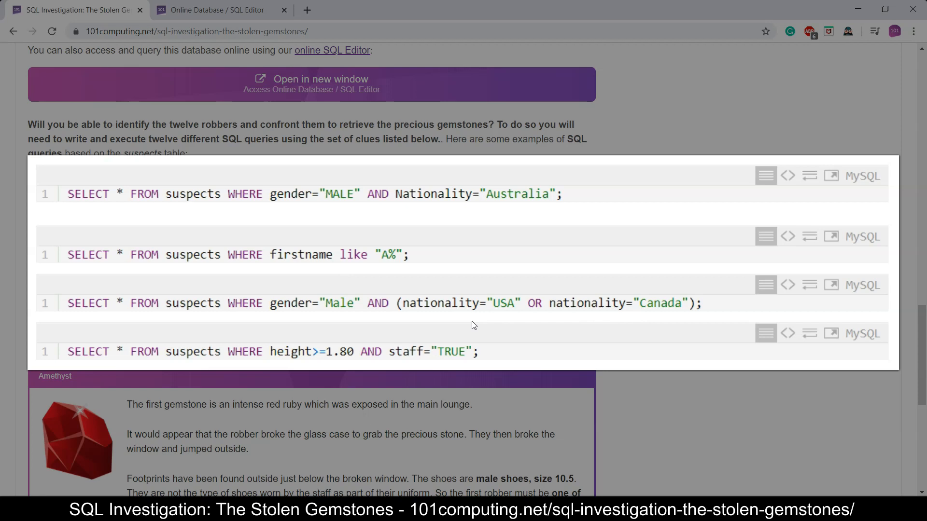
{"action": "mouse_move", "coordinate": [597, 316]}
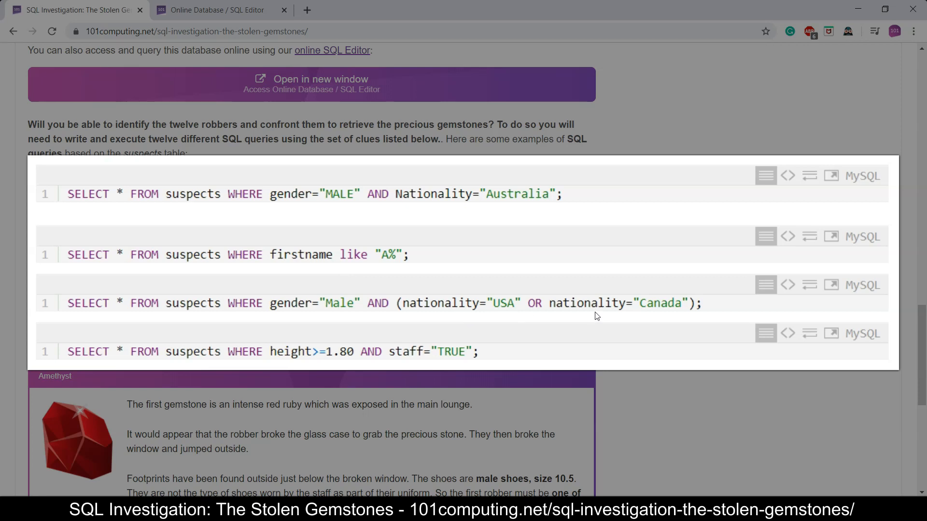
{"action": "mouse_move", "coordinate": [330, 317]}
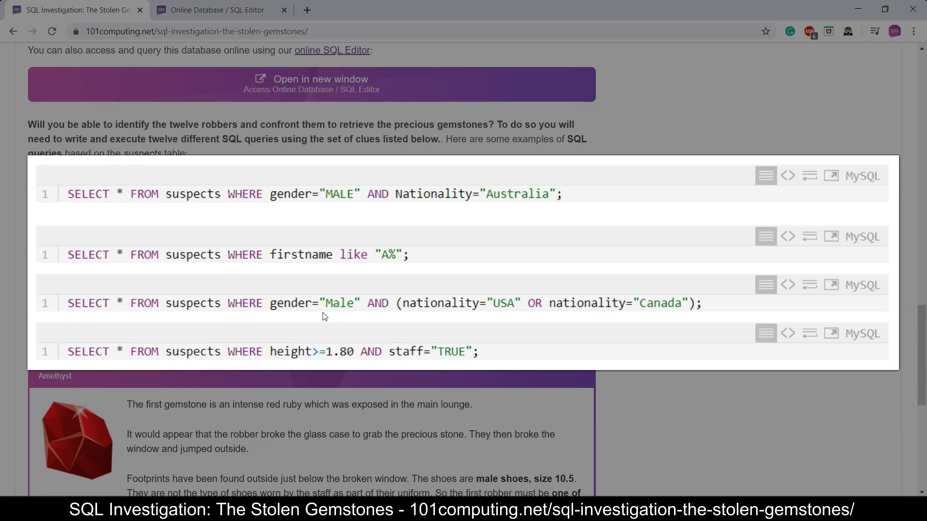
{"action": "mouse_move", "coordinate": [339, 320]}
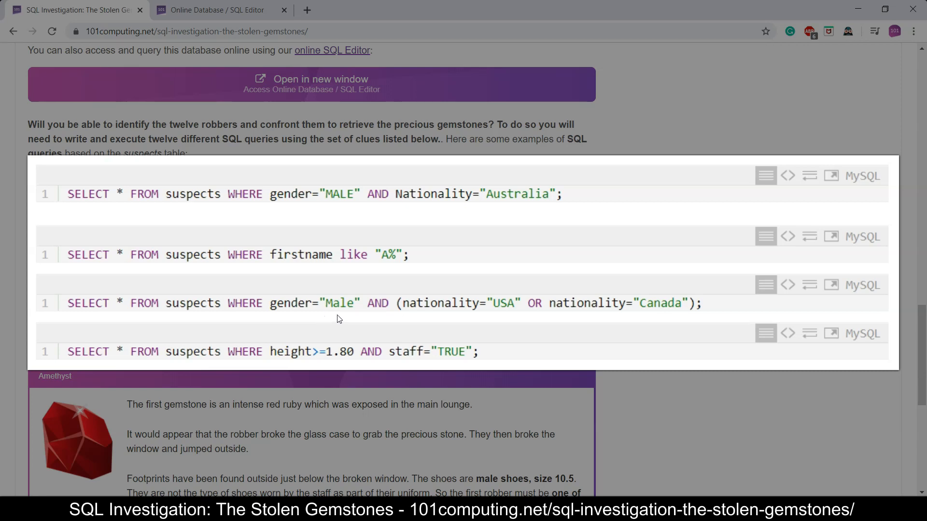
{"action": "mouse_move", "coordinate": [320, 364]}
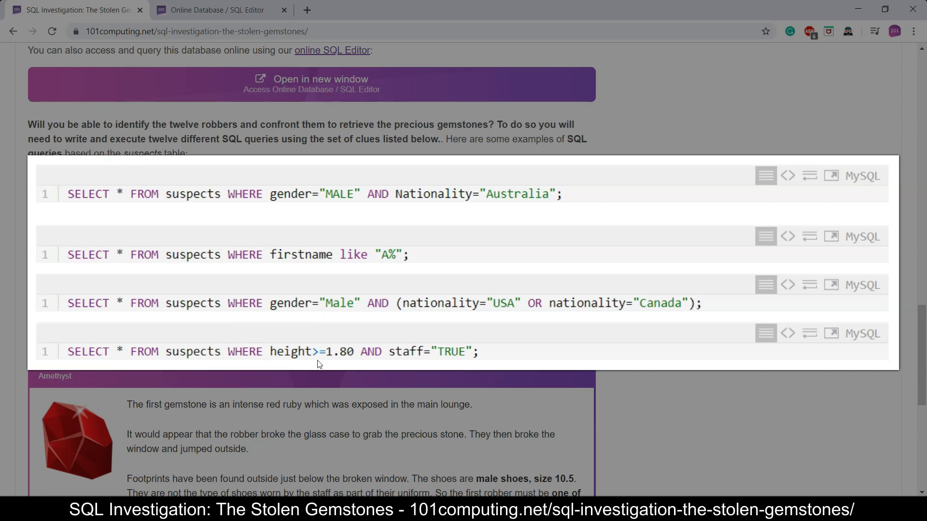
{"action": "mouse_move", "coordinate": [334, 365]}
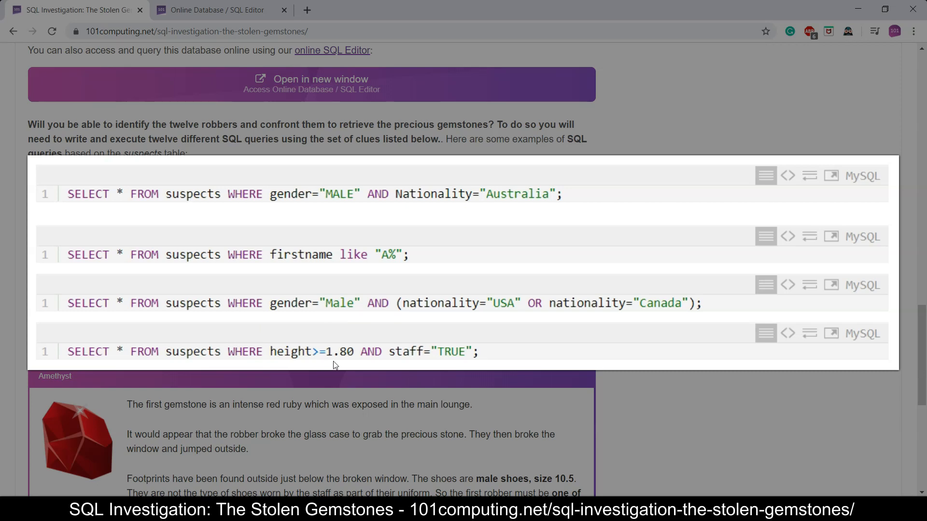
{"action": "mouse_move", "coordinate": [352, 363]}
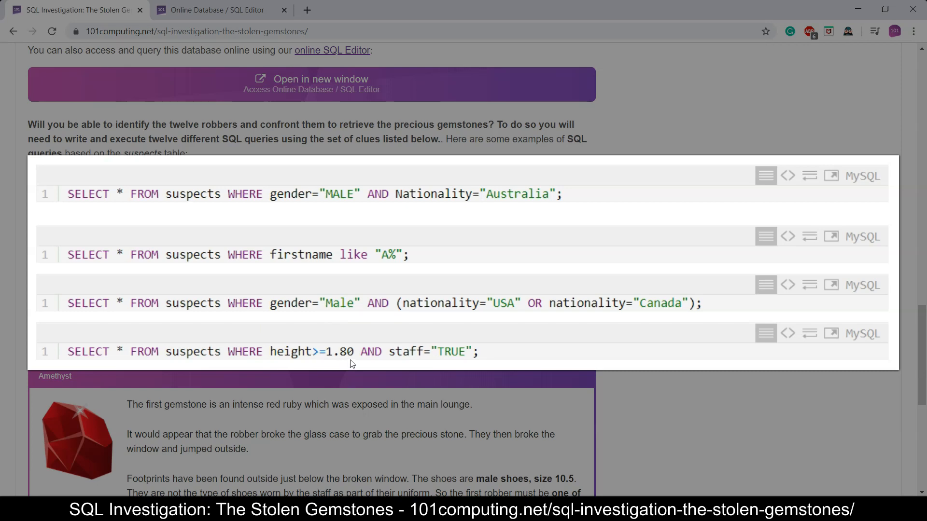
{"action": "mouse_move", "coordinate": [354, 356]}
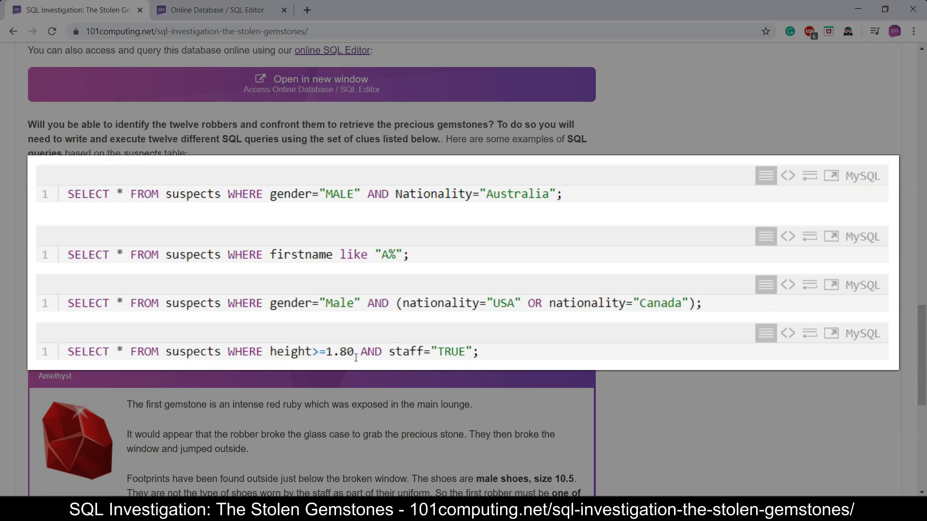
{"action": "mouse_move", "coordinate": [296, 320]}
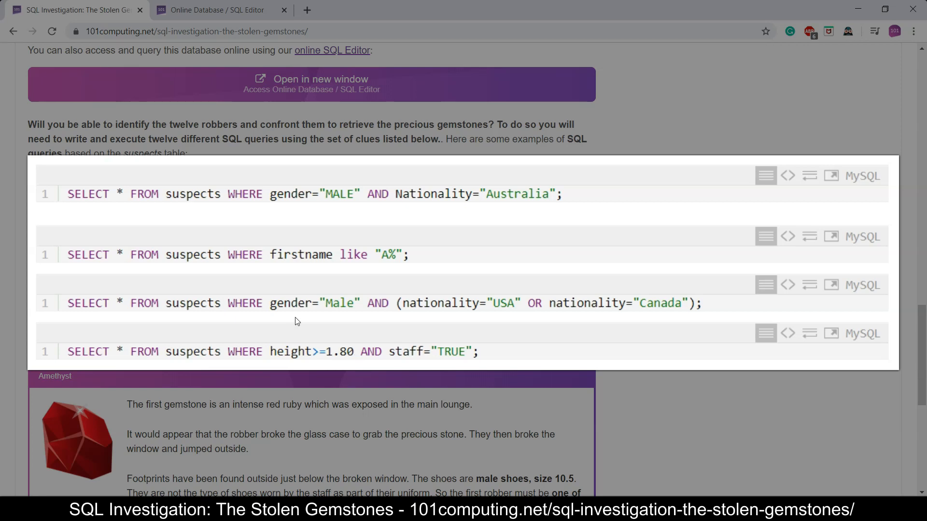
{"action": "mouse_move", "coordinate": [466, 364]}
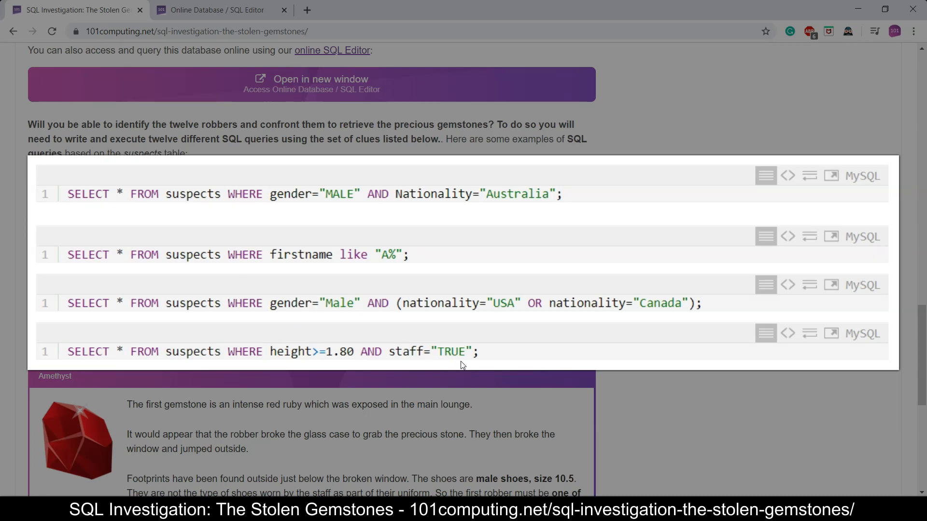
{"action": "mouse_move", "coordinate": [445, 364]}
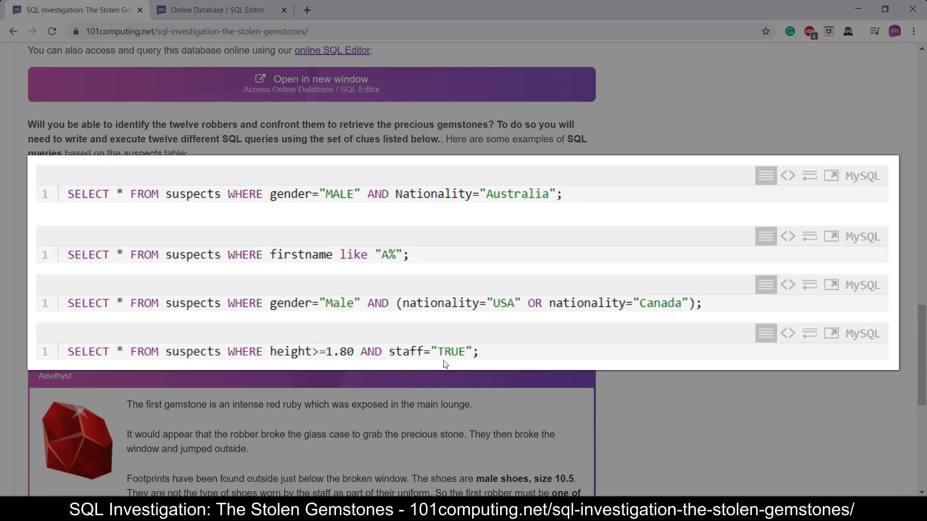
{"action": "mouse_move", "coordinate": [454, 365]}
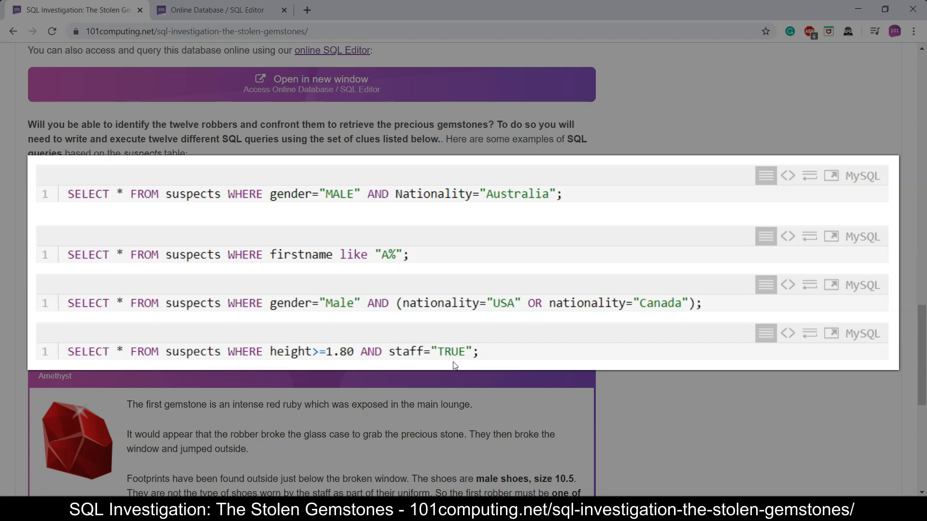
{"action": "mouse_move", "coordinate": [580, 317]}
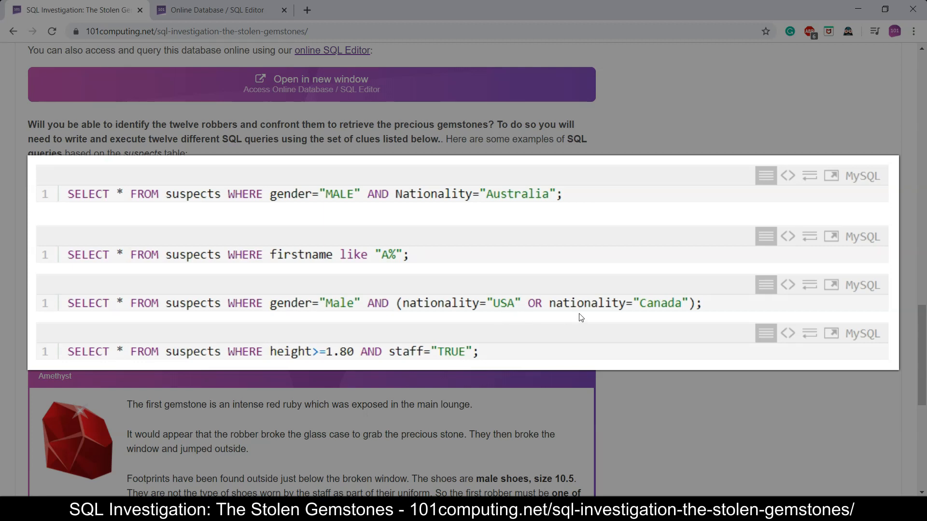
{"action": "mouse_move", "coordinate": [655, 314]}
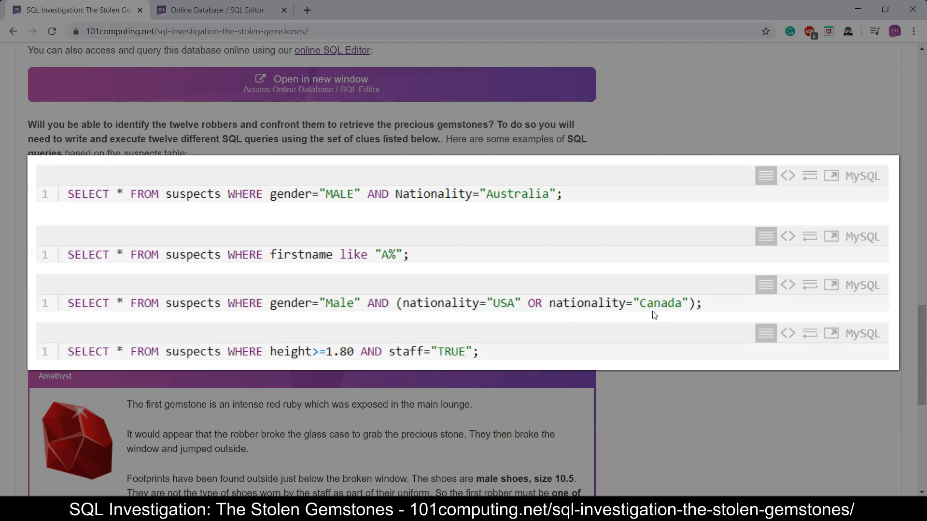
{"action": "mouse_move", "coordinate": [678, 316]}
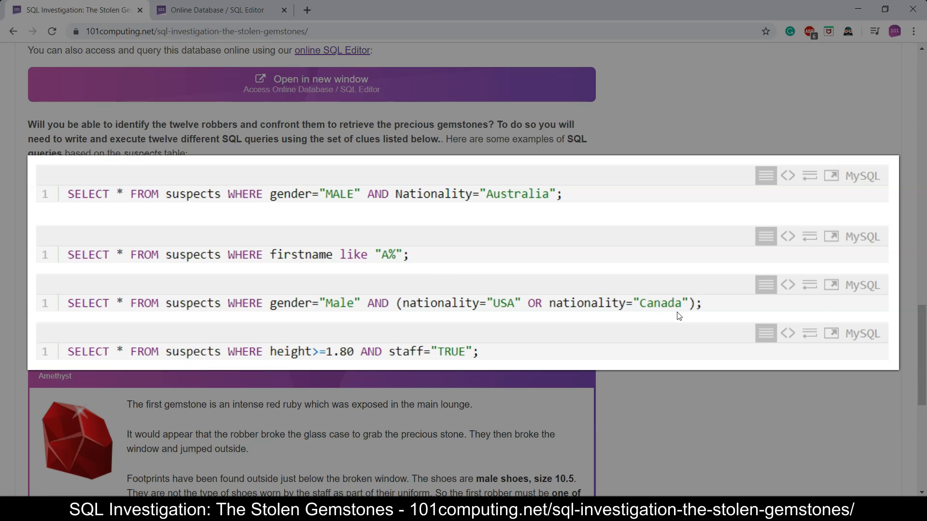
{"action": "mouse_move", "coordinate": [674, 321]}
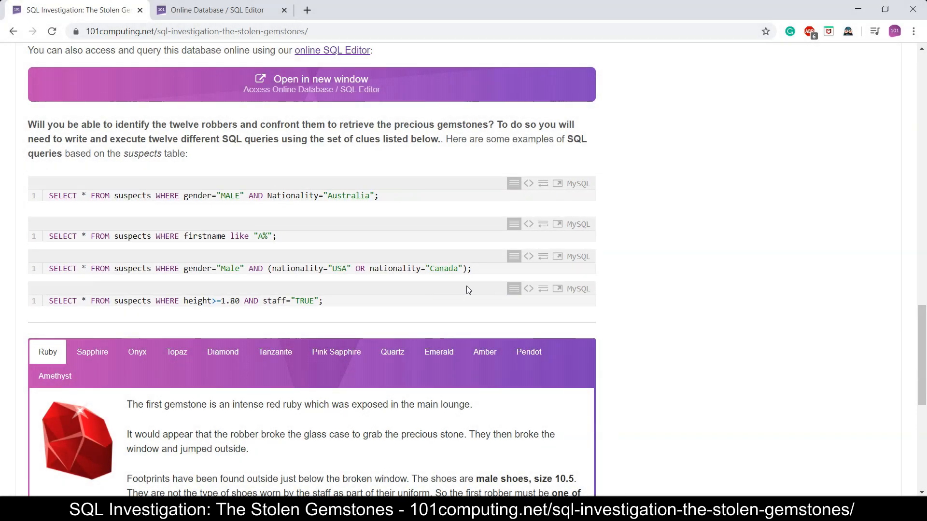
Read the Sapphire, Onyx and Topaz clues, ending on the tall female robber clue
{"action": "scroll", "scroll_direction": "down", "scroll_amount": 3}
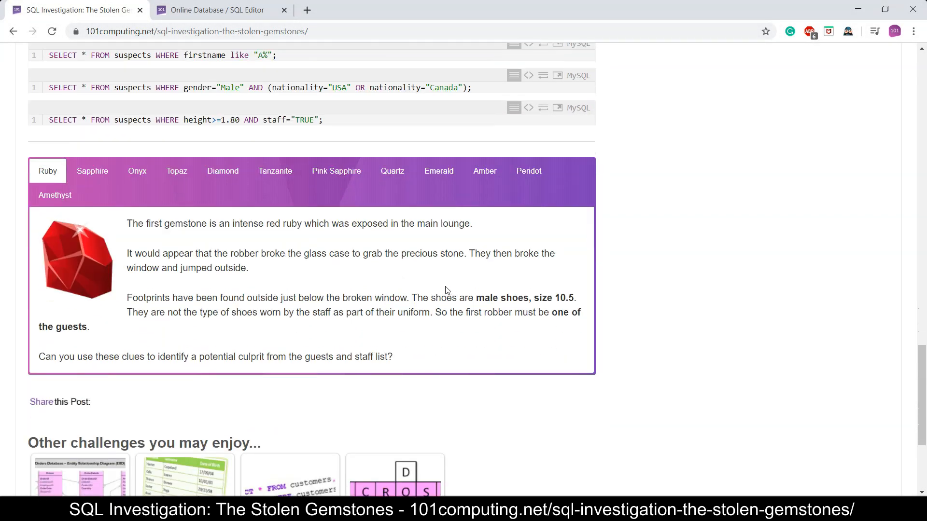
{"action": "mouse_move", "coordinate": [236, 245]}
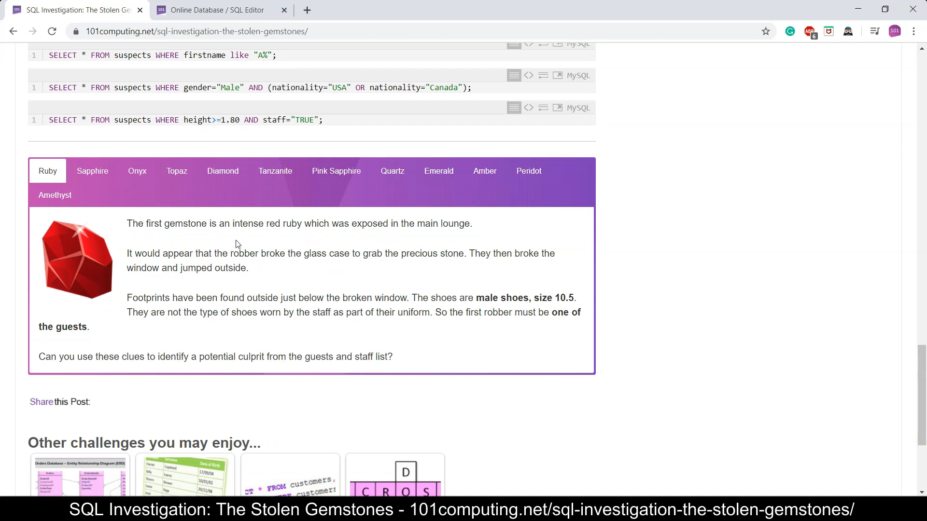
{"action": "mouse_move", "coordinate": [216, 241]}
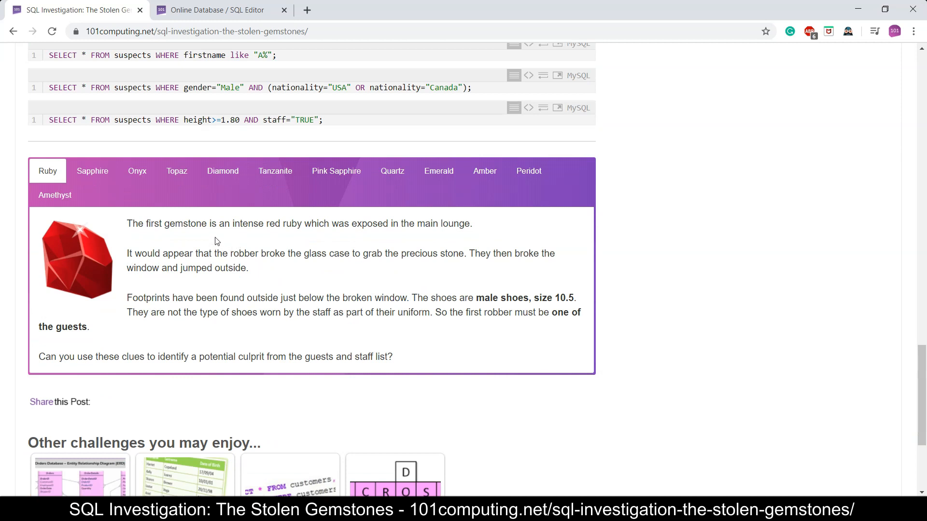
{"action": "left_click", "coordinate": [93, 171]}
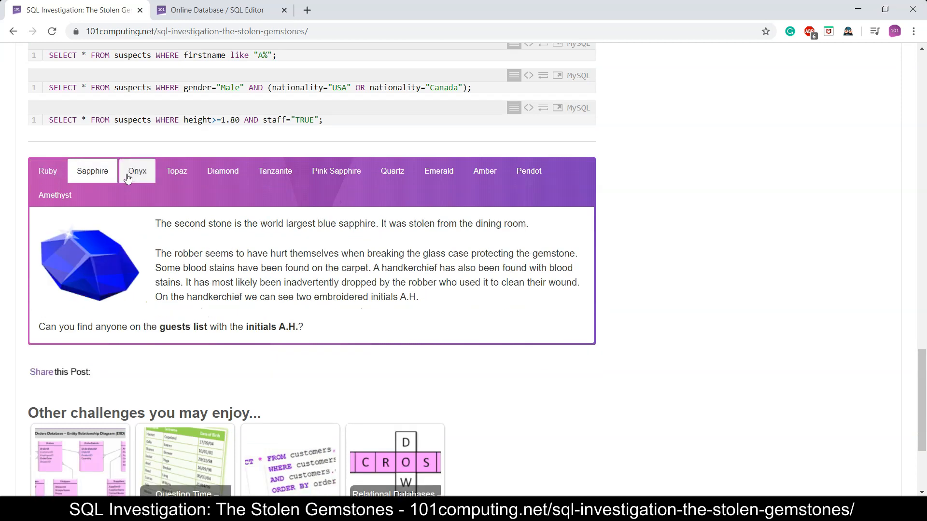
{"action": "left_click", "coordinate": [176, 171]}
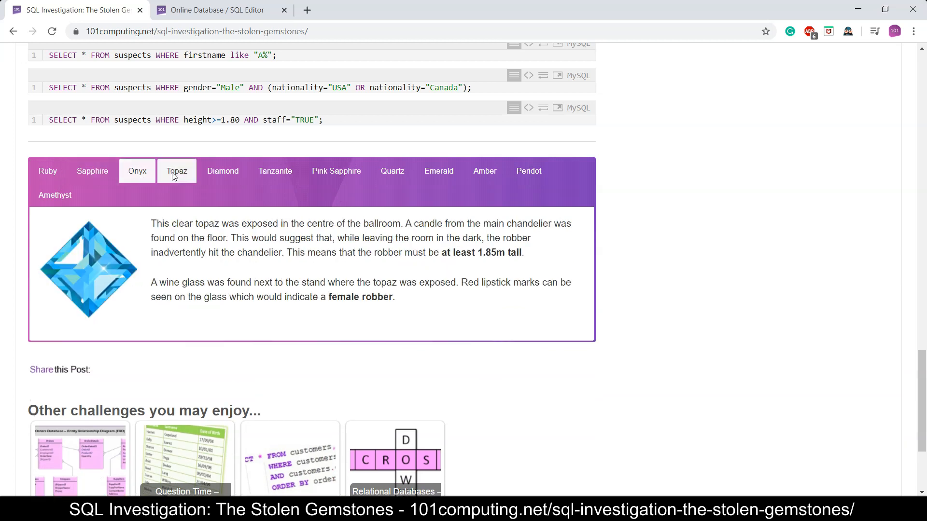
{"action": "left_click", "coordinate": [175, 171]}
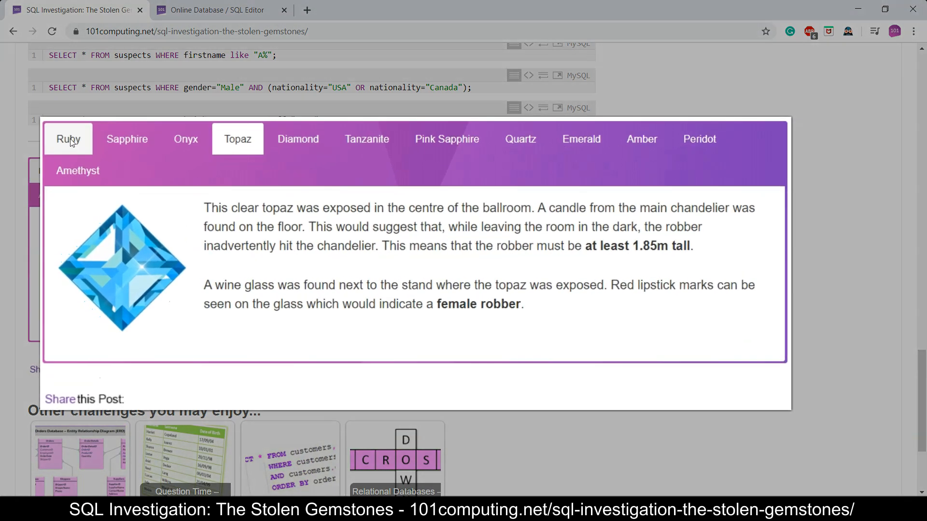
Return to the Ruby clue: male shoes size 10.5 belonging to one of the guests
{"action": "left_click", "coordinate": [68, 139]}
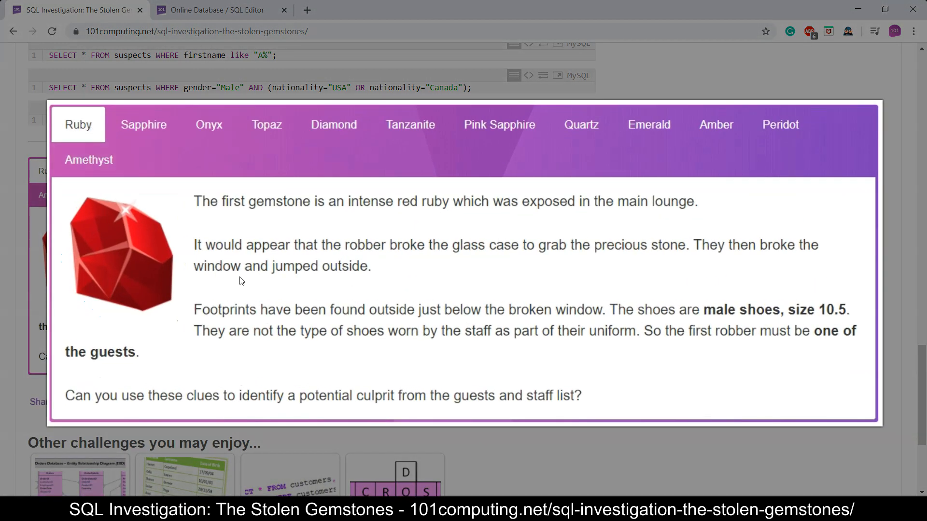
{"action": "mouse_move", "coordinate": [287, 201]}
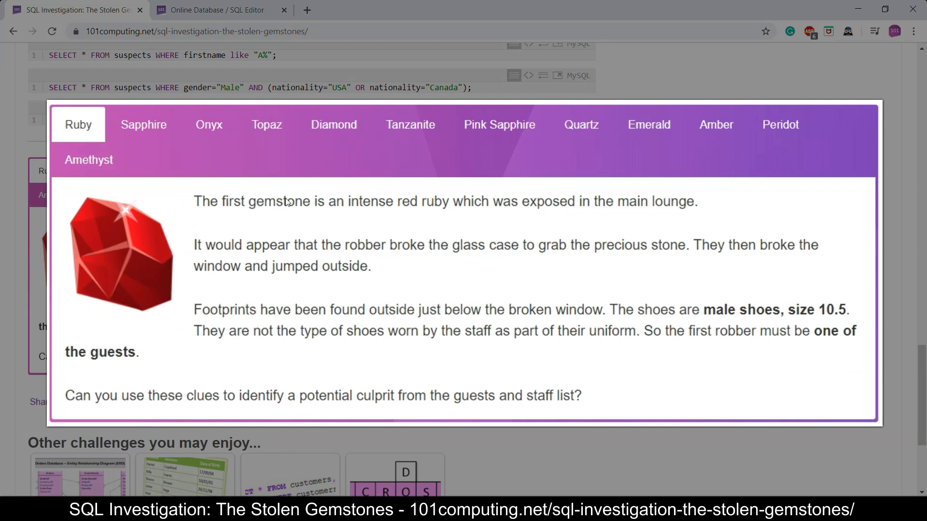
{"action": "mouse_move", "coordinate": [320, 233]}
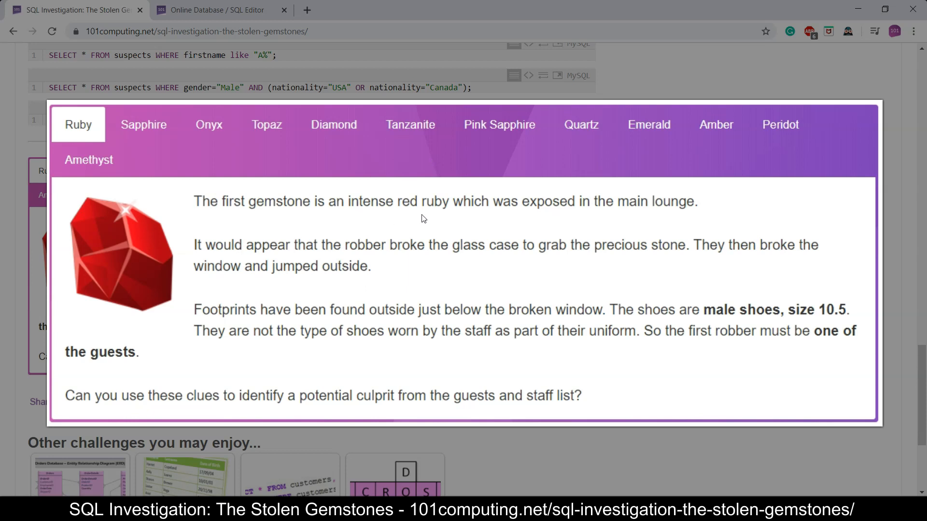
{"action": "mouse_move", "coordinate": [596, 220]}
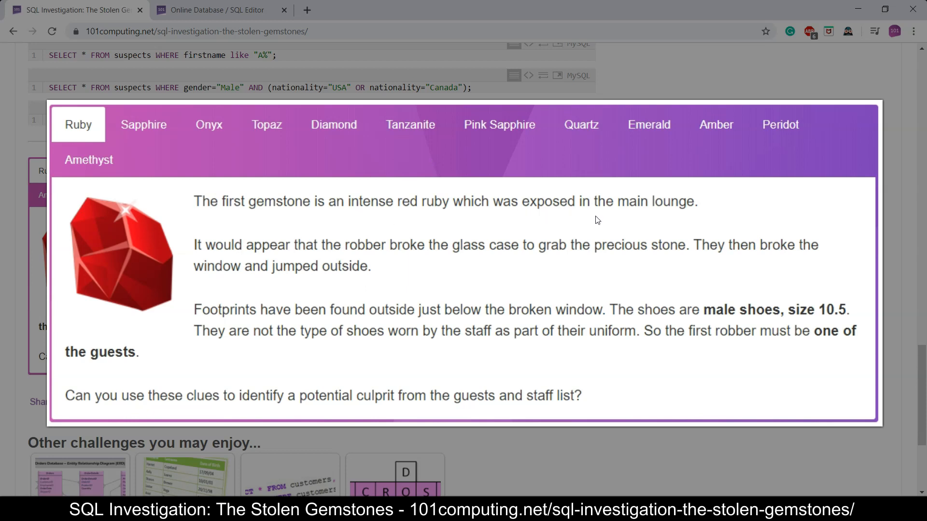
{"action": "mouse_move", "coordinate": [660, 217]}
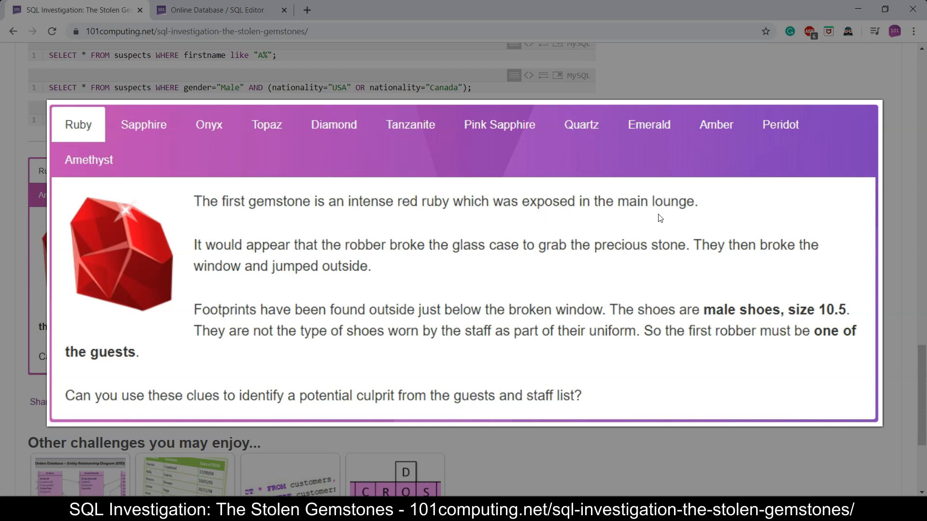
{"action": "mouse_move", "coordinate": [438, 278]}
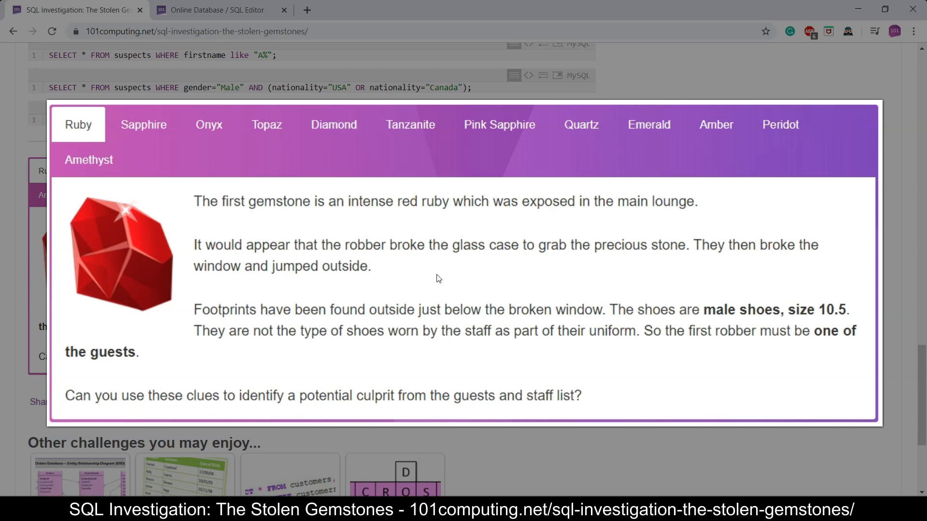
{"action": "mouse_move", "coordinate": [567, 259]}
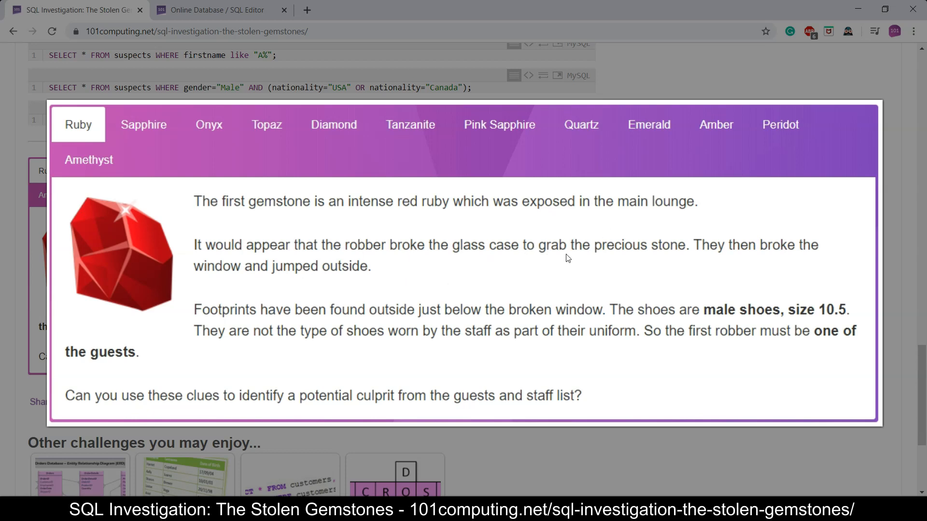
{"action": "mouse_move", "coordinate": [578, 262]}
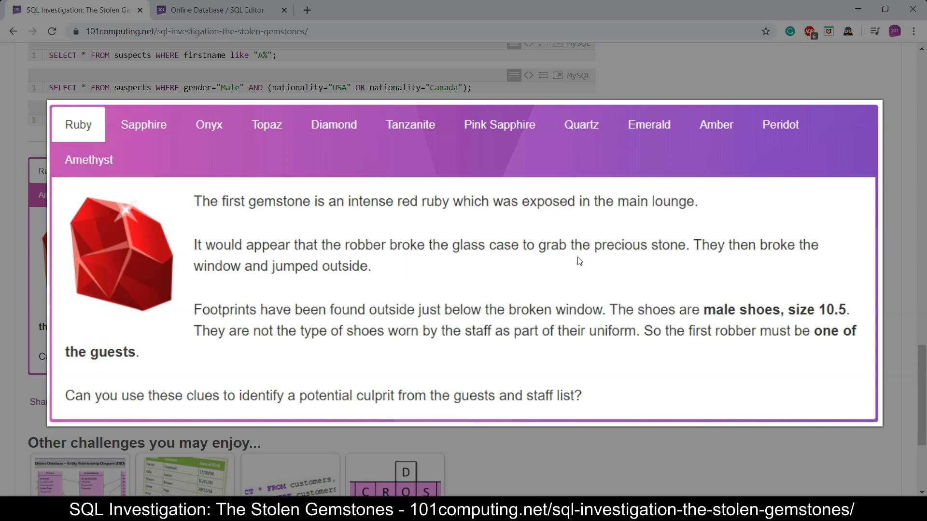
{"action": "mouse_move", "coordinate": [396, 279]}
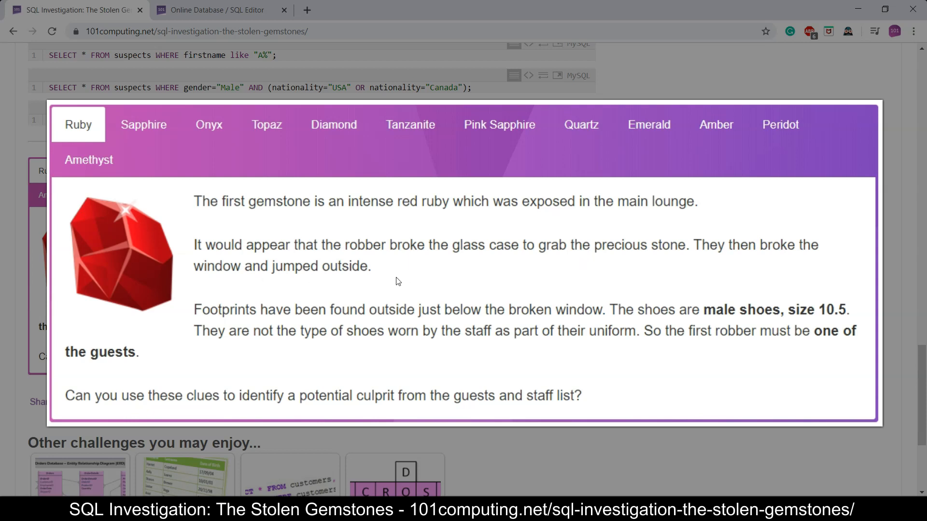
{"action": "mouse_move", "coordinate": [398, 317]}
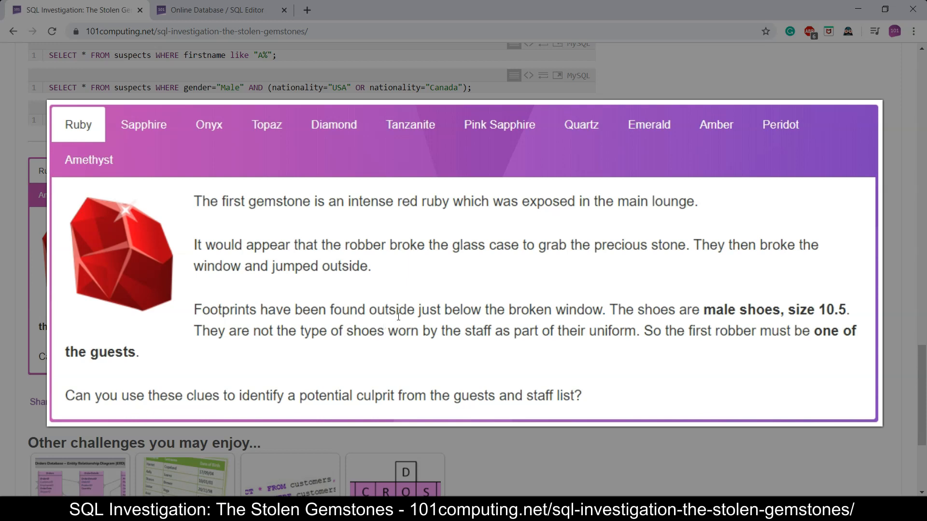
{"action": "mouse_move", "coordinate": [495, 326]}
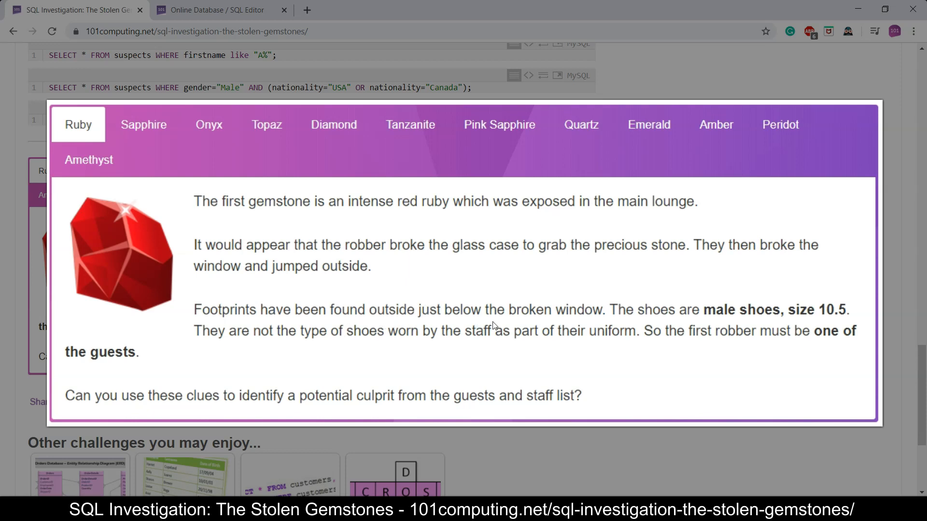
{"action": "mouse_move", "coordinate": [786, 311]}
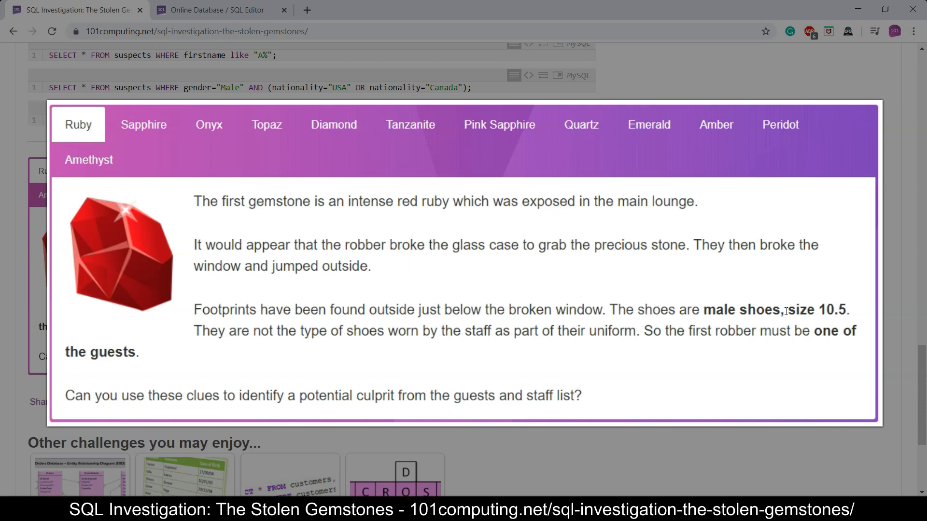
{"action": "mouse_move", "coordinate": [855, 318]}
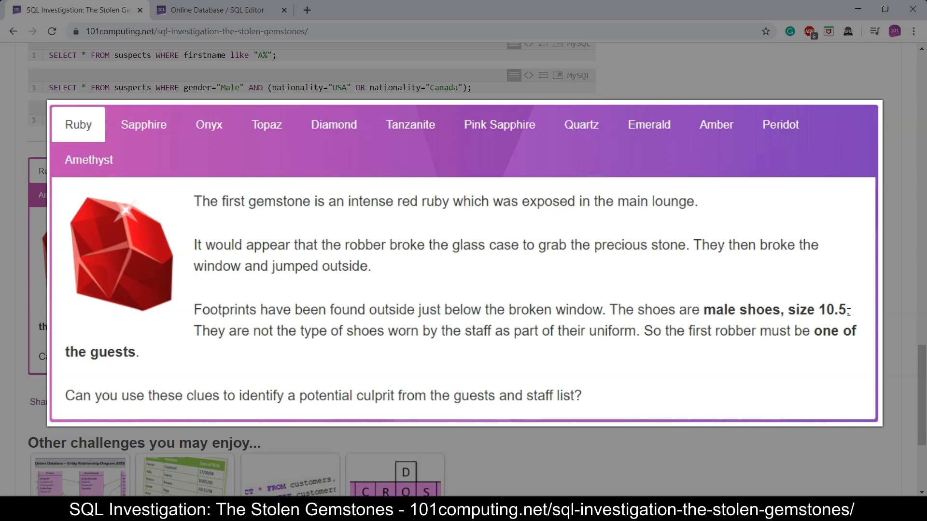
{"action": "mouse_move", "coordinate": [509, 343]}
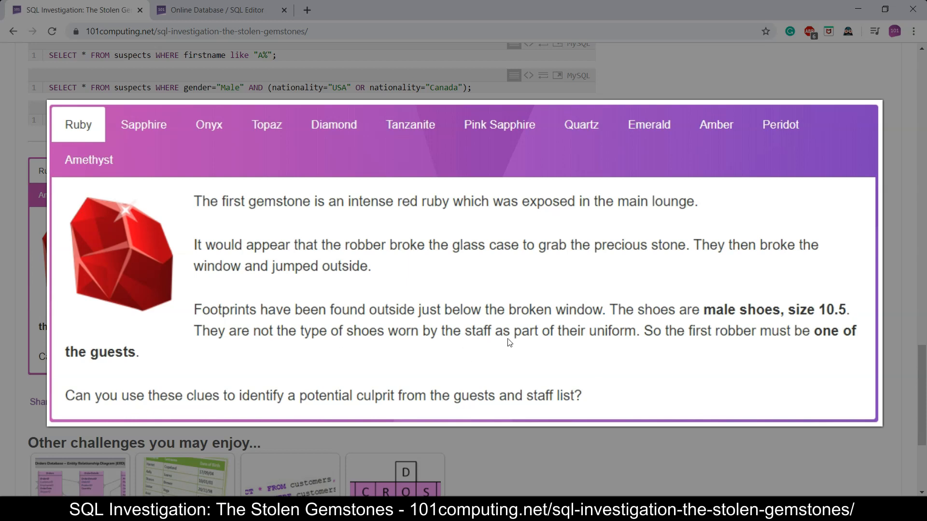
{"action": "mouse_move", "coordinate": [627, 337]}
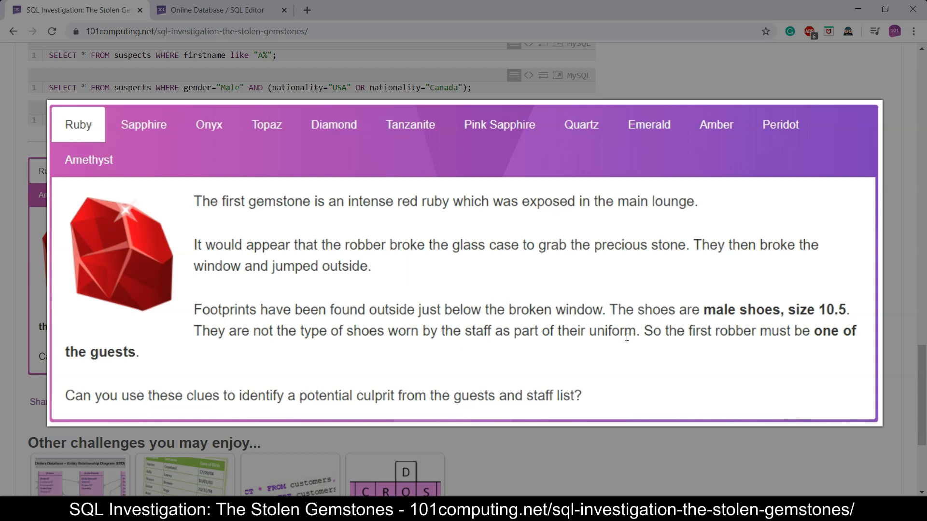
{"action": "mouse_move", "coordinate": [301, 362]}
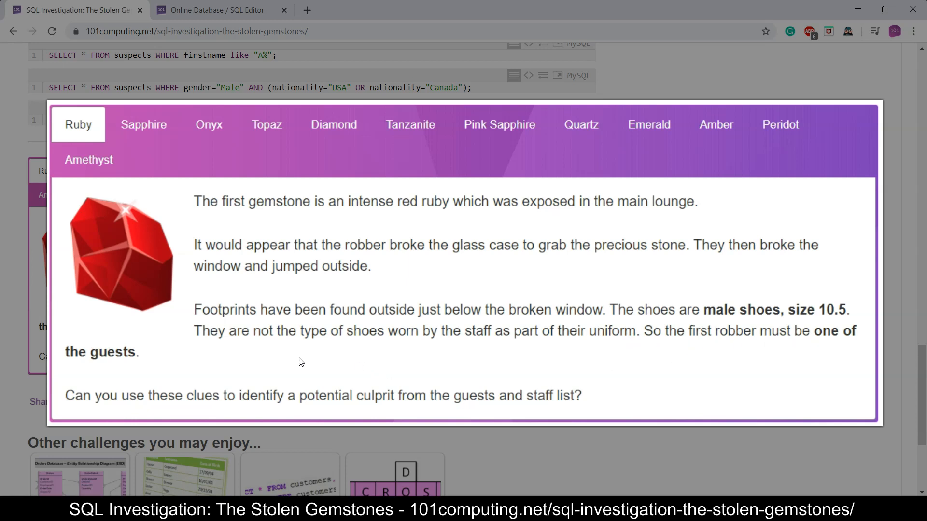
{"action": "mouse_move", "coordinate": [151, 397]}
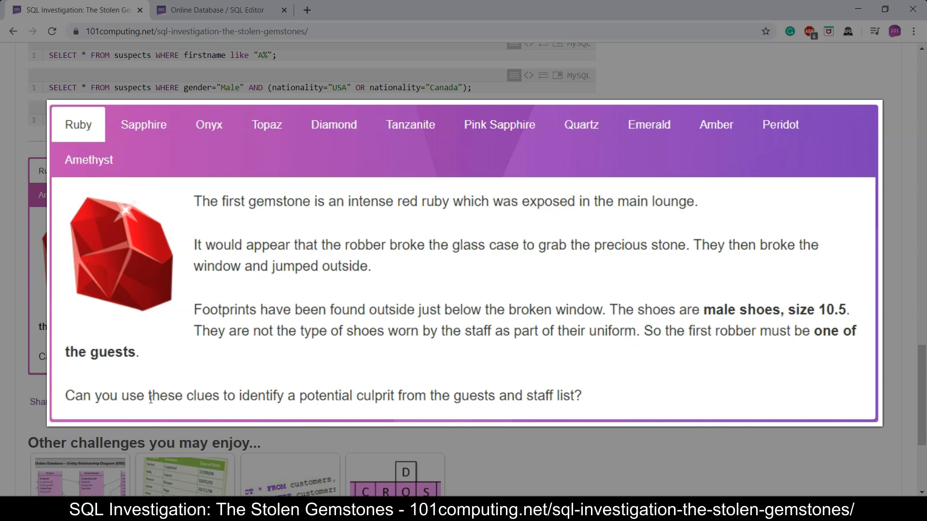
{"action": "mouse_move", "coordinate": [412, 411]}
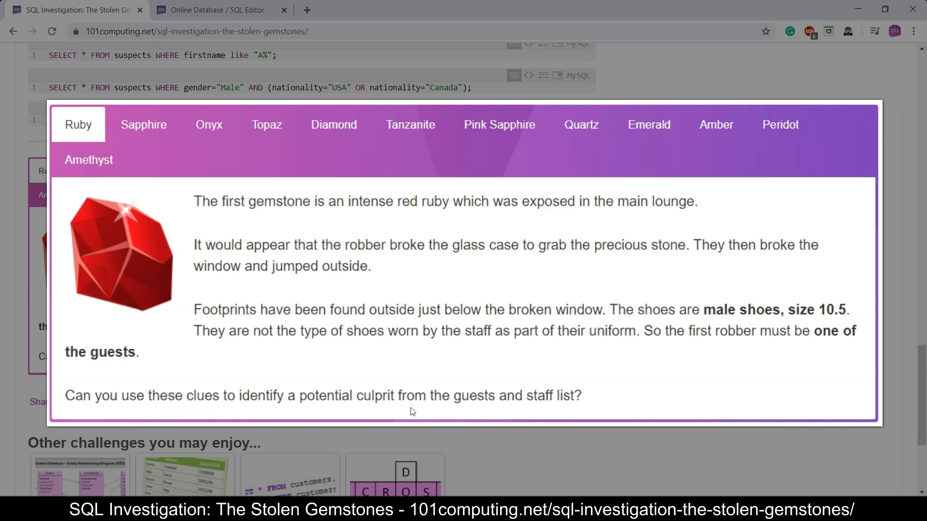
{"action": "mouse_move", "coordinate": [597, 398]}
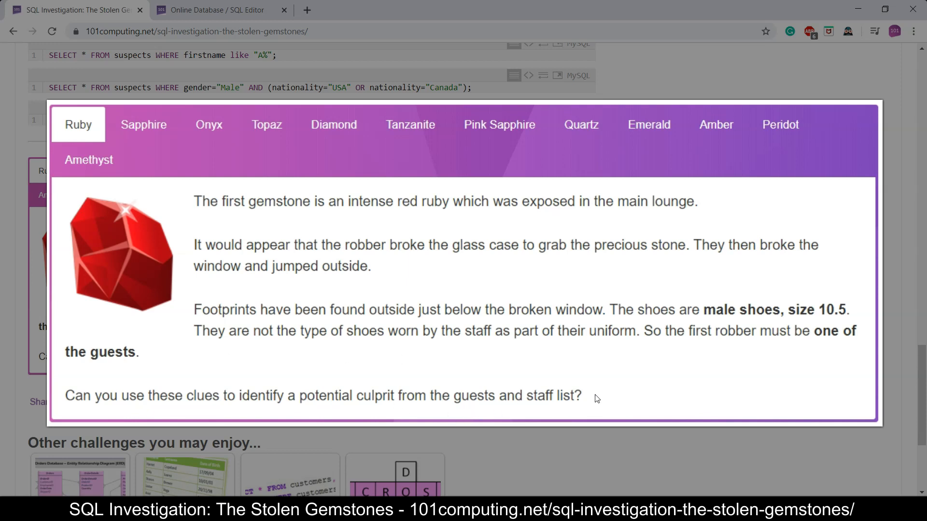
{"action": "mouse_move", "coordinate": [718, 322]}
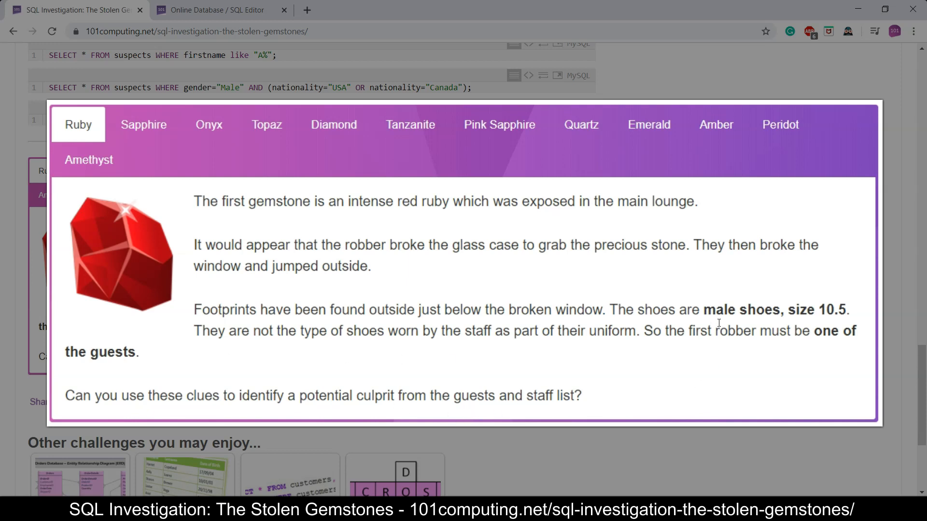
{"action": "mouse_move", "coordinate": [818, 345]}
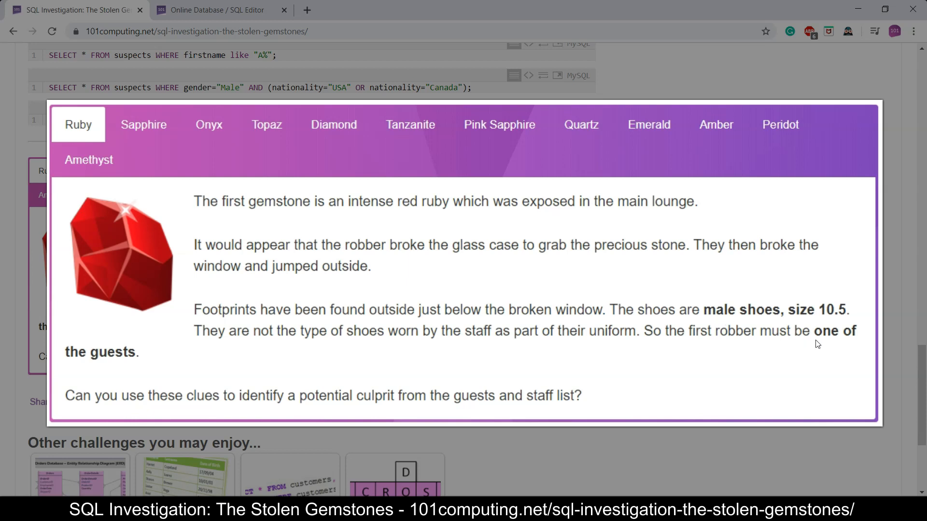
{"action": "mouse_move", "coordinate": [833, 344]}
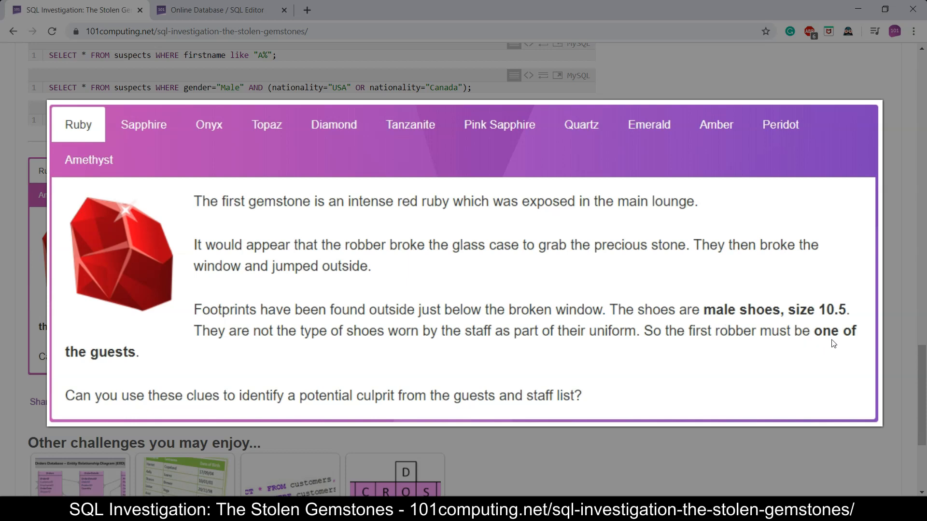
{"action": "mouse_move", "coordinate": [813, 317]}
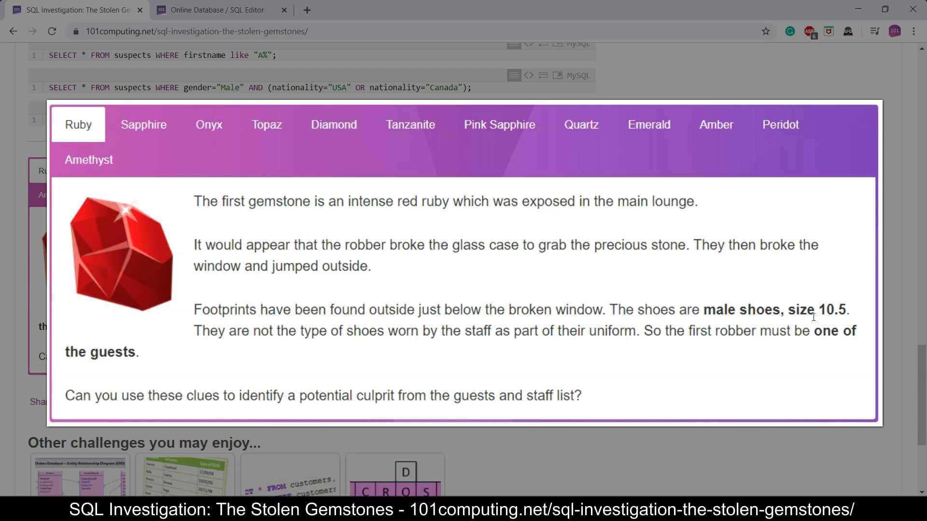
{"action": "mouse_move", "coordinate": [556, 302]}
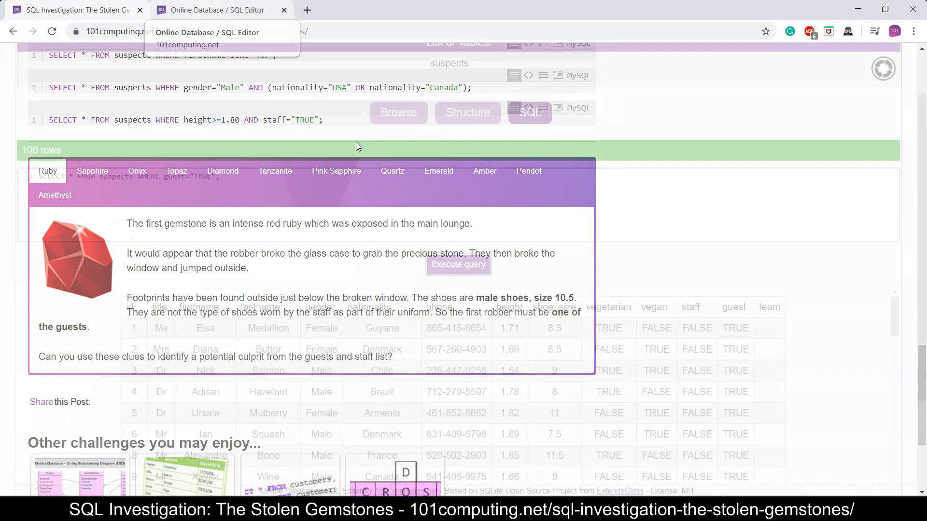
In the SQL editor, append AND gender="Male" to the guest query
{"action": "left_click", "coordinate": [216, 10]}
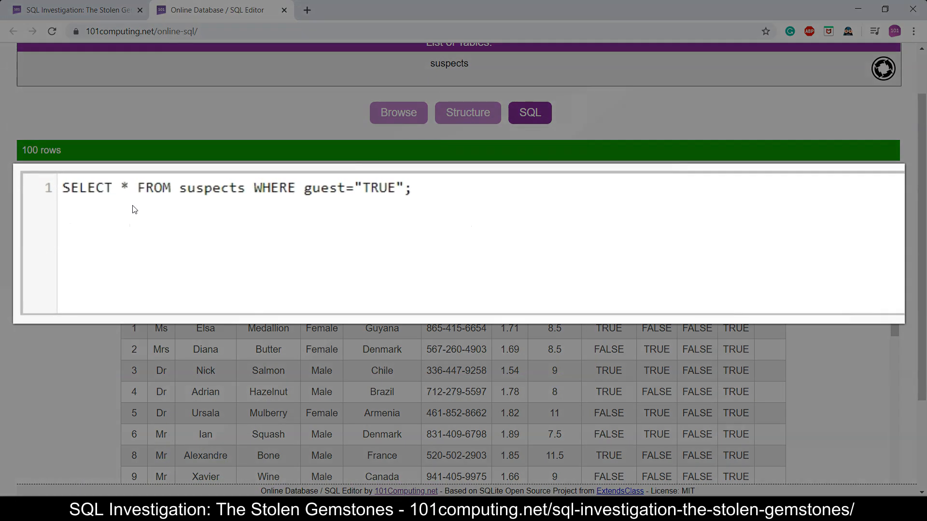
{"action": "mouse_move", "coordinate": [379, 186]}
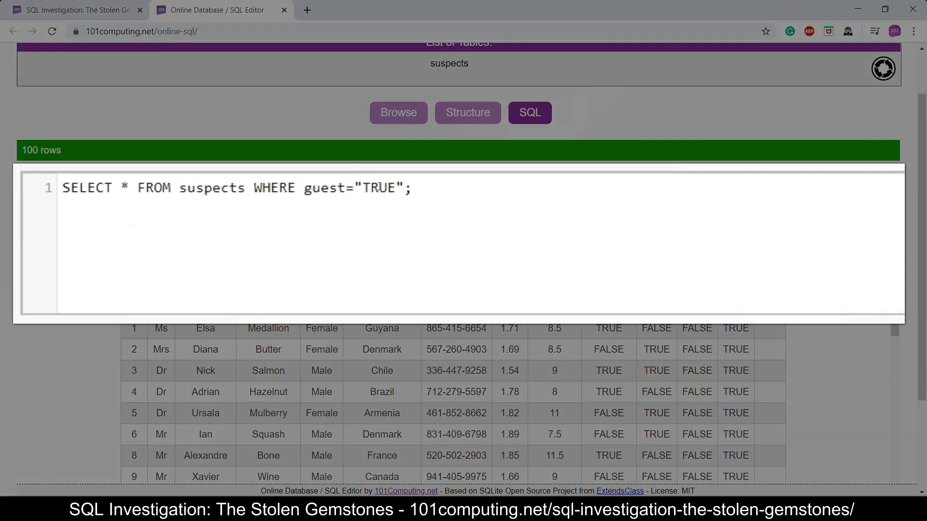
{"action": "mouse_move", "coordinate": [543, 224]}
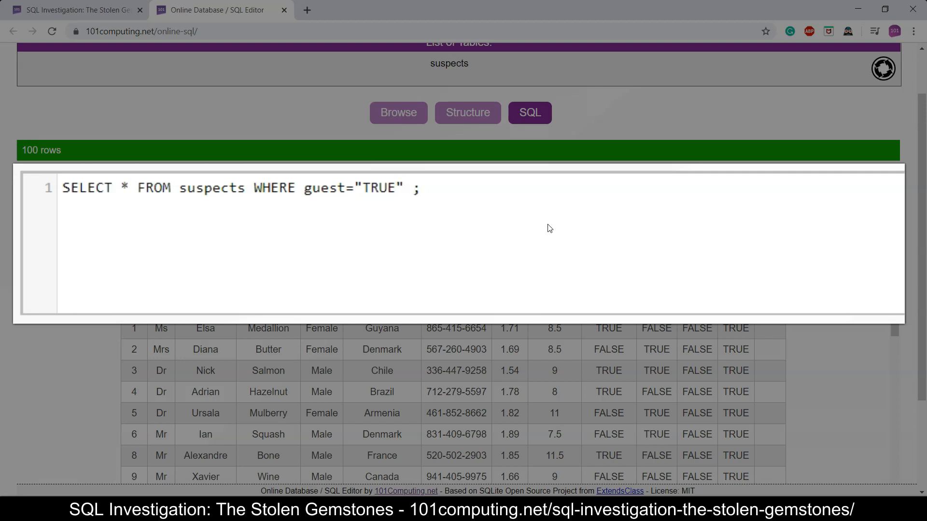
{"action": "type", "text": "AND"}
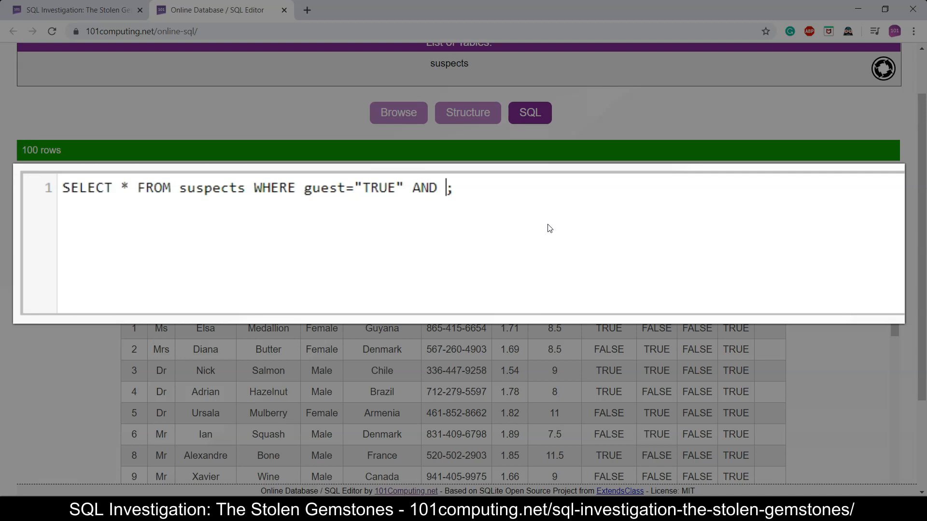
{"action": "type", "text": "gender="}
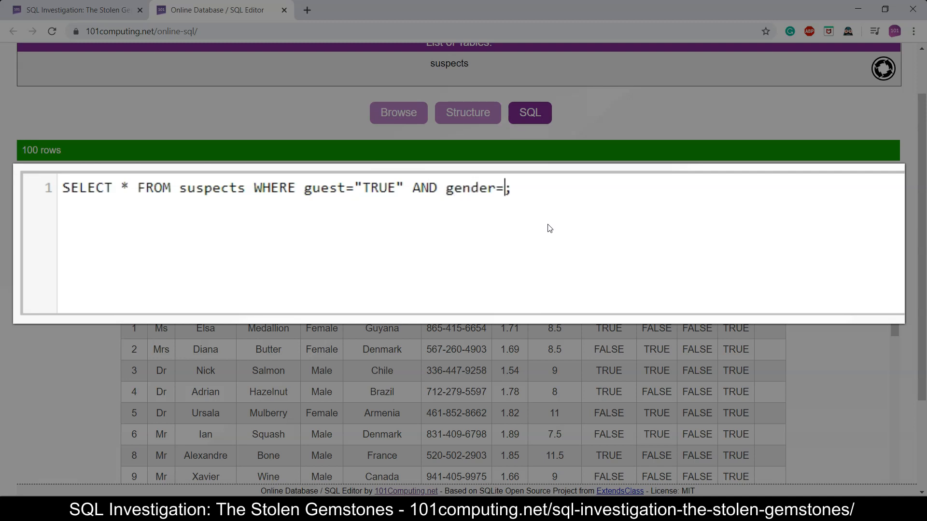
{"action": "type", "text": "\""}
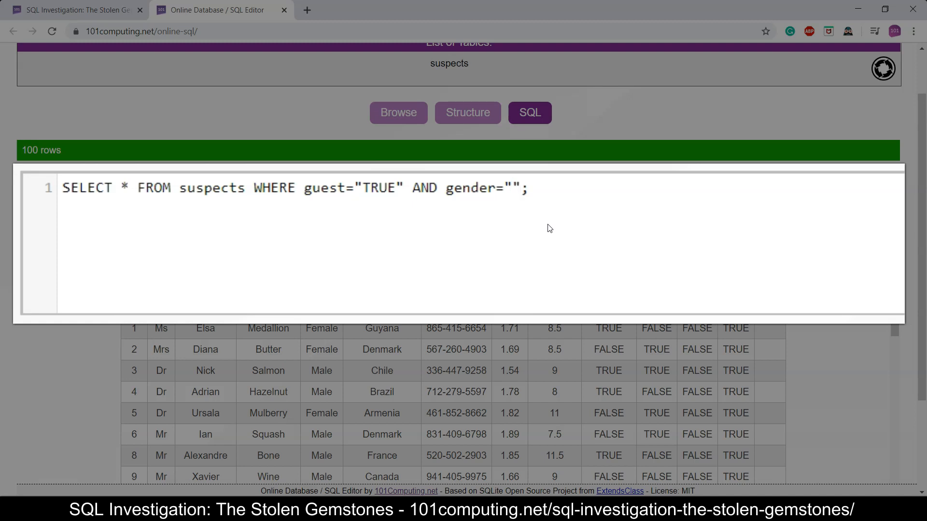
{"action": "mouse_move", "coordinate": [317, 278]}
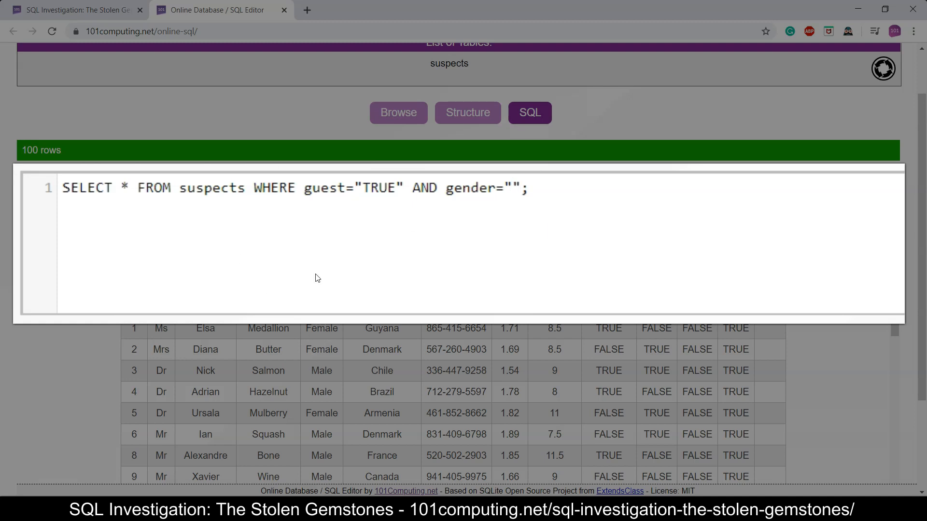
{"action": "type", "text": "M"}
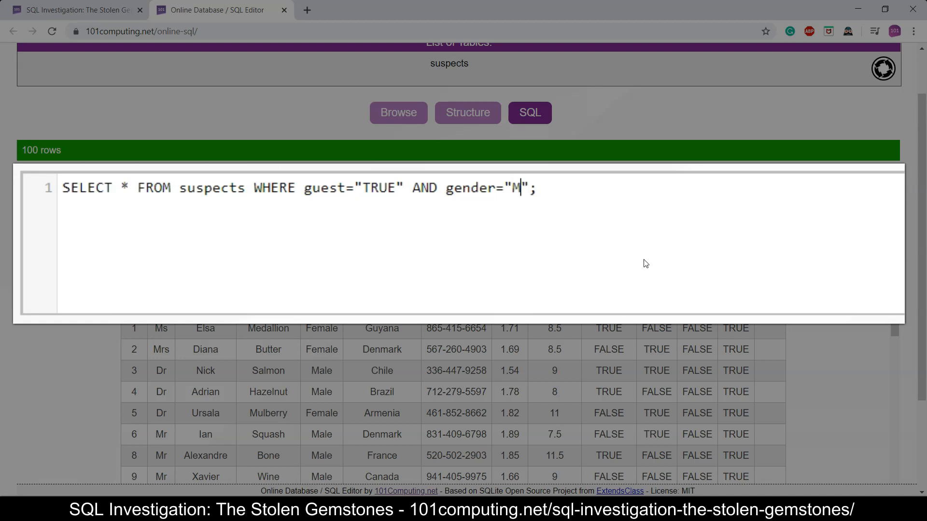
{"action": "type", "text": "ale"}
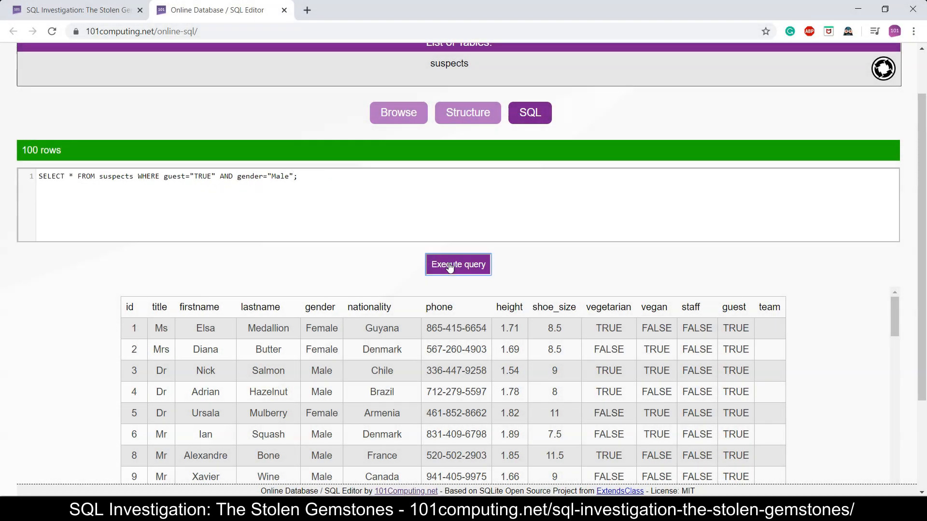
Execute the guest-and-male query and look through the 48 matching suspects
{"action": "left_click", "coordinate": [458, 265]}
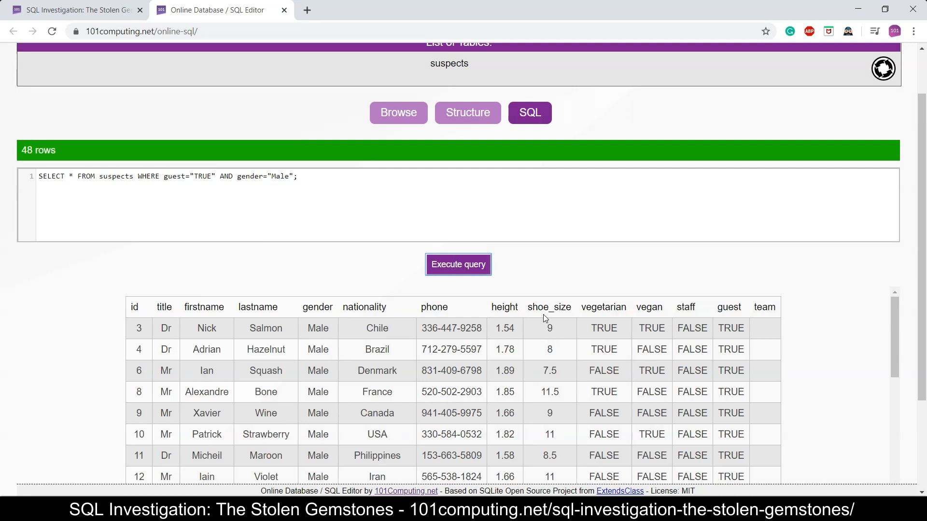
{"action": "scroll", "scroll_direction": "down", "scroll_amount": 3}
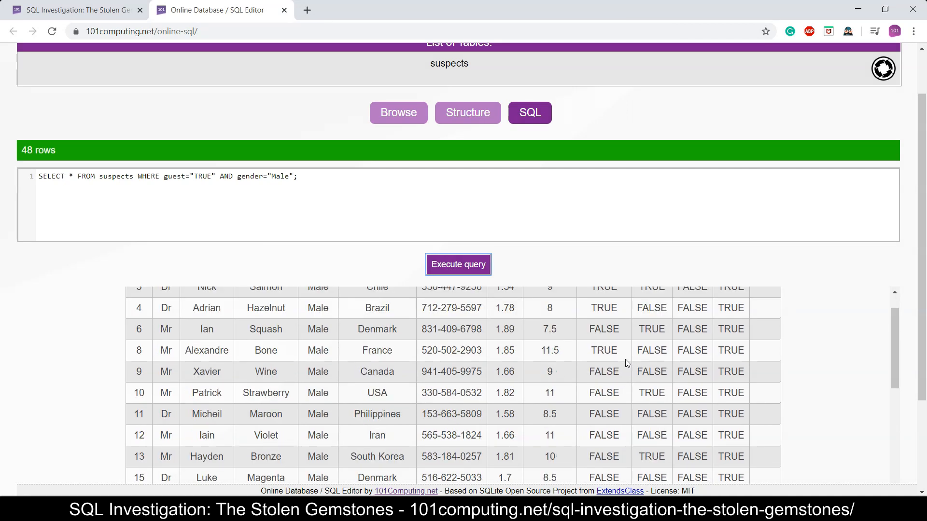
{"action": "scroll", "scroll_direction": "up", "scroll_amount": 3}
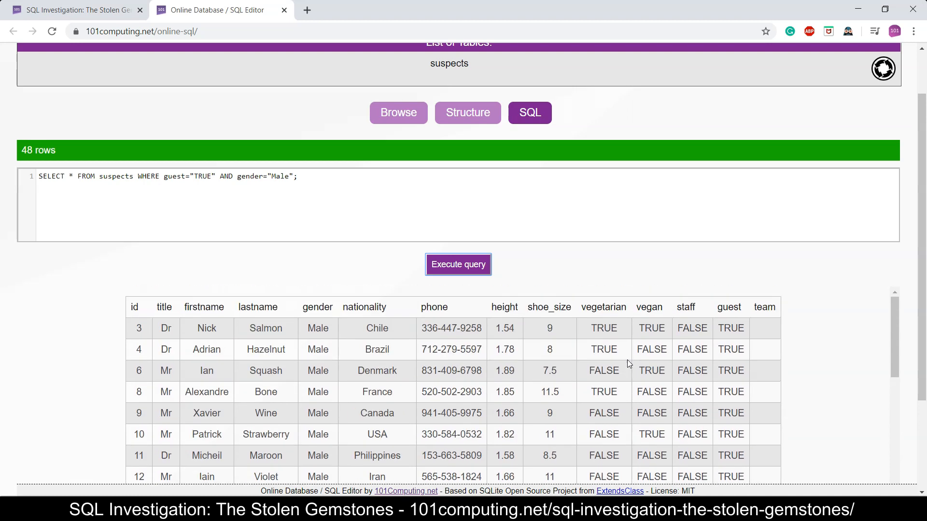
{"action": "mouse_move", "coordinate": [529, 382]}
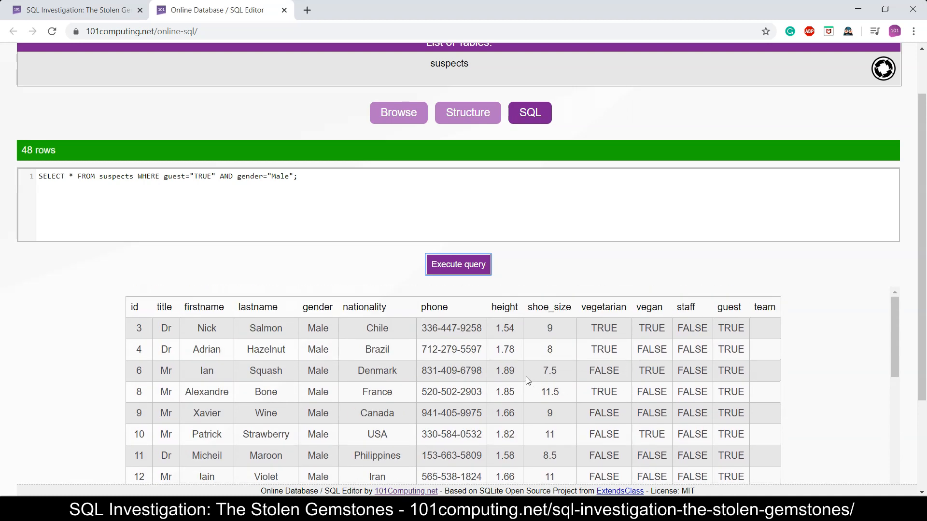
{"action": "mouse_move", "coordinate": [565, 380]}
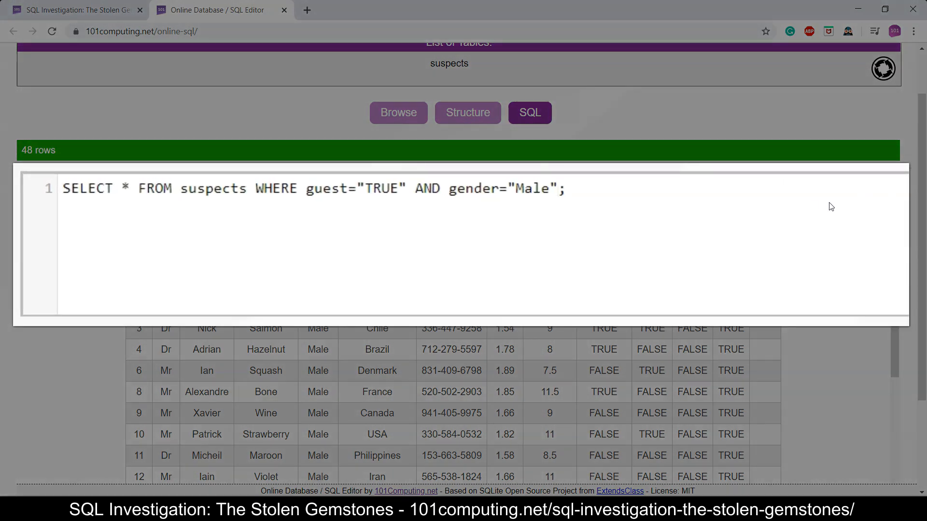
Append AND shoe_size=10.5 to the end of the query
{"action": "type", "text": "AND"}
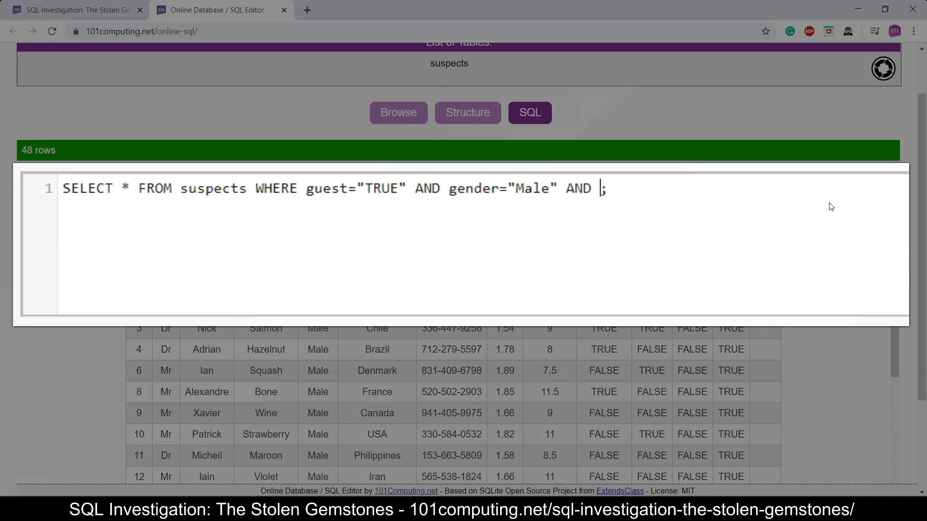
{"action": "mouse_move", "coordinate": [535, 312]}
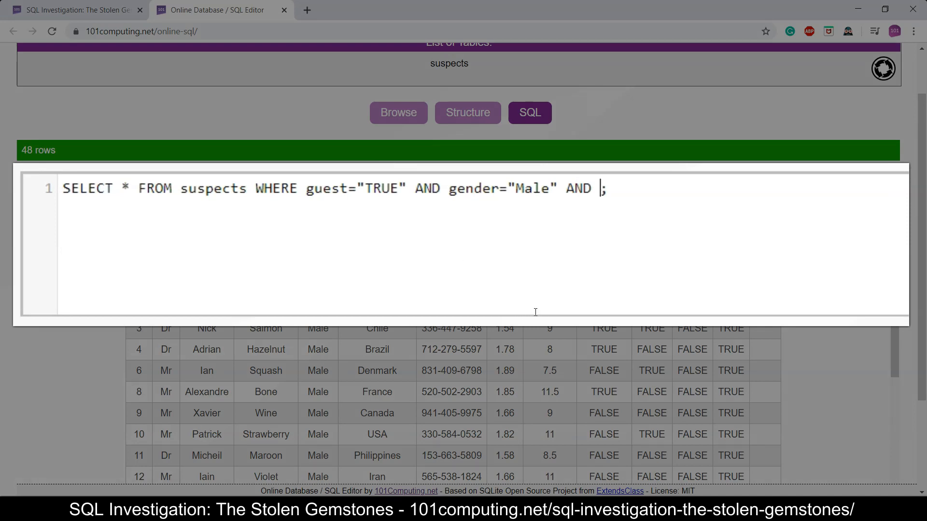
{"action": "mouse_move", "coordinate": [664, 222]}
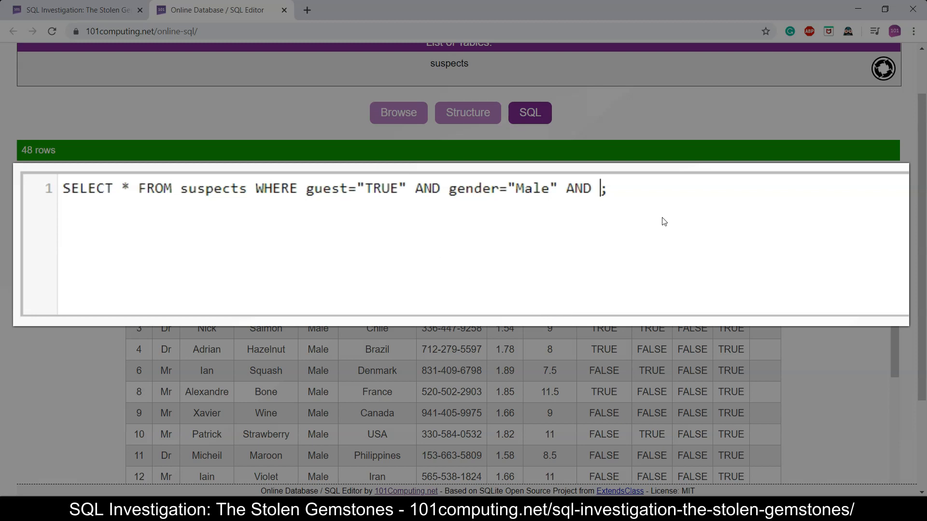
{"action": "type", "text": "shoe_"}
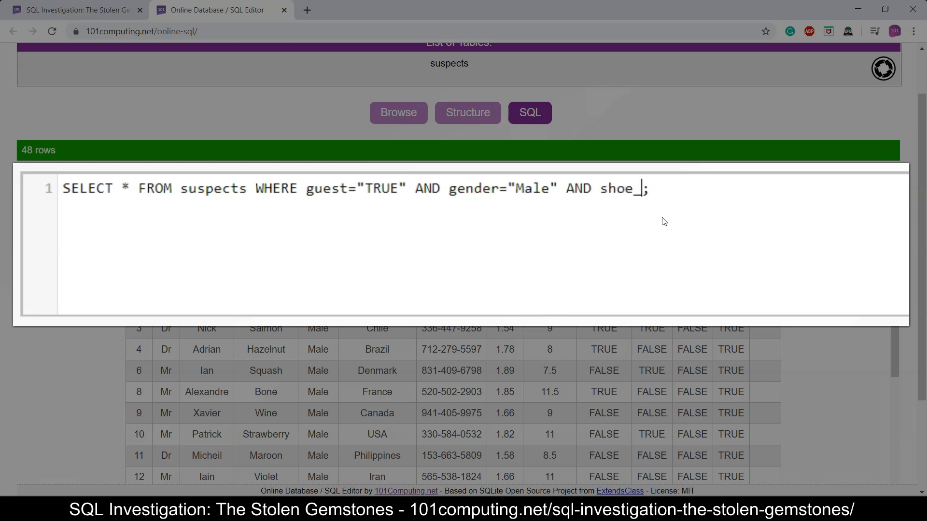
{"action": "type", "text": "size="}
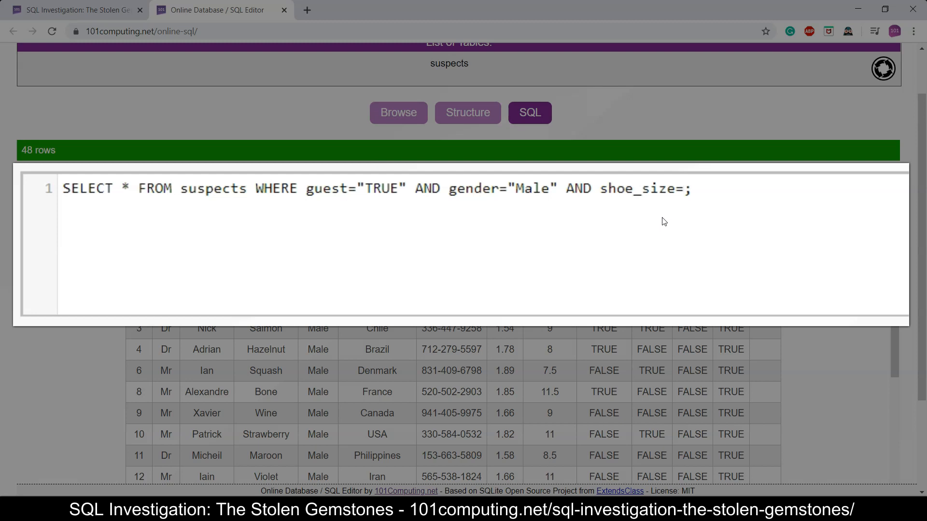
{"action": "left_click", "coordinate": [684, 188]}
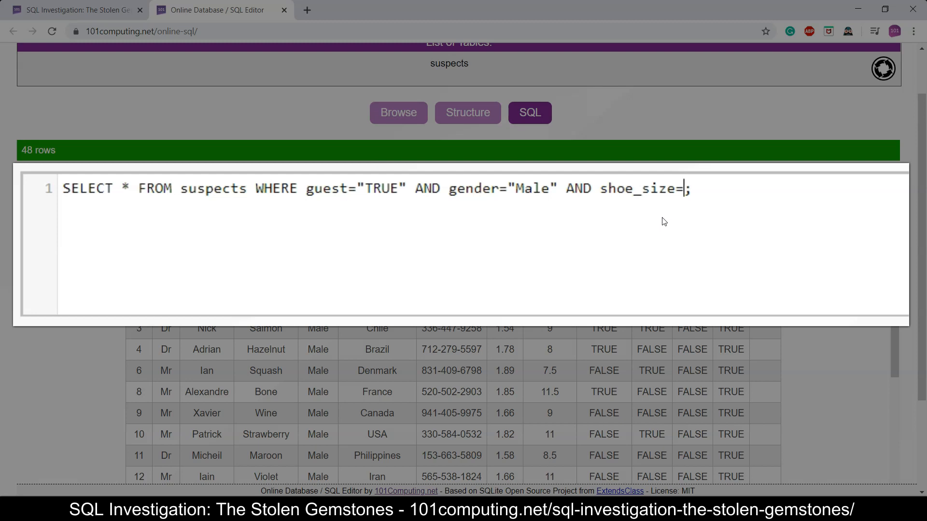
{"action": "type", "text": "10"}
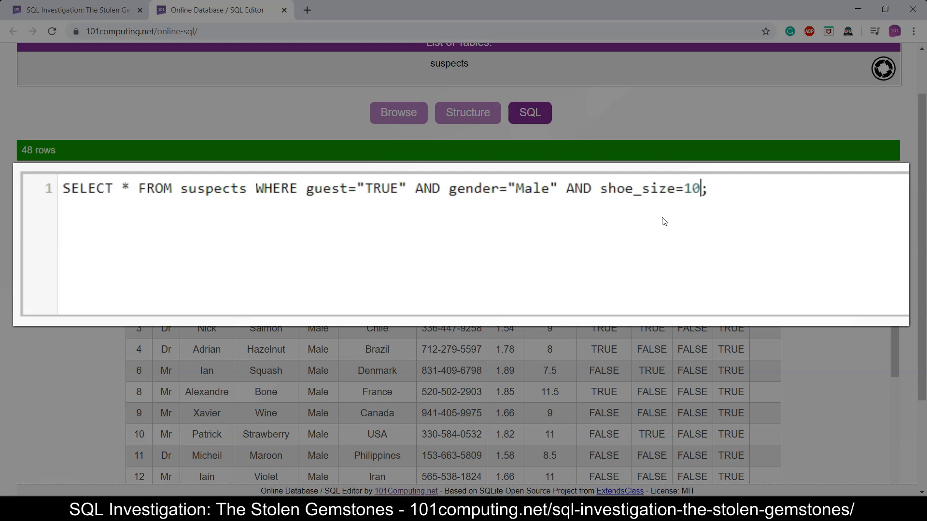
{"action": "type", "text": ".5"}
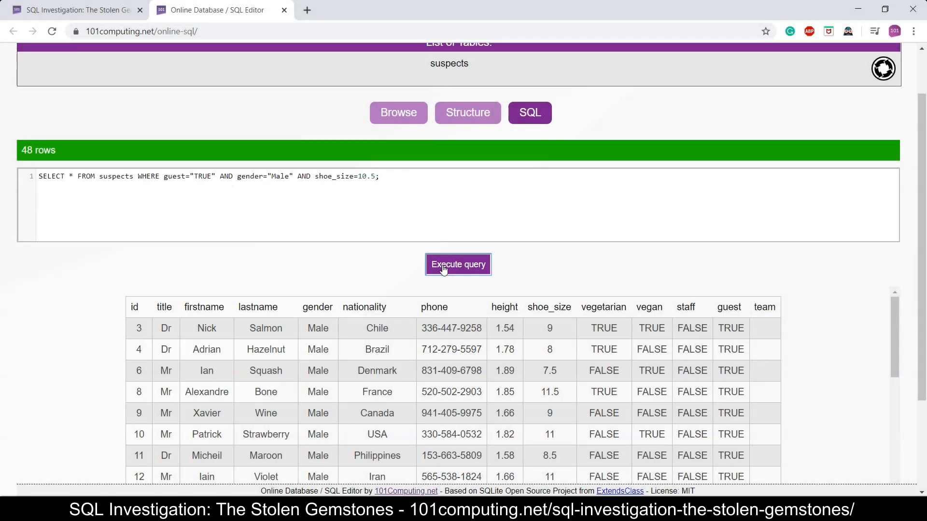
Run the query, try it without the gender condition (5 rows), then rerun with Male to get suspect id 65
{"action": "left_click", "coordinate": [458, 265]}
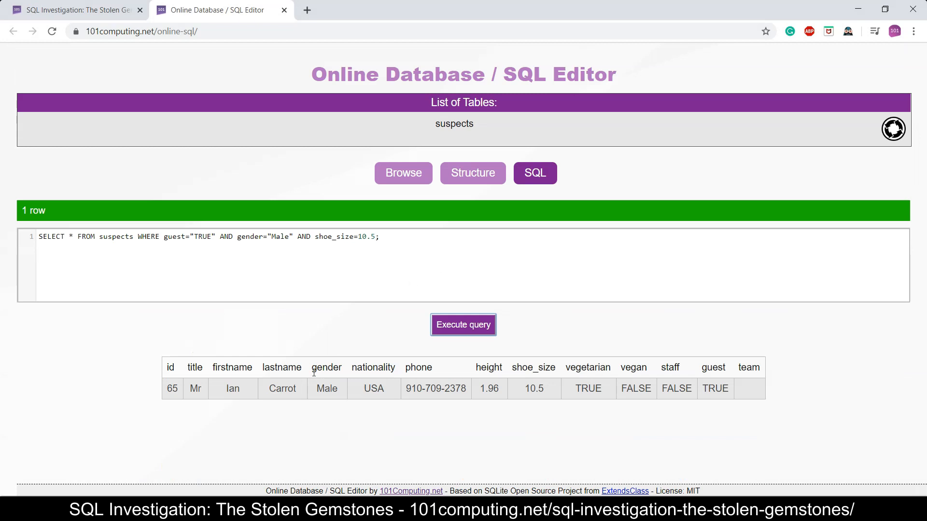
{"action": "mouse_move", "coordinate": [427, 389]}
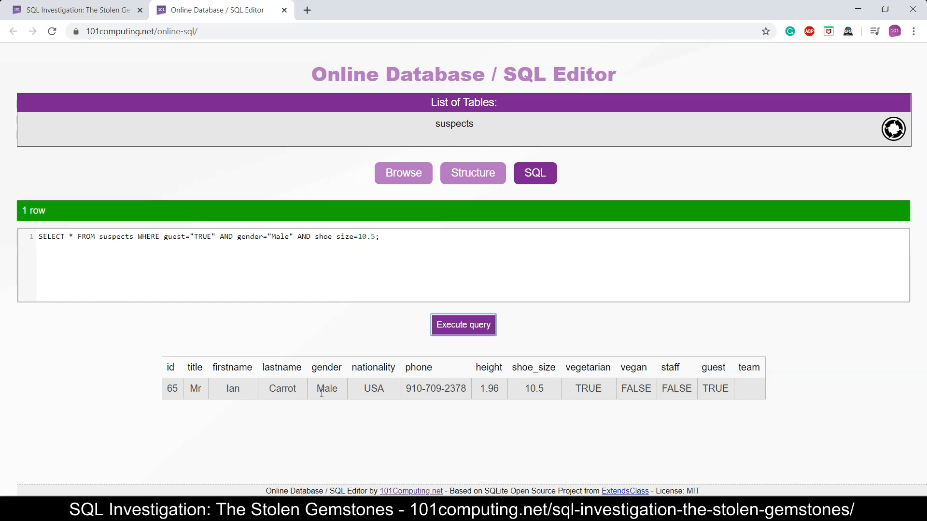
{"action": "mouse_move", "coordinate": [299, 236]}
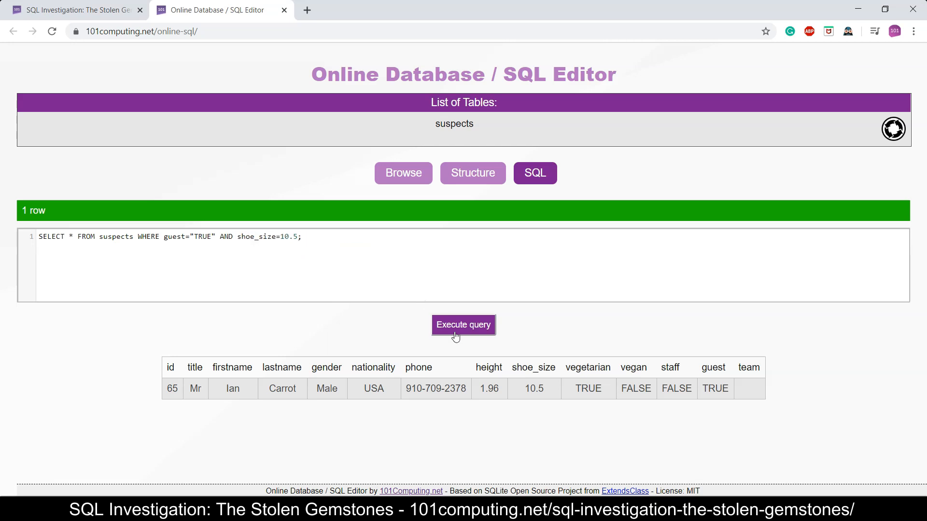
{"action": "left_click", "coordinate": [462, 324]}
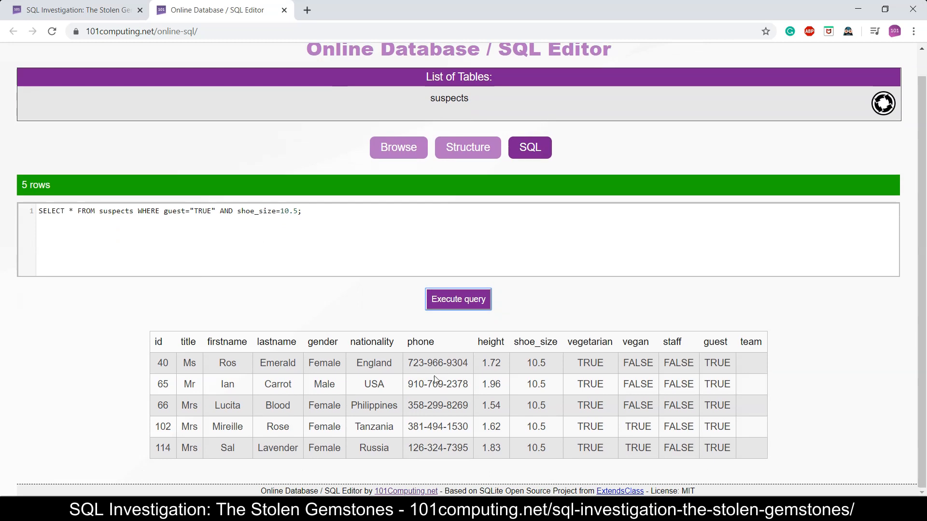
{"action": "mouse_move", "coordinate": [223, 215]}
{"action": "type", "text": "gender=\"Male\" AND "}
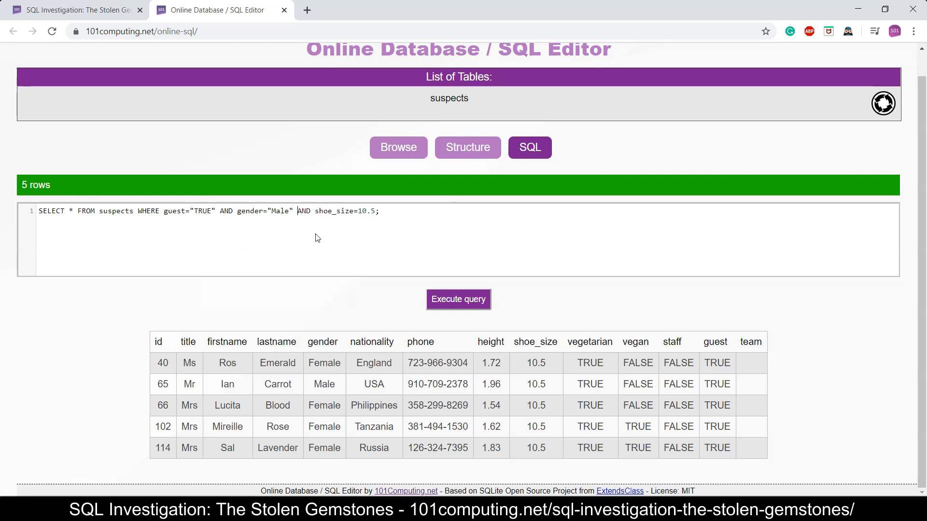
{"action": "left_click", "coordinate": [458, 299]}
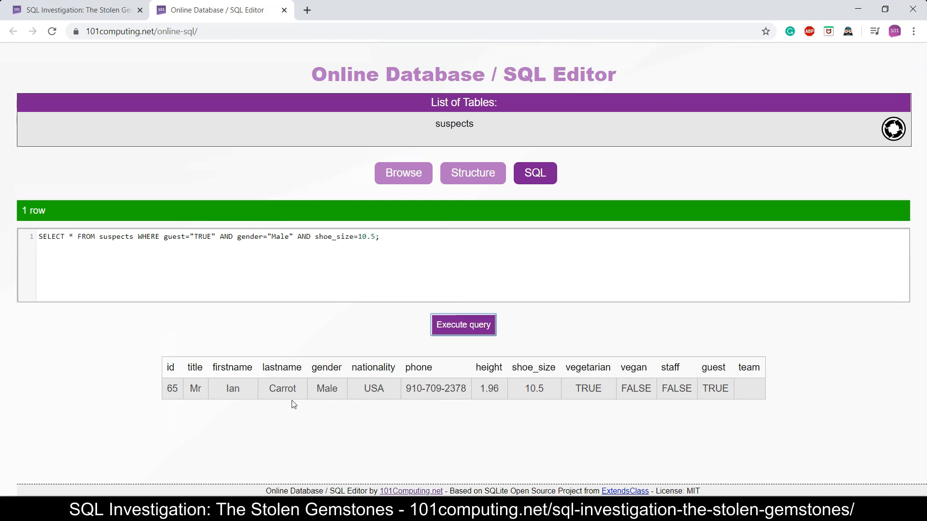
{"action": "mouse_move", "coordinate": [501, 391]}
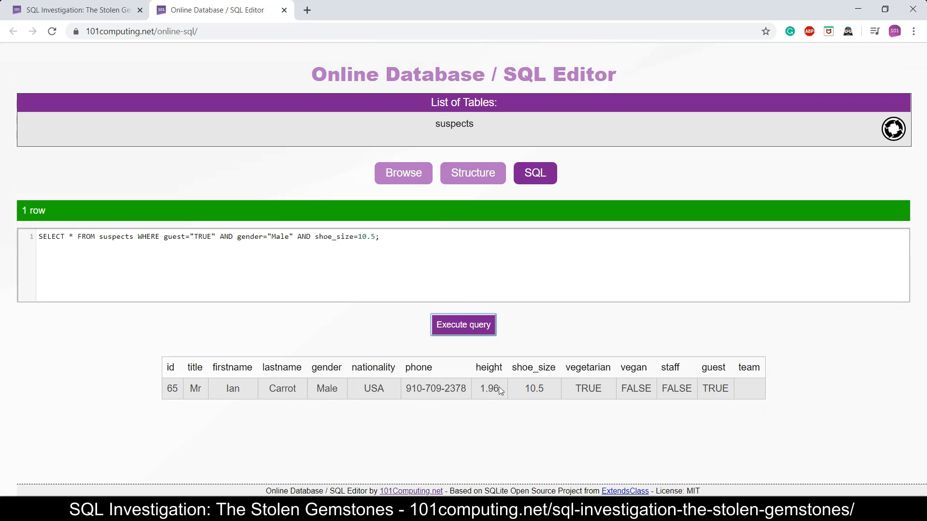
{"action": "mouse_move", "coordinate": [542, 399]}
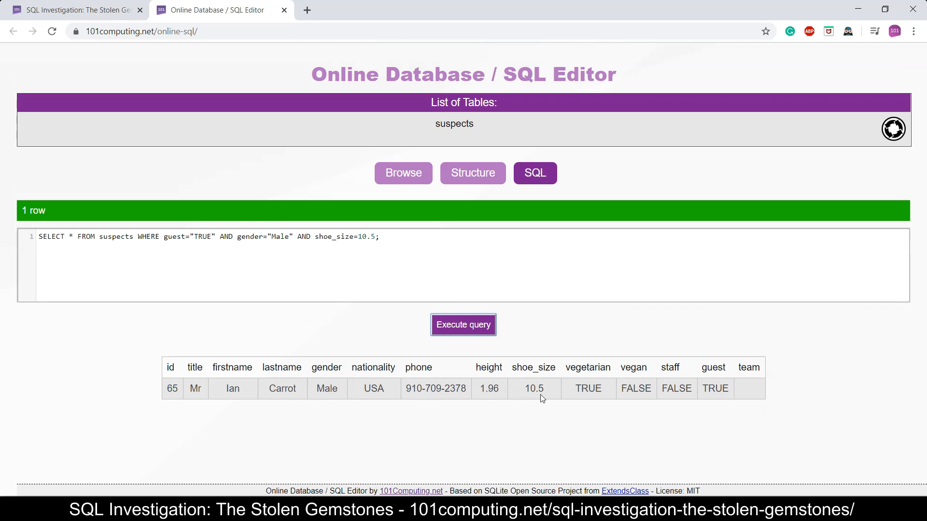
{"action": "mouse_move", "coordinate": [715, 388]}
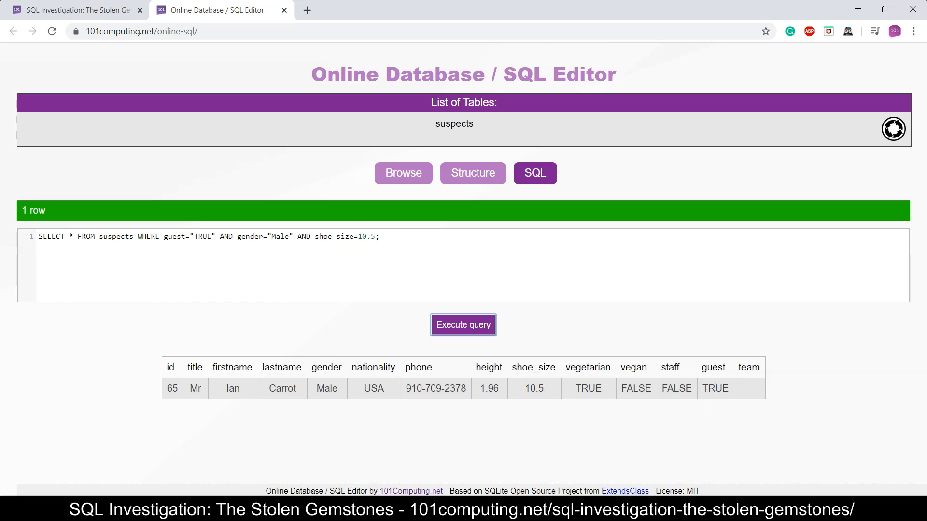
{"action": "mouse_move", "coordinate": [539, 397]}
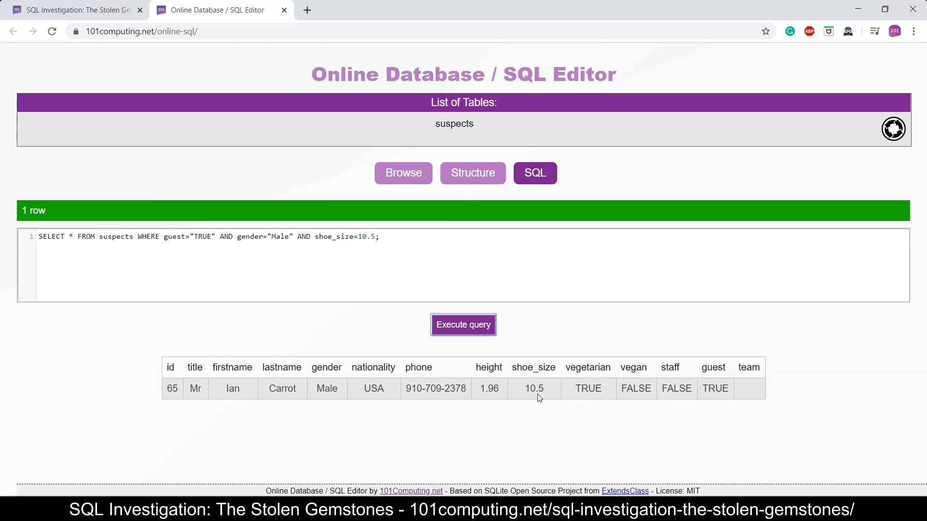
{"action": "mouse_move", "coordinate": [487, 412]}
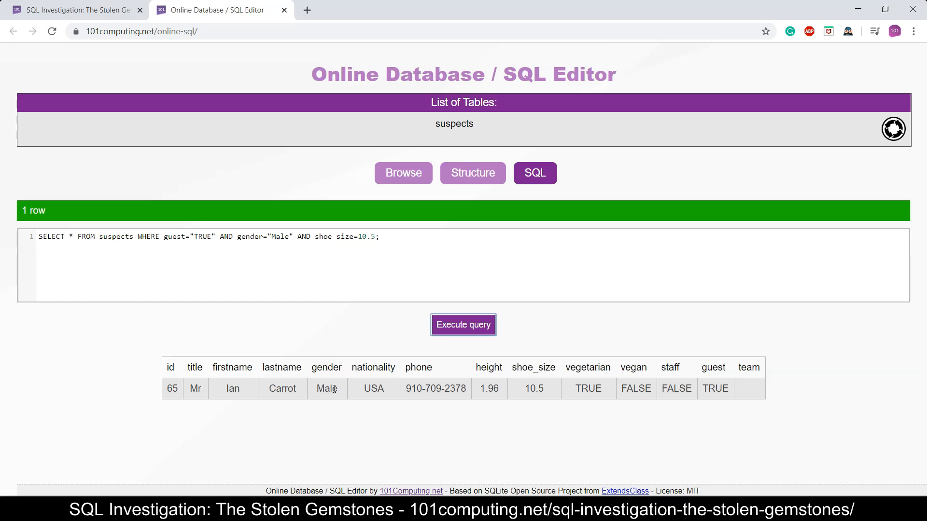
{"action": "mouse_move", "coordinate": [368, 423]}
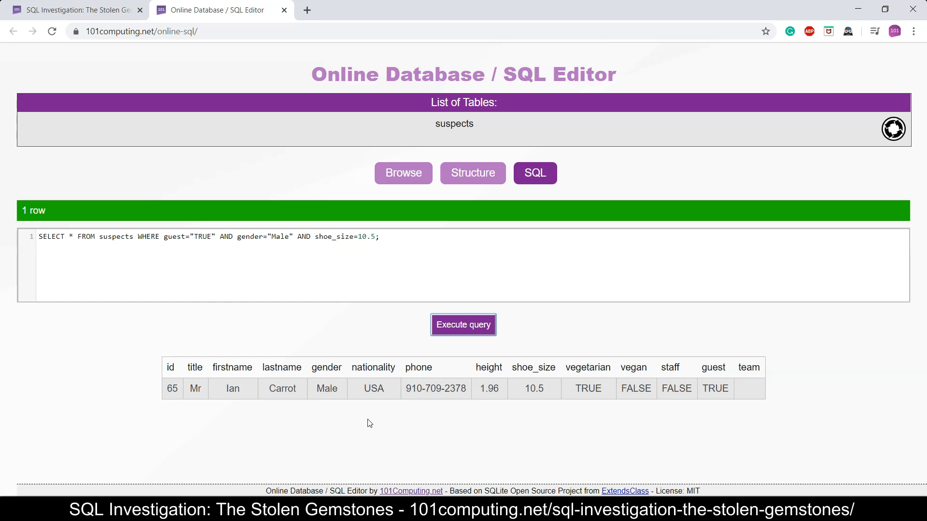
{"action": "mouse_move", "coordinate": [113, 100]}
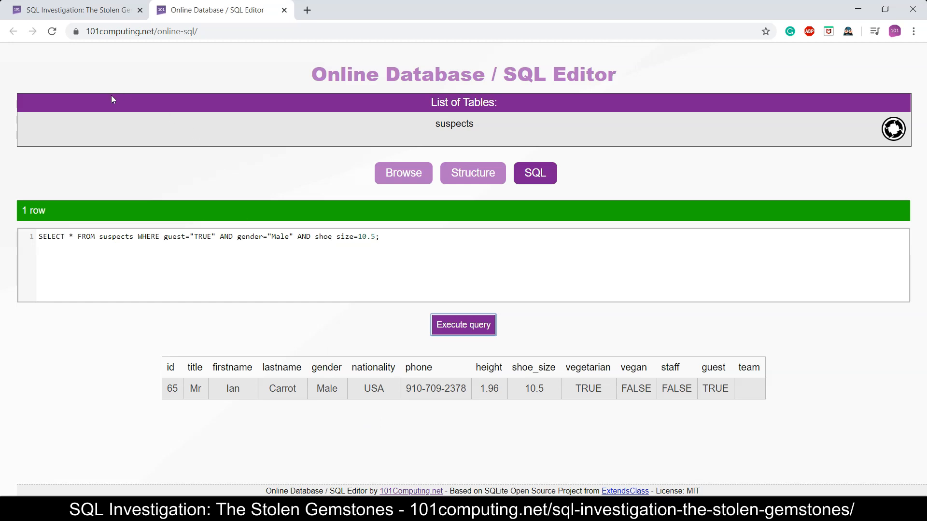
{"action": "mouse_move", "coordinate": [102, 22]}
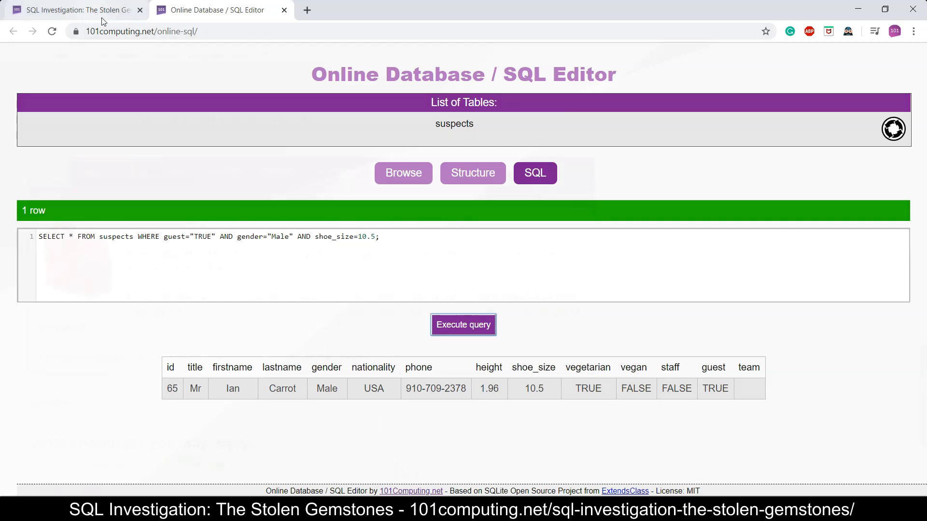
Back on the challenge page, show the Sapphire A.H. clue and the LIKE example query for names
{"action": "left_click", "coordinate": [77, 9]}
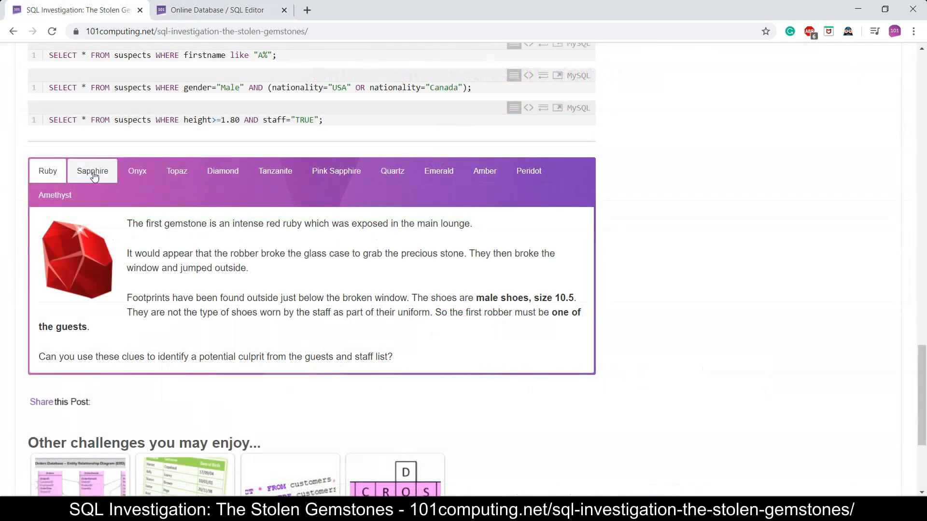
{"action": "left_click", "coordinate": [92, 171]}
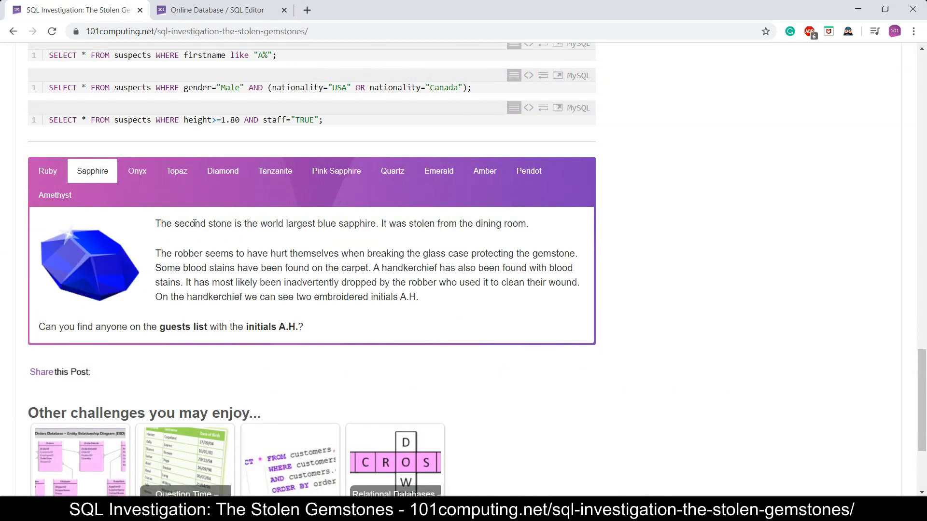
{"action": "mouse_move", "coordinate": [310, 259]}
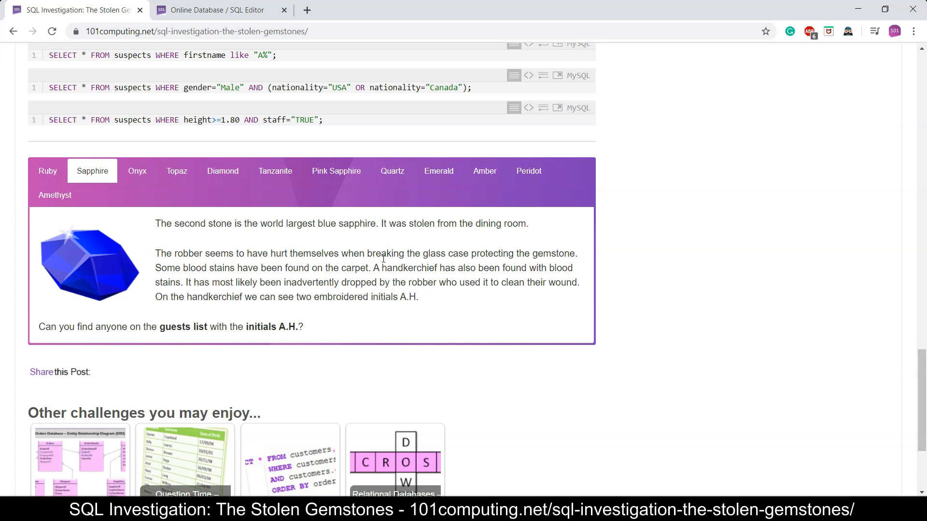
{"action": "mouse_move", "coordinate": [342, 315]}
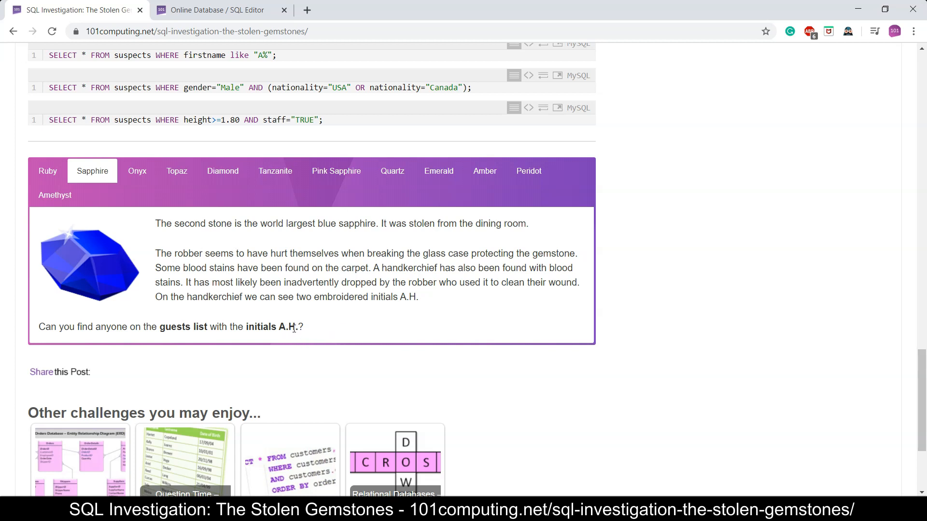
{"action": "scroll", "scroll_direction": "up", "scroll_amount": 3}
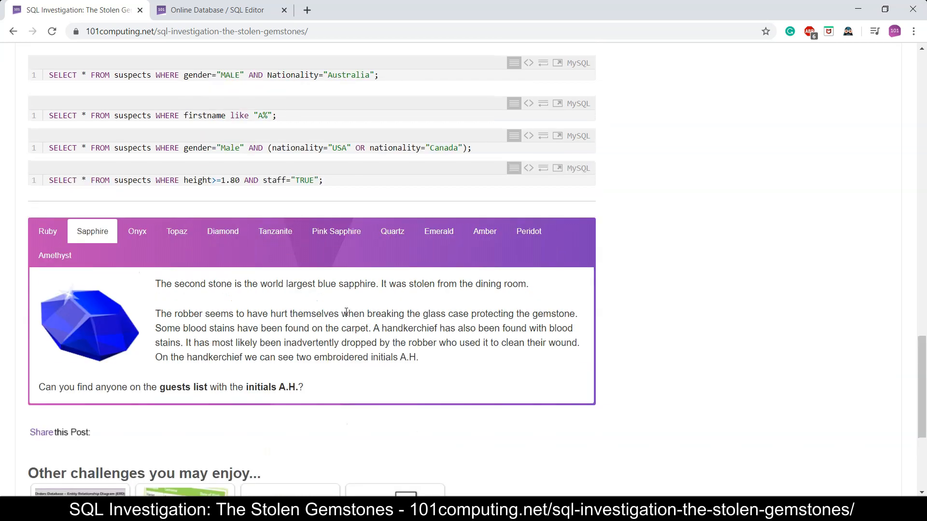
{"action": "scroll", "scroll_direction": "up", "scroll_amount": 3}
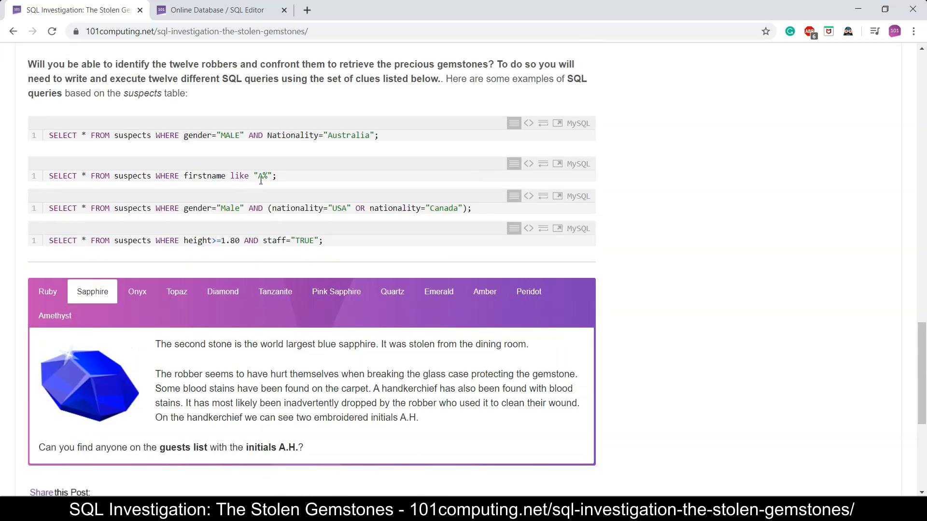
{"action": "left_click", "coordinate": [260, 176]}
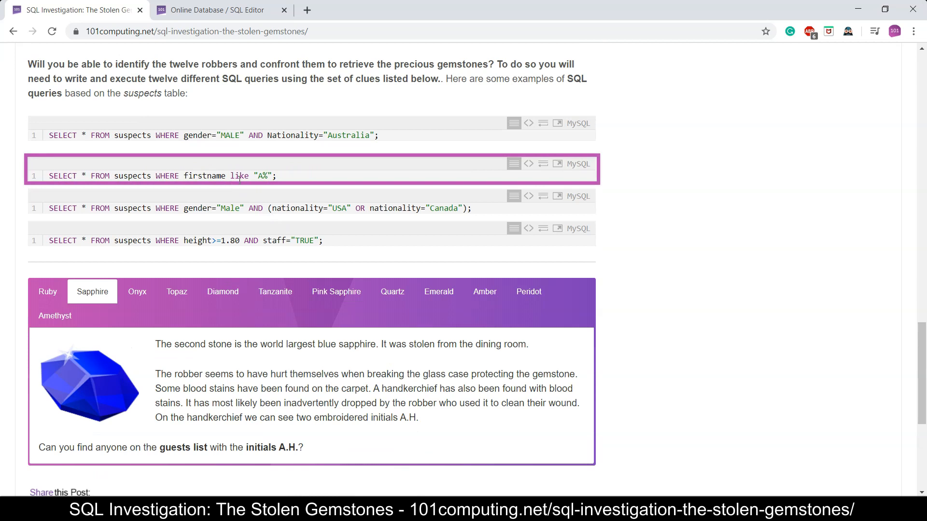
{"action": "mouse_move", "coordinate": [283, 181]}
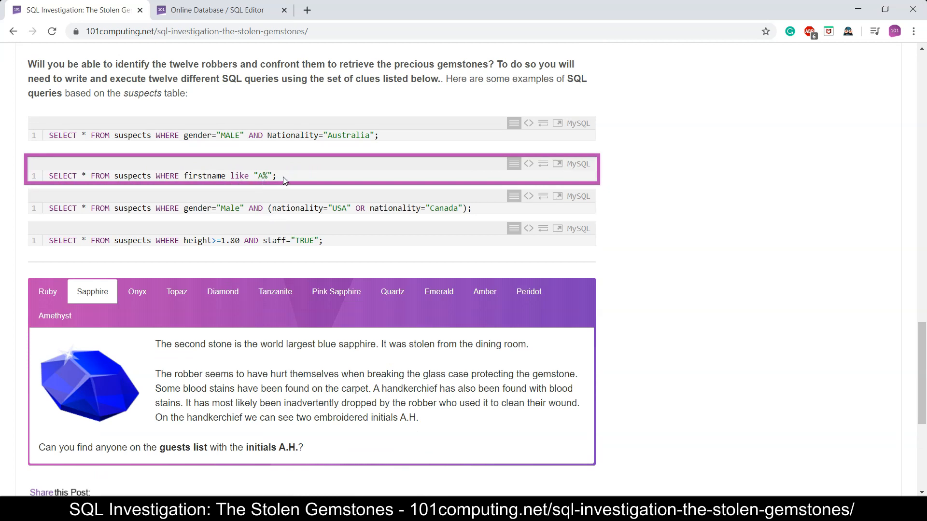
{"action": "mouse_move", "coordinate": [354, 182]}
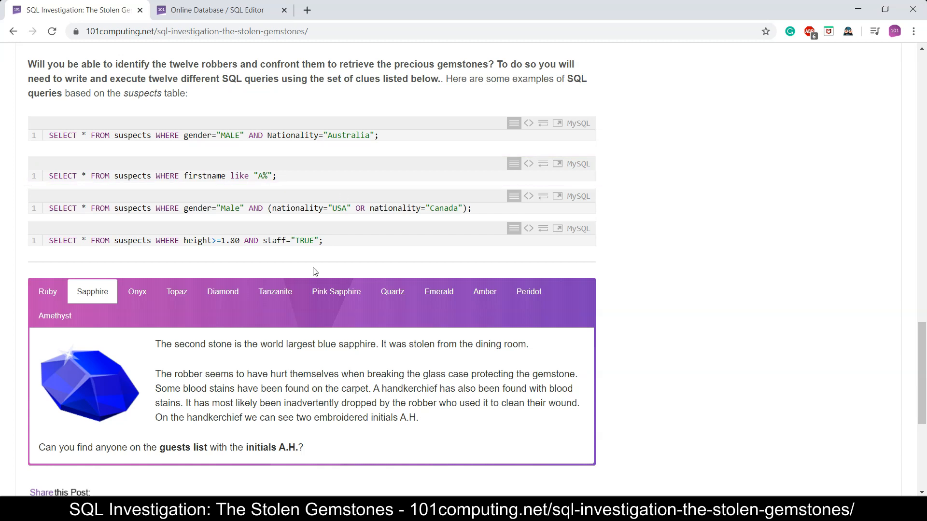
{"action": "mouse_move", "coordinate": [414, 414]}
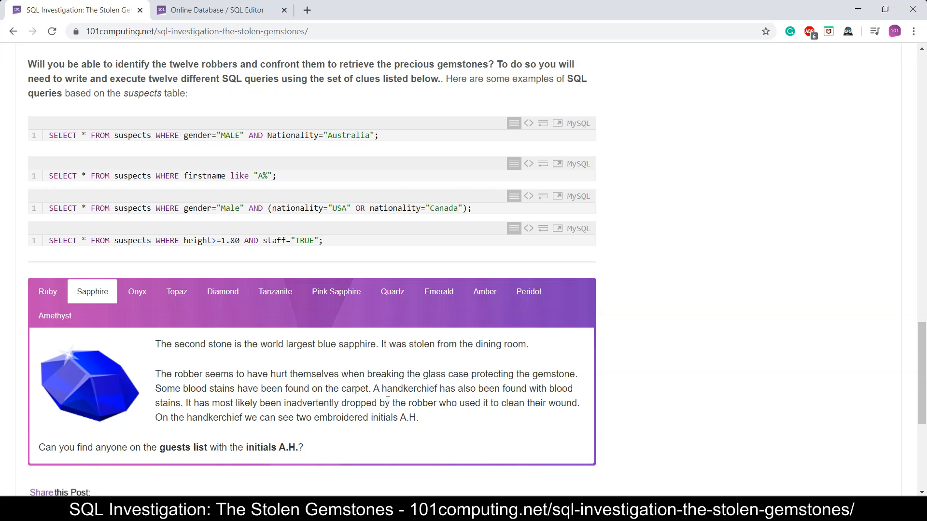
{"action": "scroll", "scroll_direction": "down", "scroll_amount": 3}
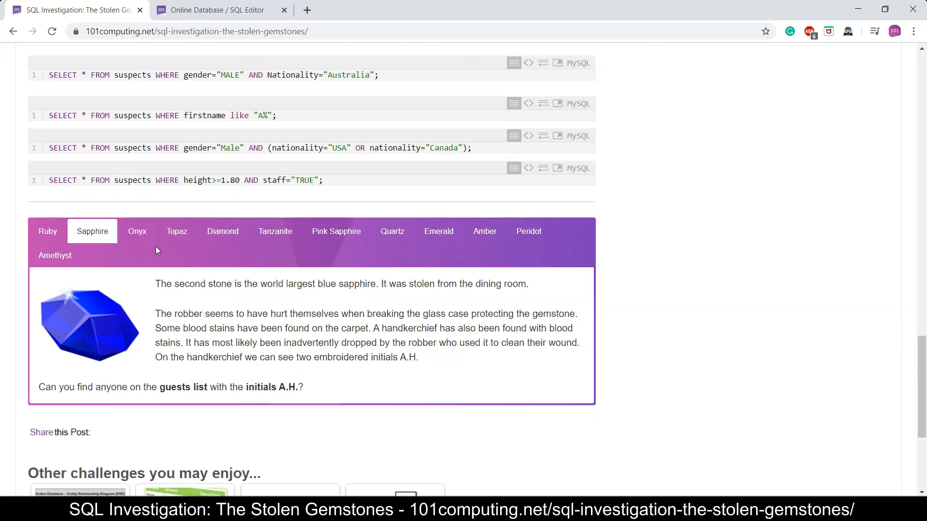
{"action": "mouse_move", "coordinate": [137, 230]}
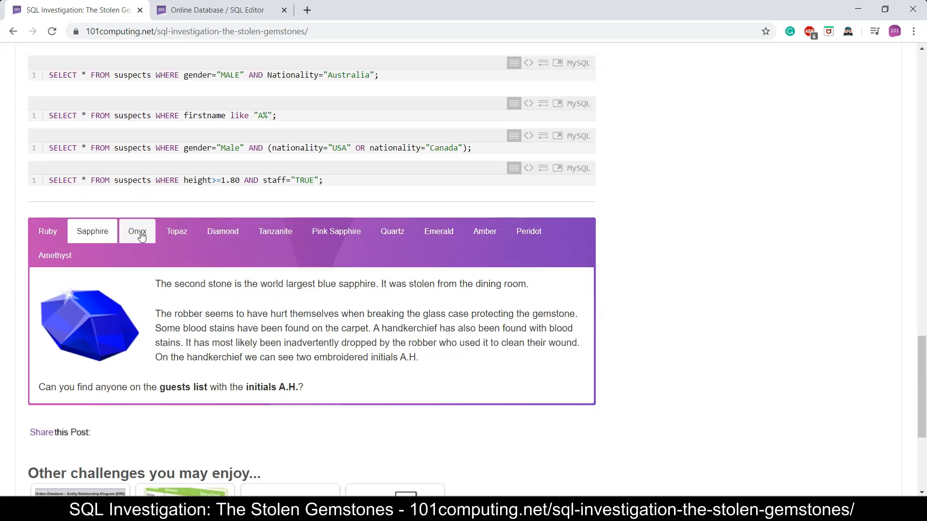
Show the Onyx clue about a female robber from the security team
{"action": "left_click", "coordinate": [136, 231]}
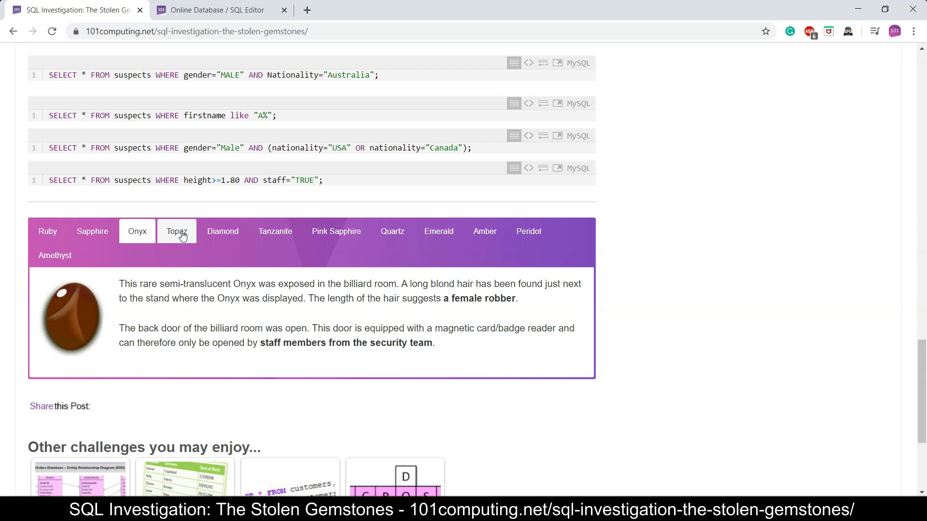
{"action": "mouse_move", "coordinate": [302, 348]}
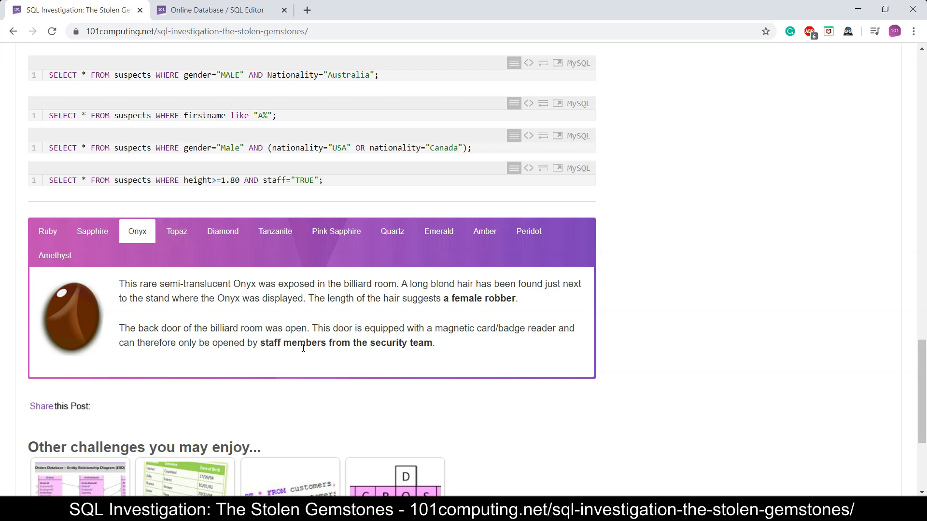
{"action": "mouse_move", "coordinate": [365, 343]}
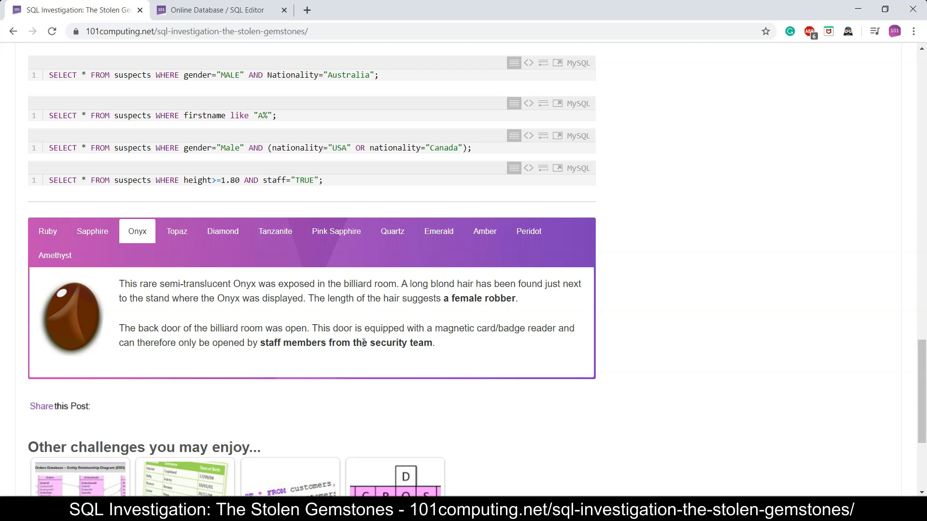
{"action": "mouse_move", "coordinate": [635, 293]}
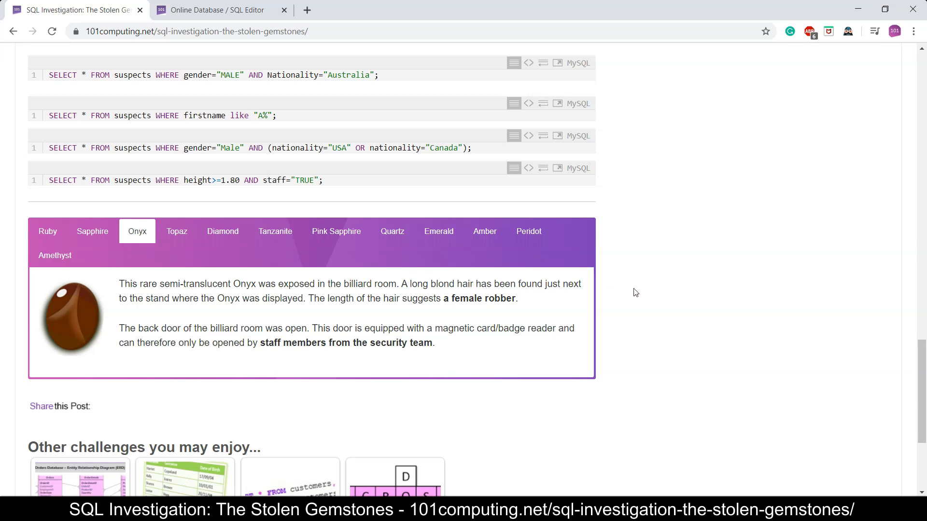
{"action": "mouse_move", "coordinate": [633, 306]}
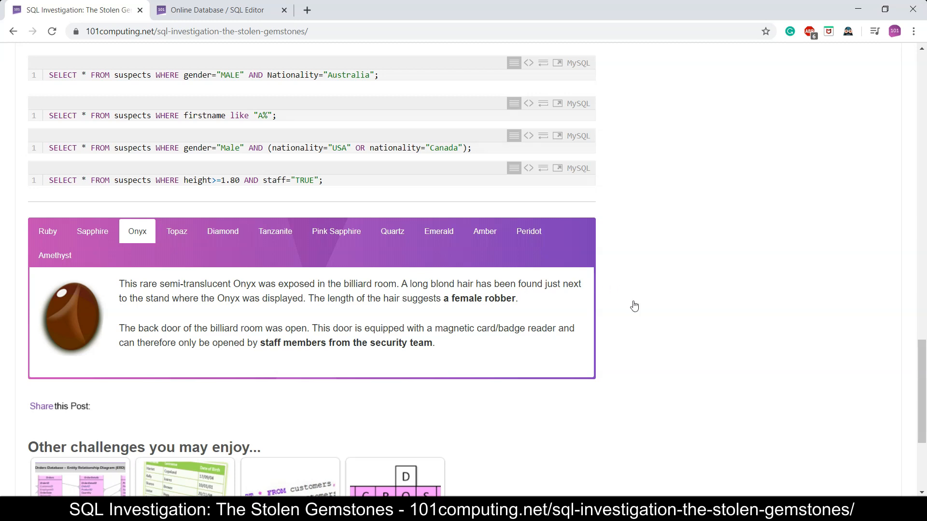